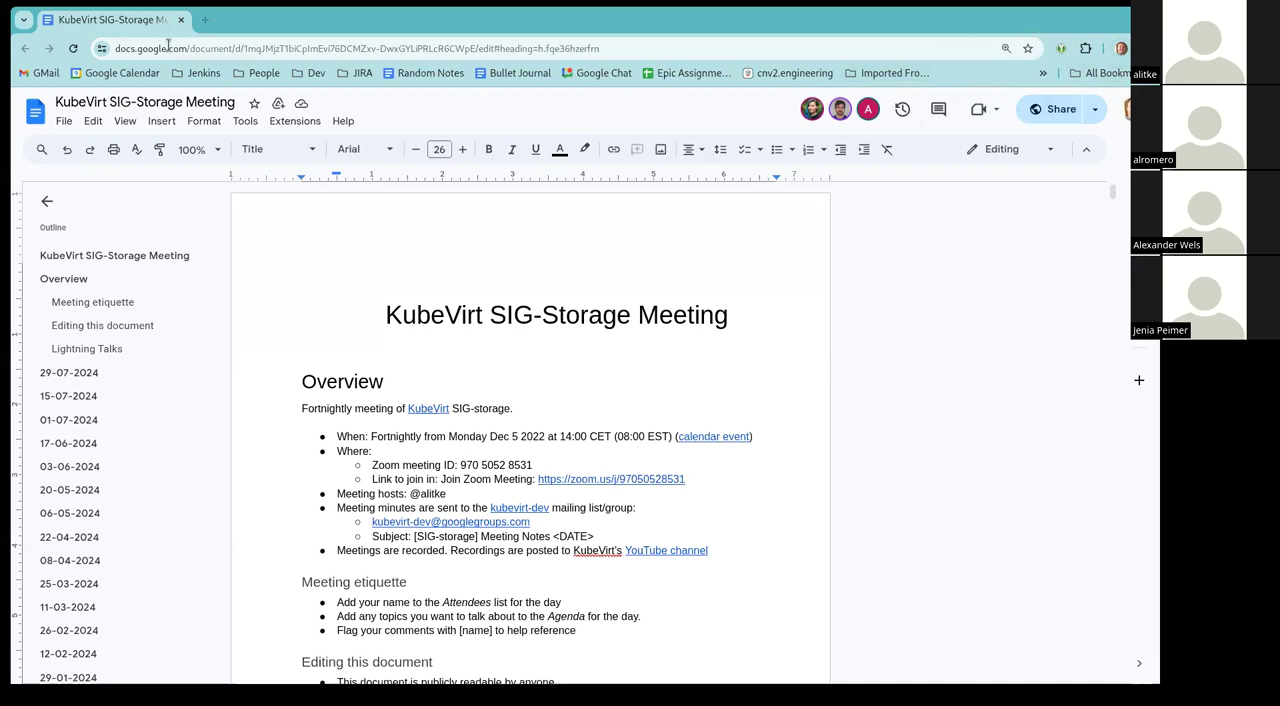
Step: Add a 12-08-2024 Heading 1 above 29-07-2024, followed by empty 'Recording:' and 'Agenda:' lines
click(557, 278)
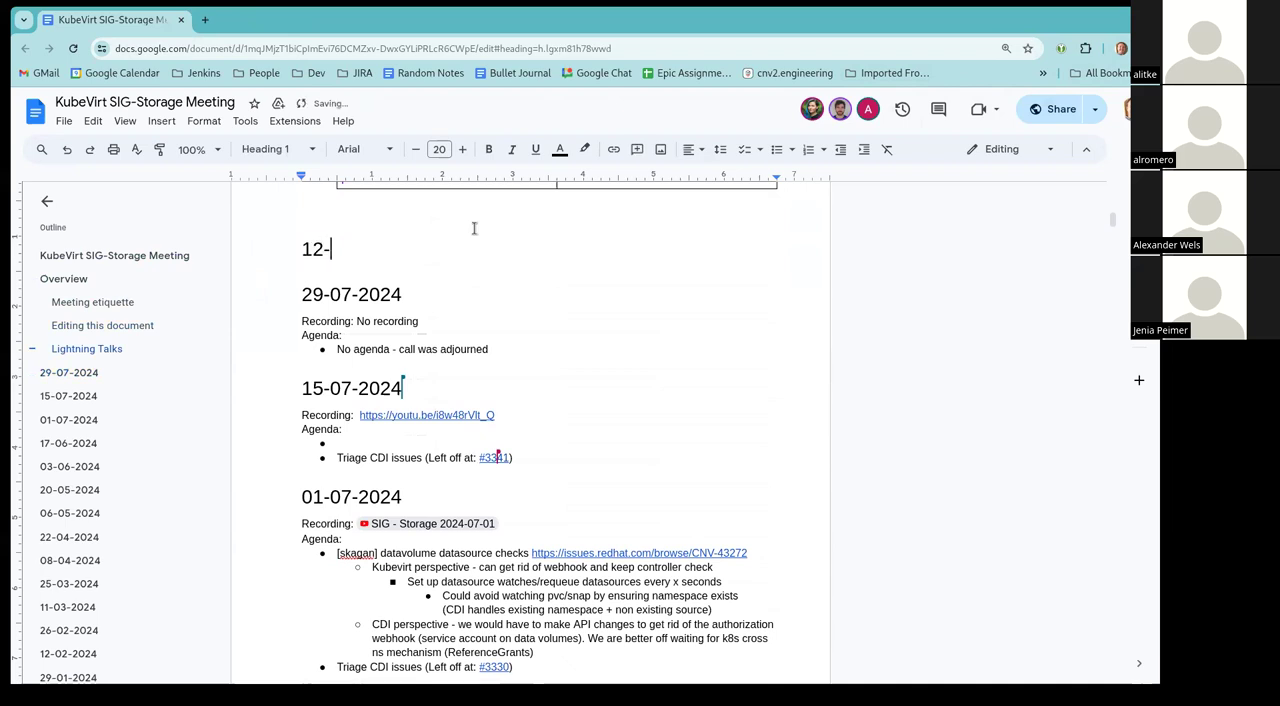
text(08-)
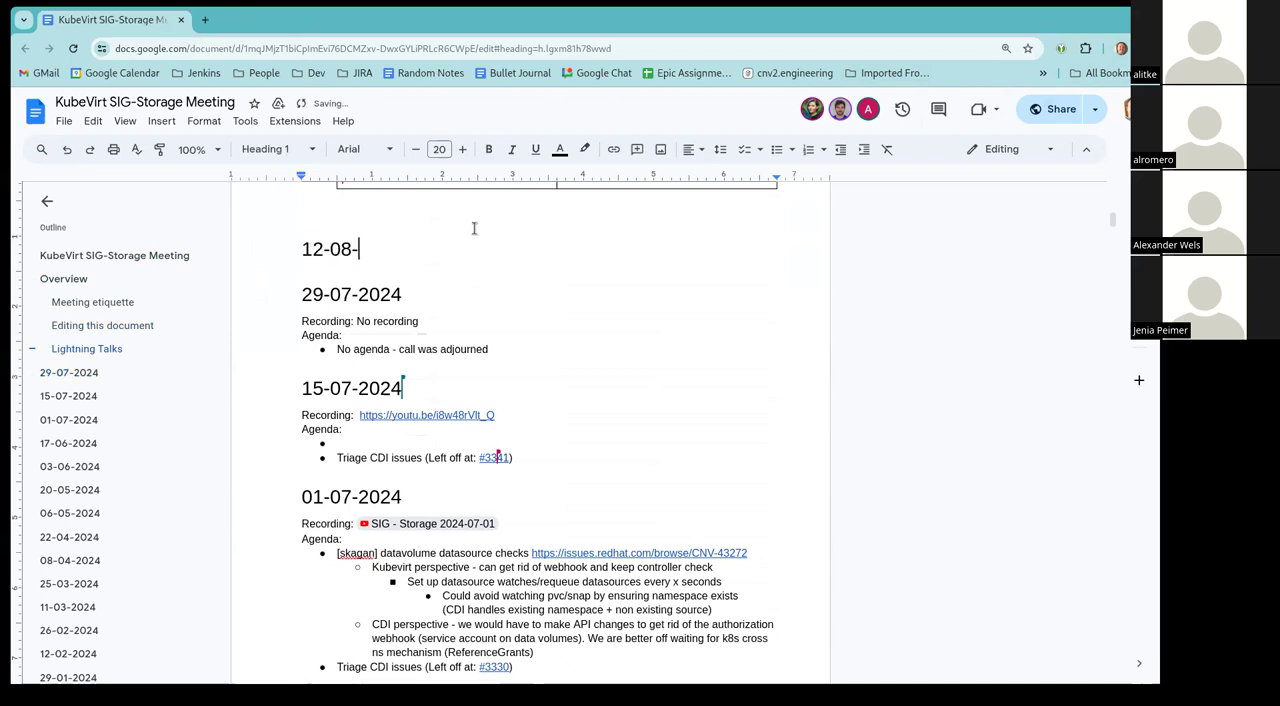
text(2024)
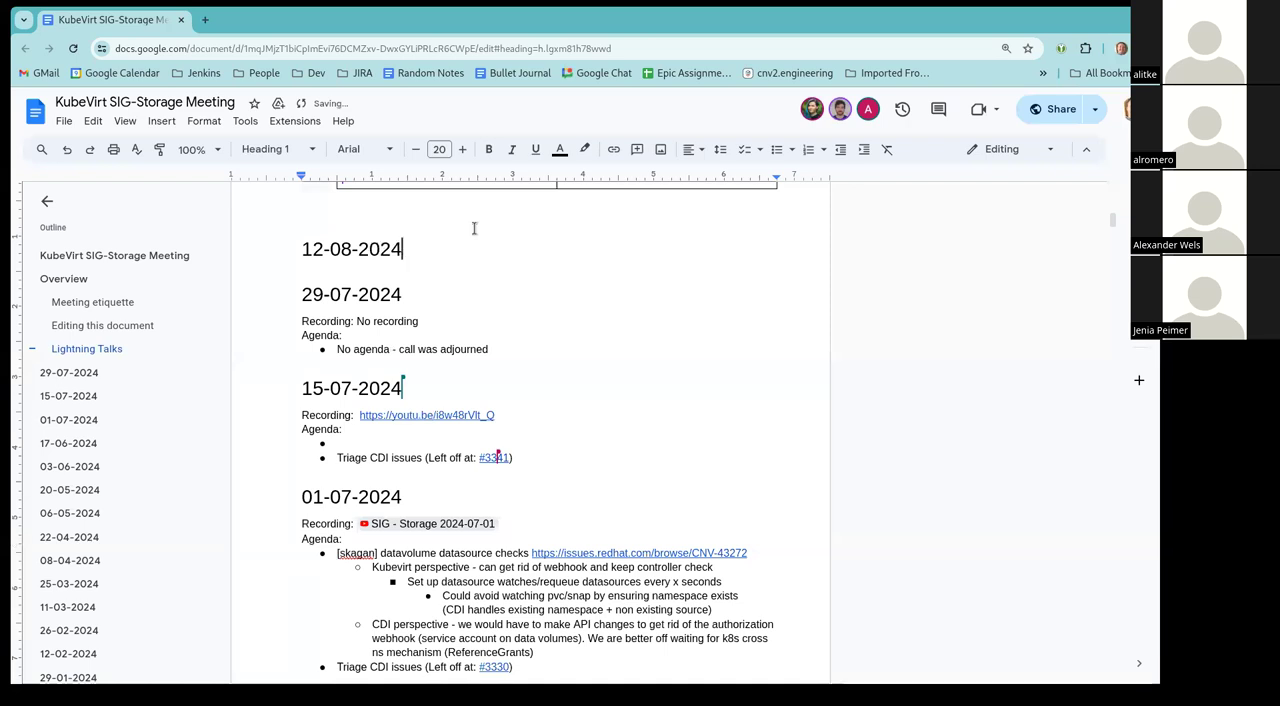
key(enter)
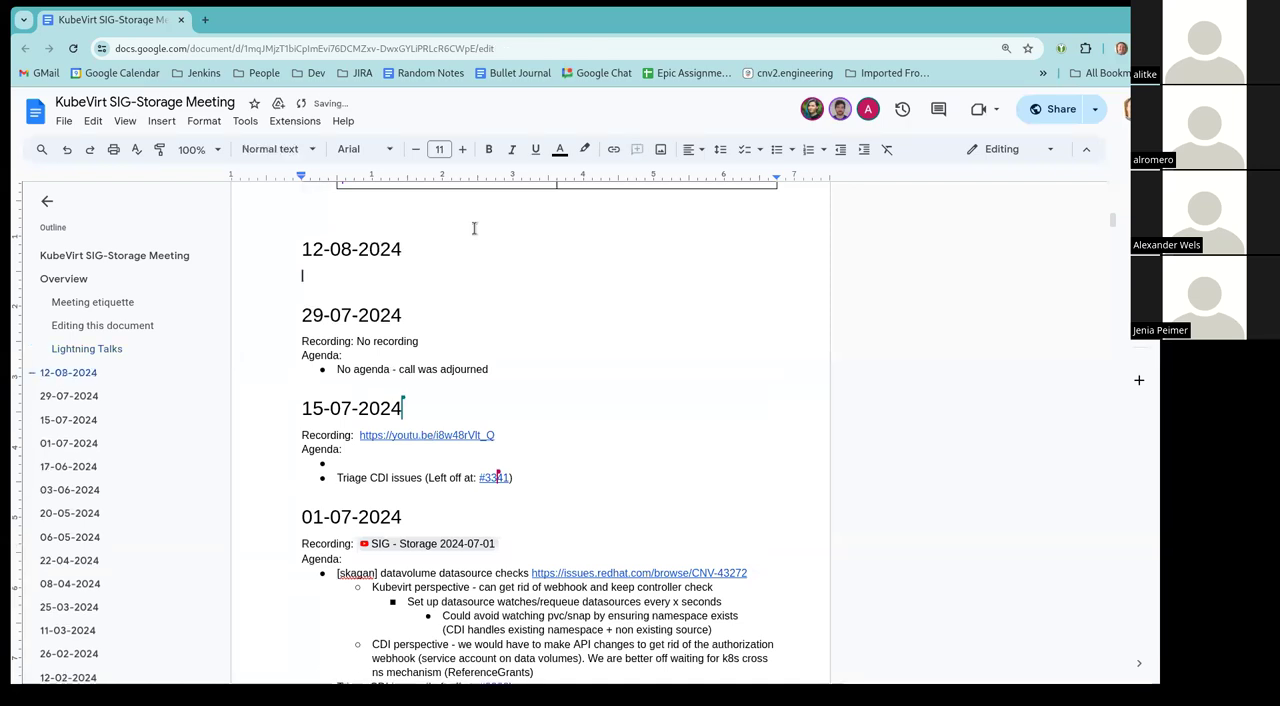
text(Recording:)
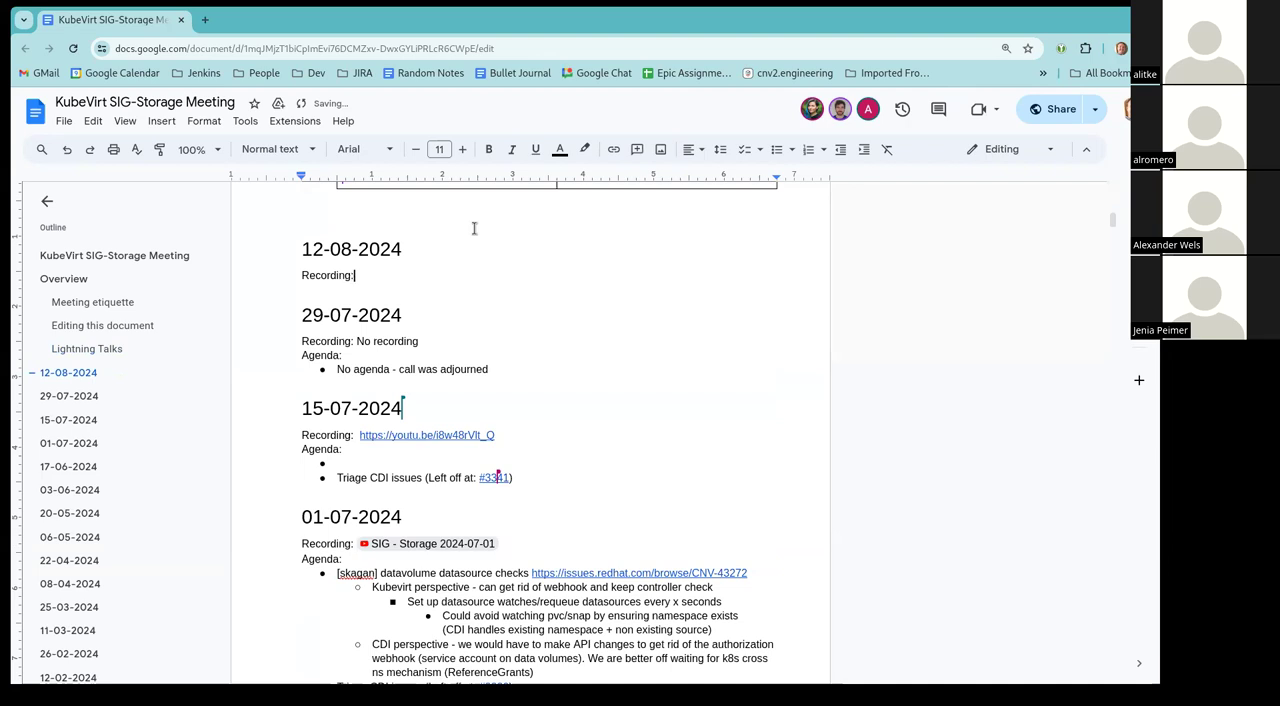
text(Agenda:)
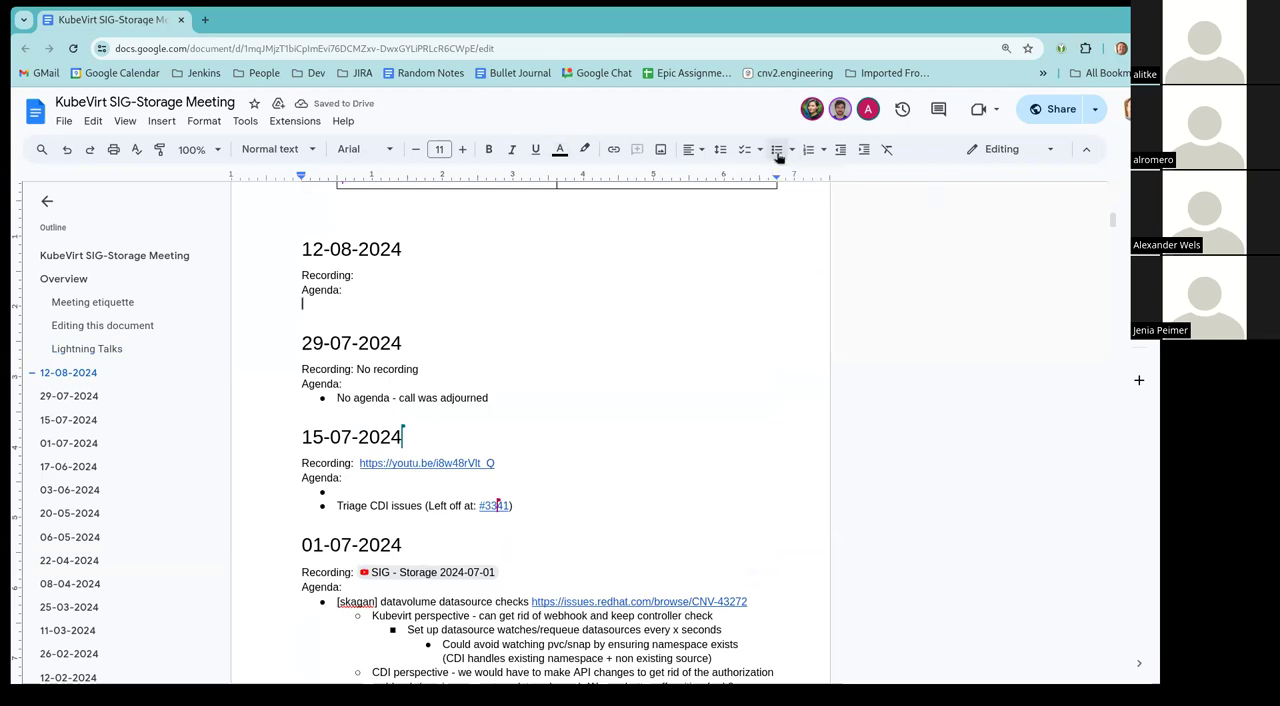
Step: Add the agenda bullet 'Triage CDI issues (Left off at: #3367)' and preview the issue link
click(776, 149)
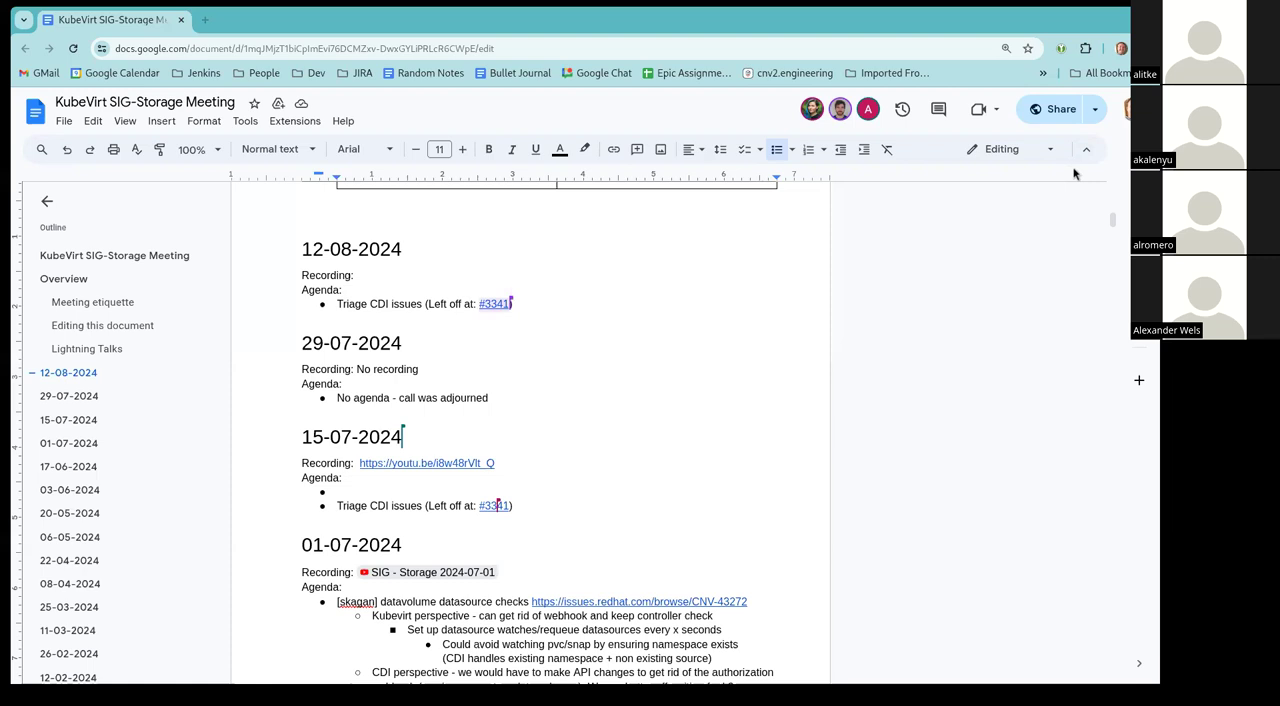
mouse_move(894, 211)
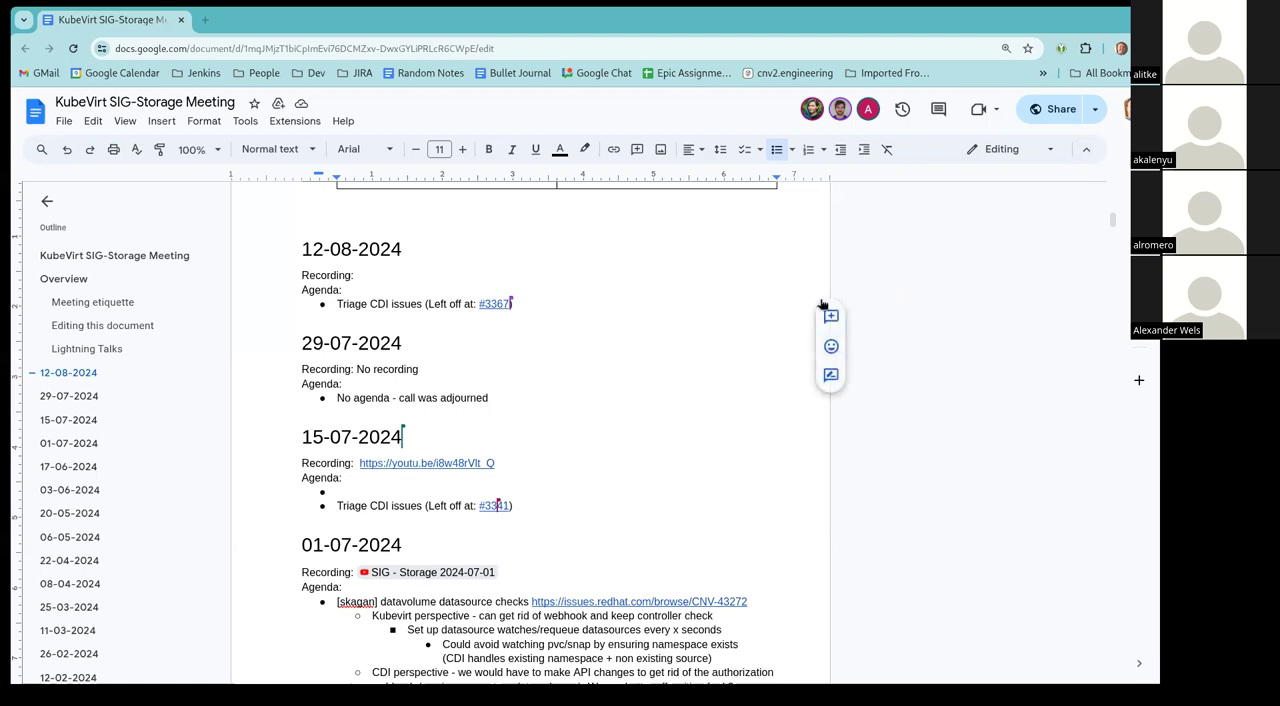
mouse_move(741, 323)
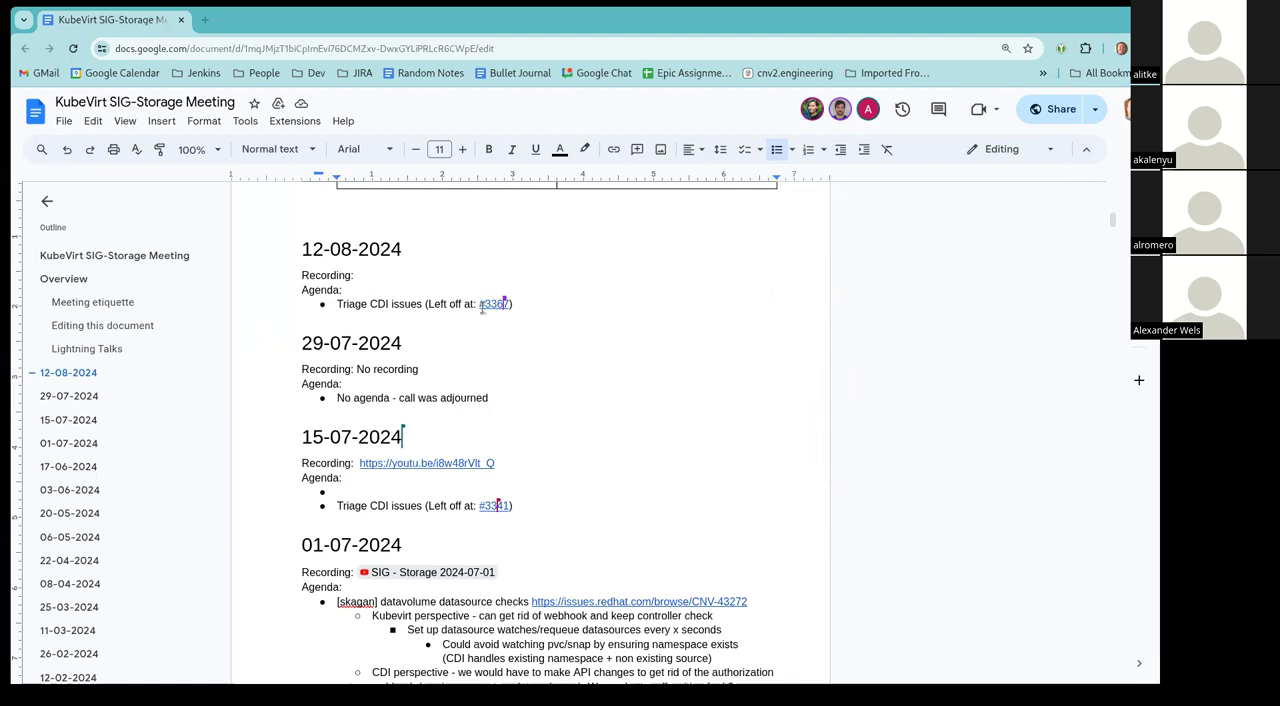
click(494, 304)
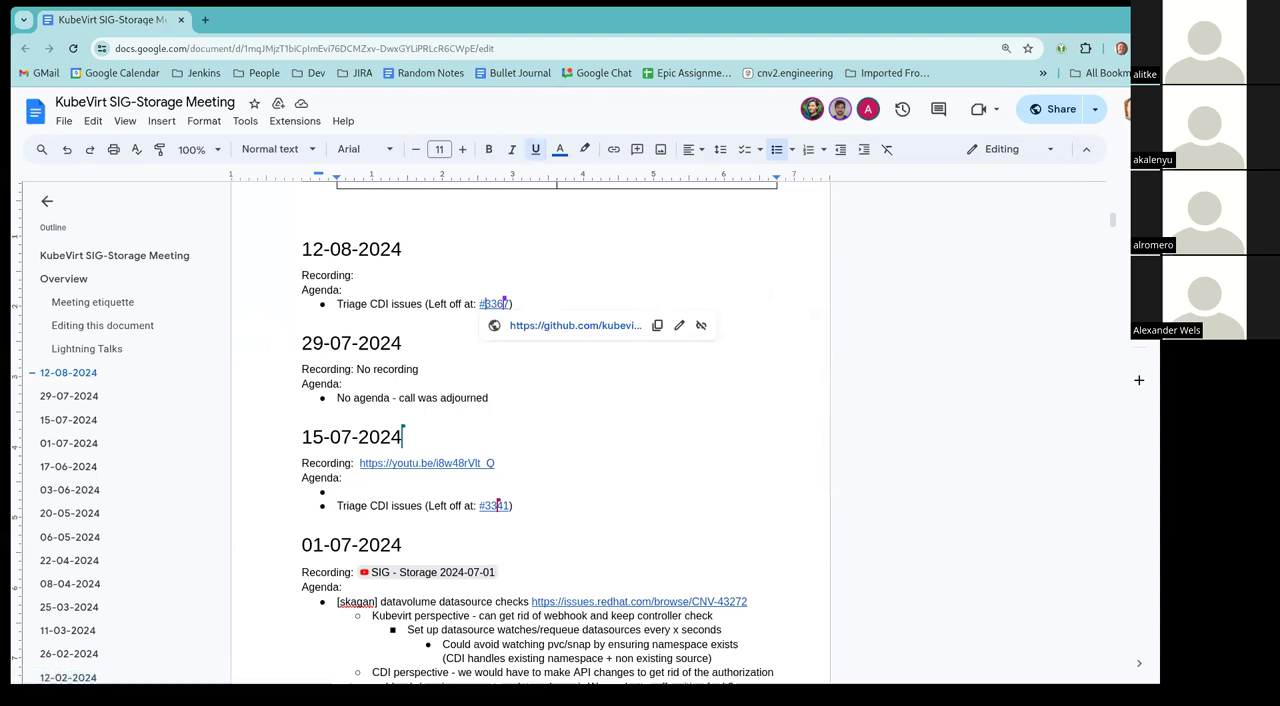
Step: Open issue #3367 'Not getting images from mirror-registry' and read its full description
click(494, 303)
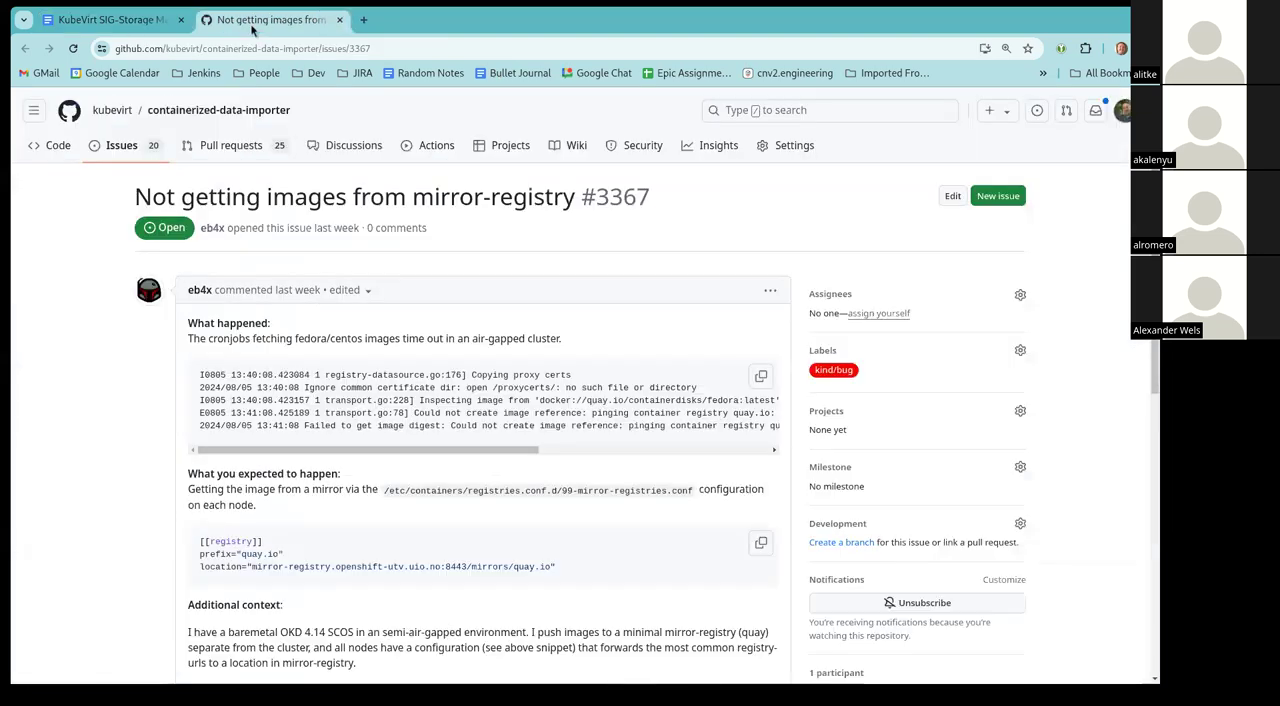
mouse_move(690, 440)
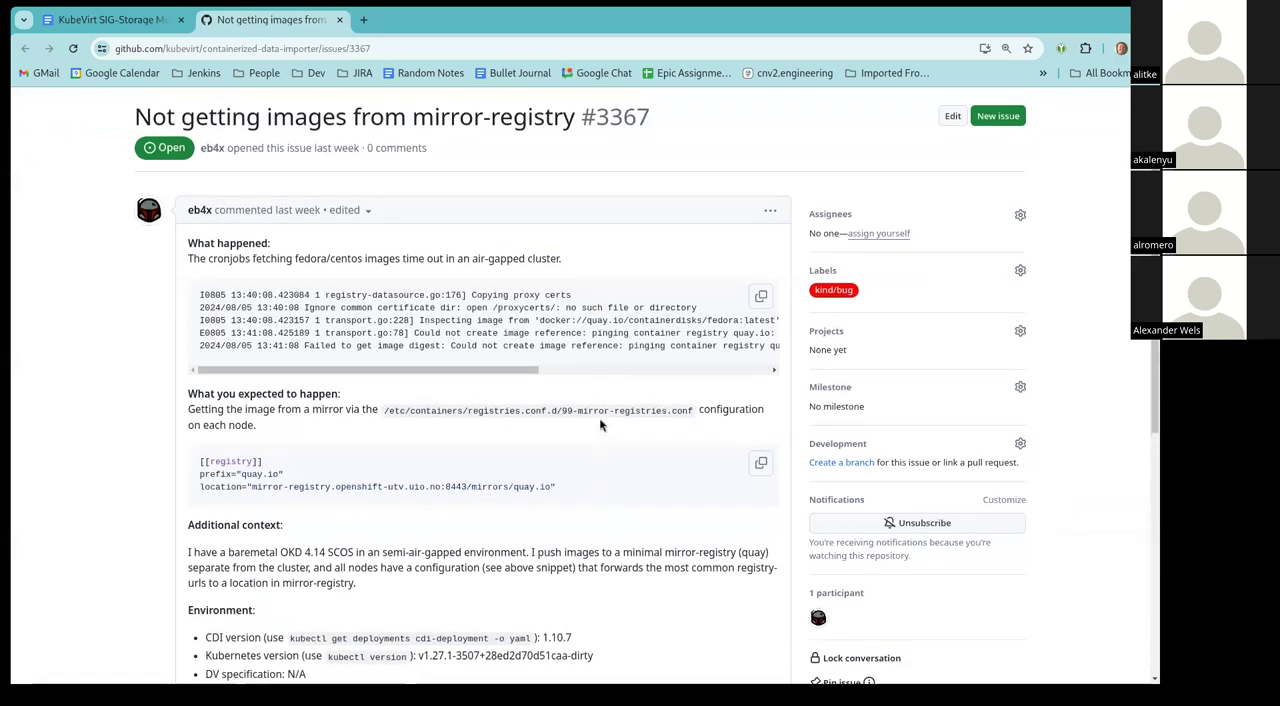
scroll(down, 3)
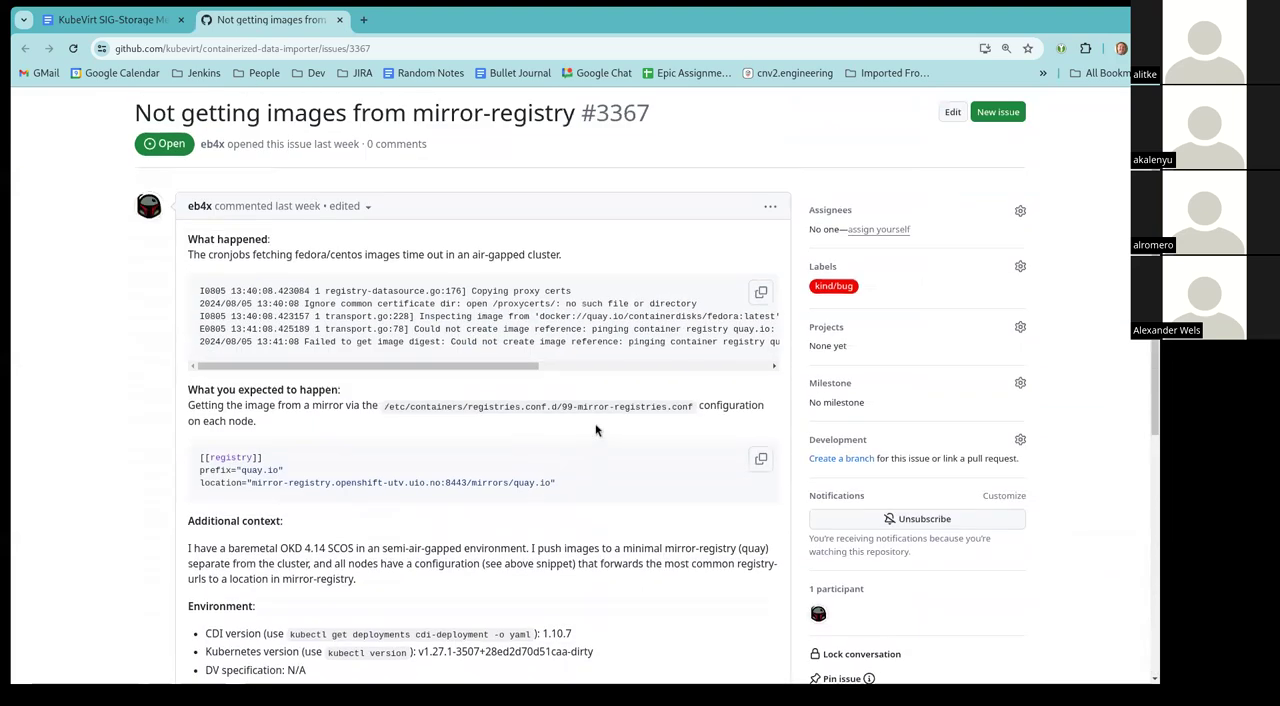
mouse_move(589, 456)
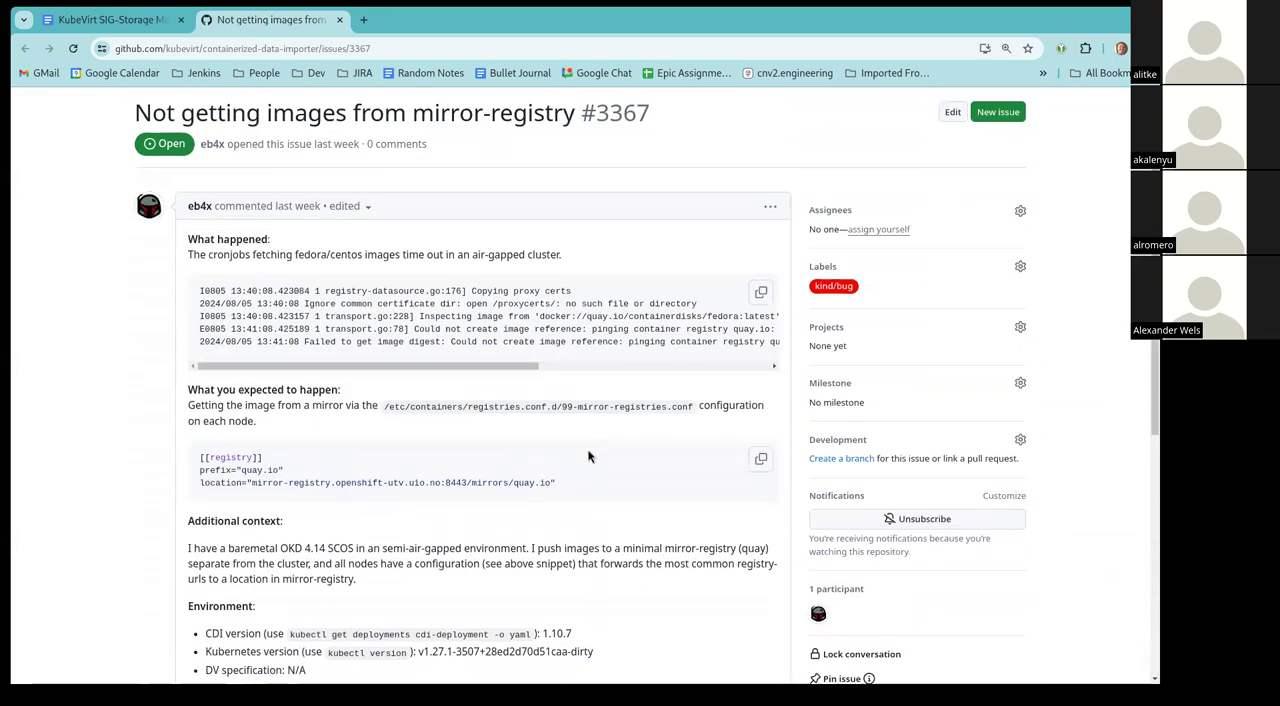
mouse_move(474, 379)
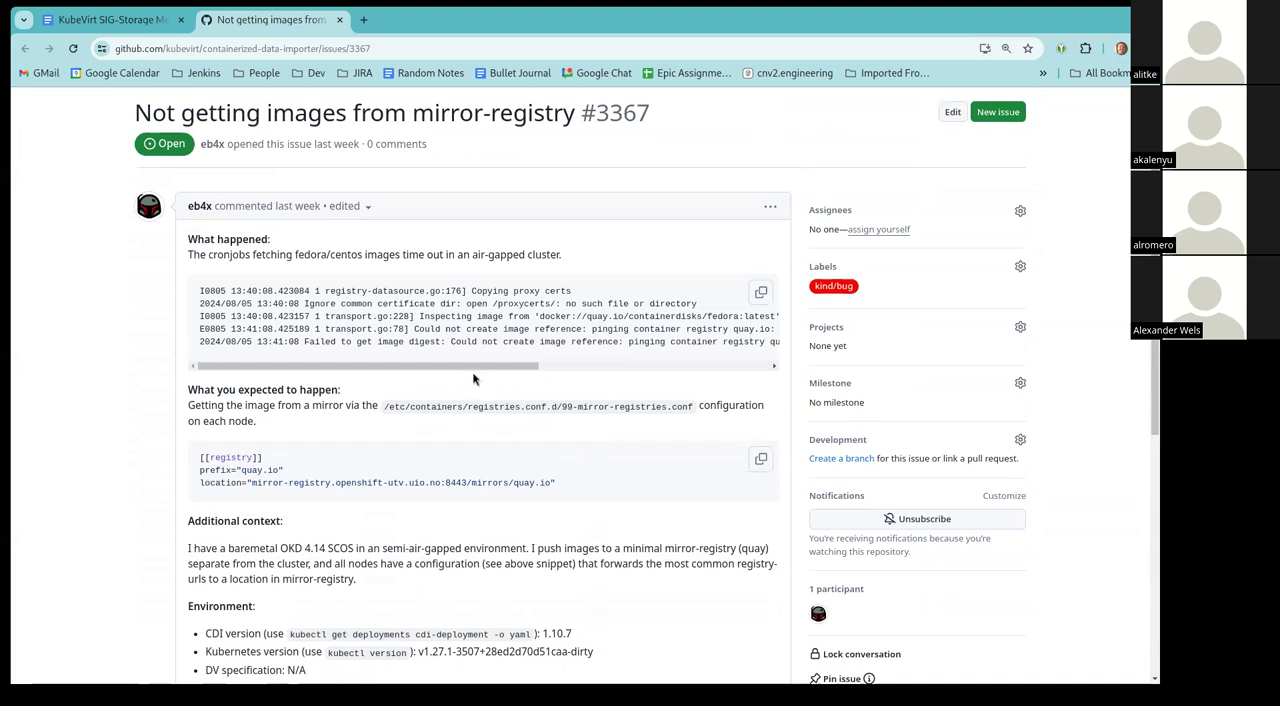
mouse_move(498, 283)
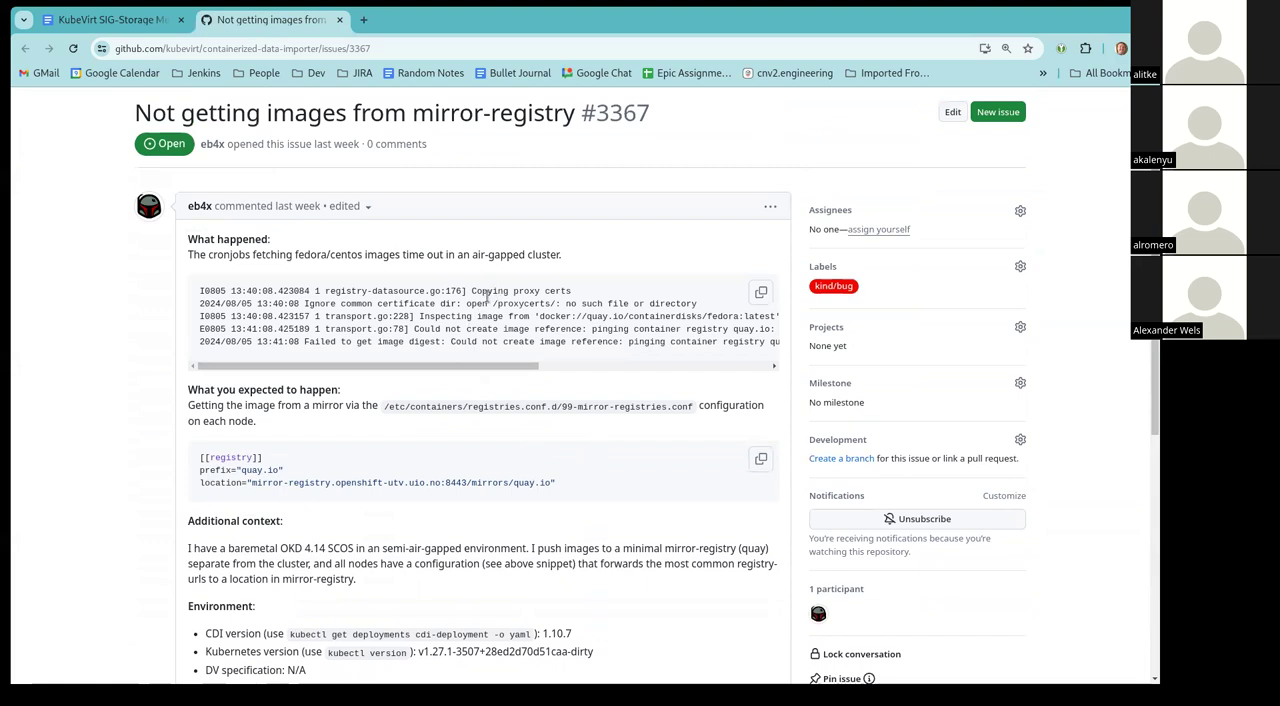
scroll(down, 3)
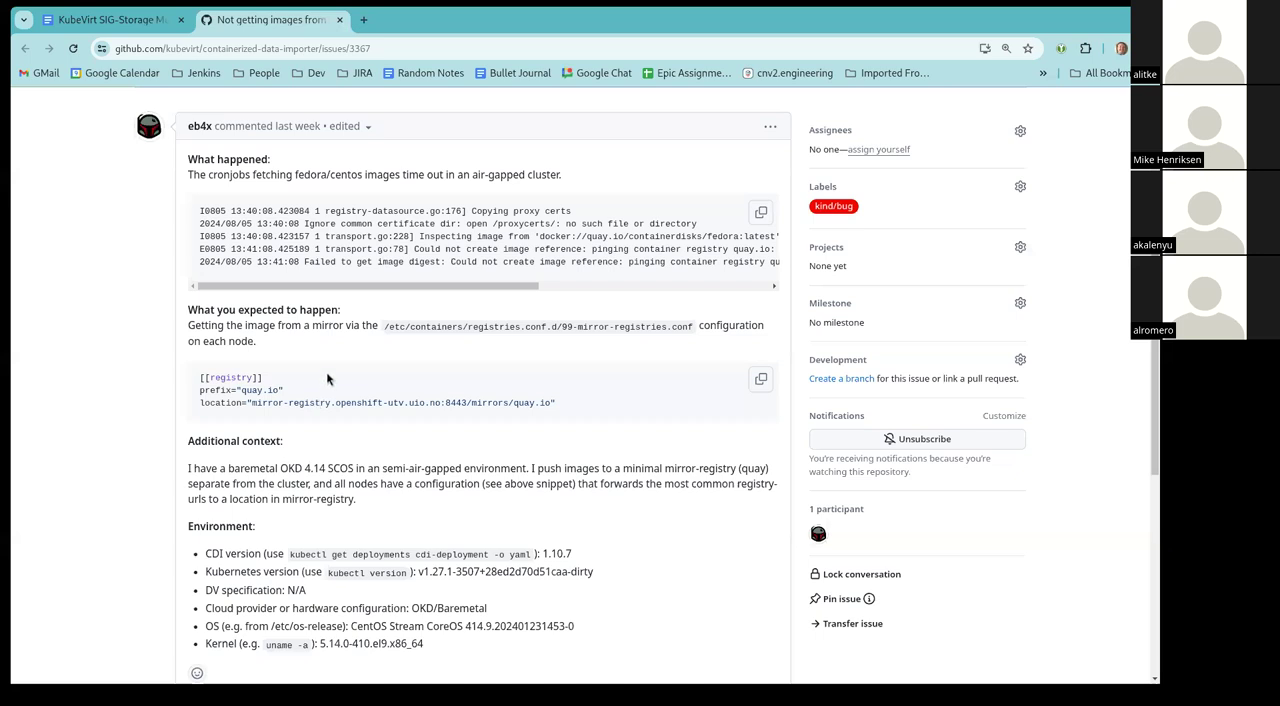
mouse_move(289, 431)
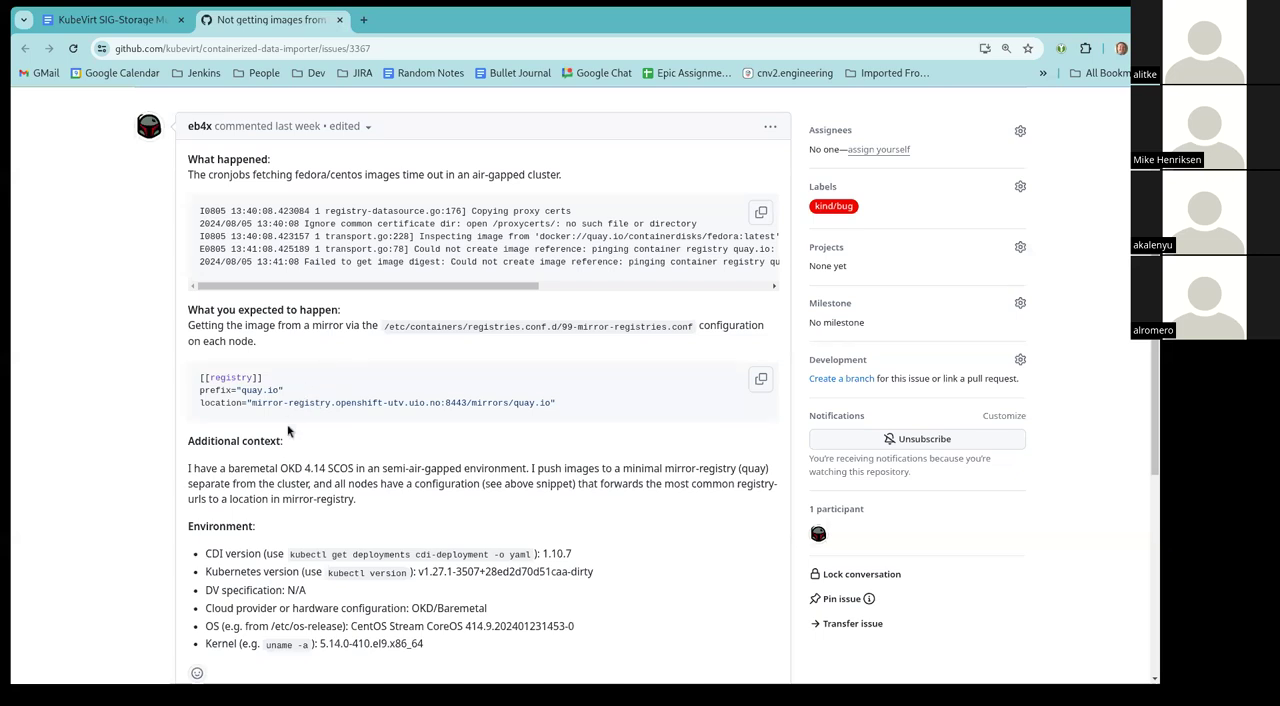
scroll(down, 3)
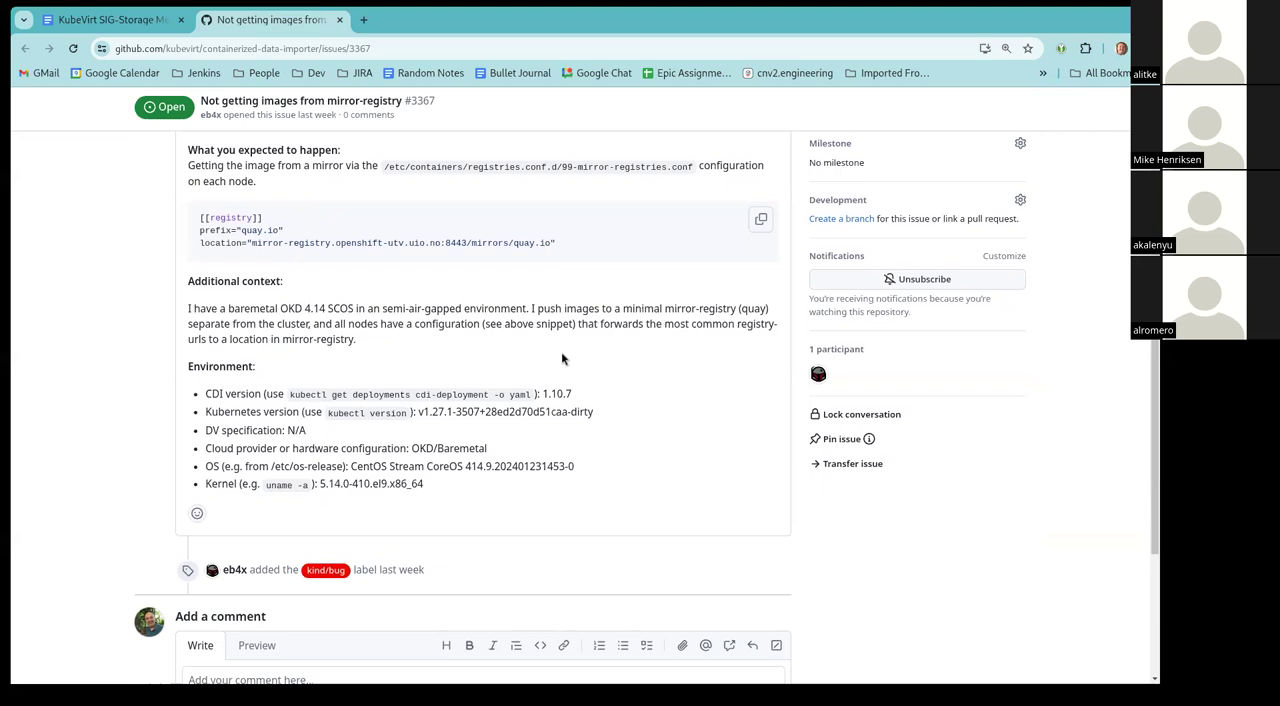
mouse_move(540, 375)
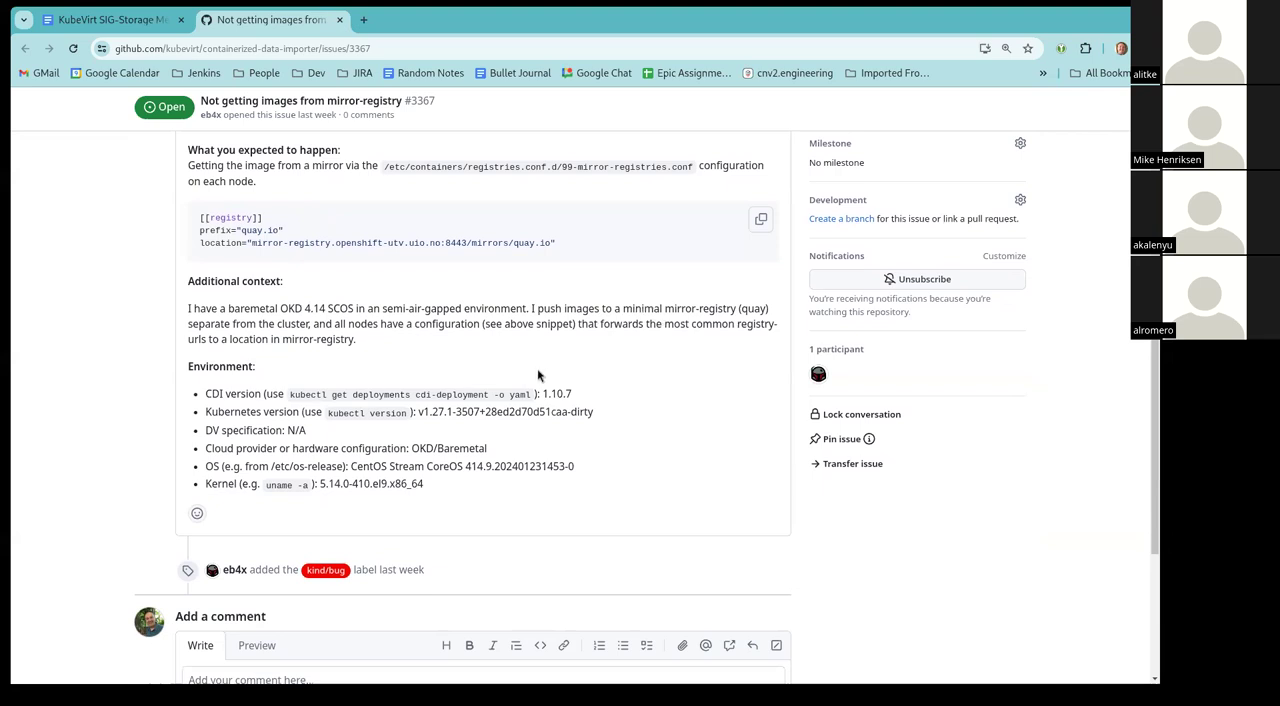
mouse_move(520, 354)
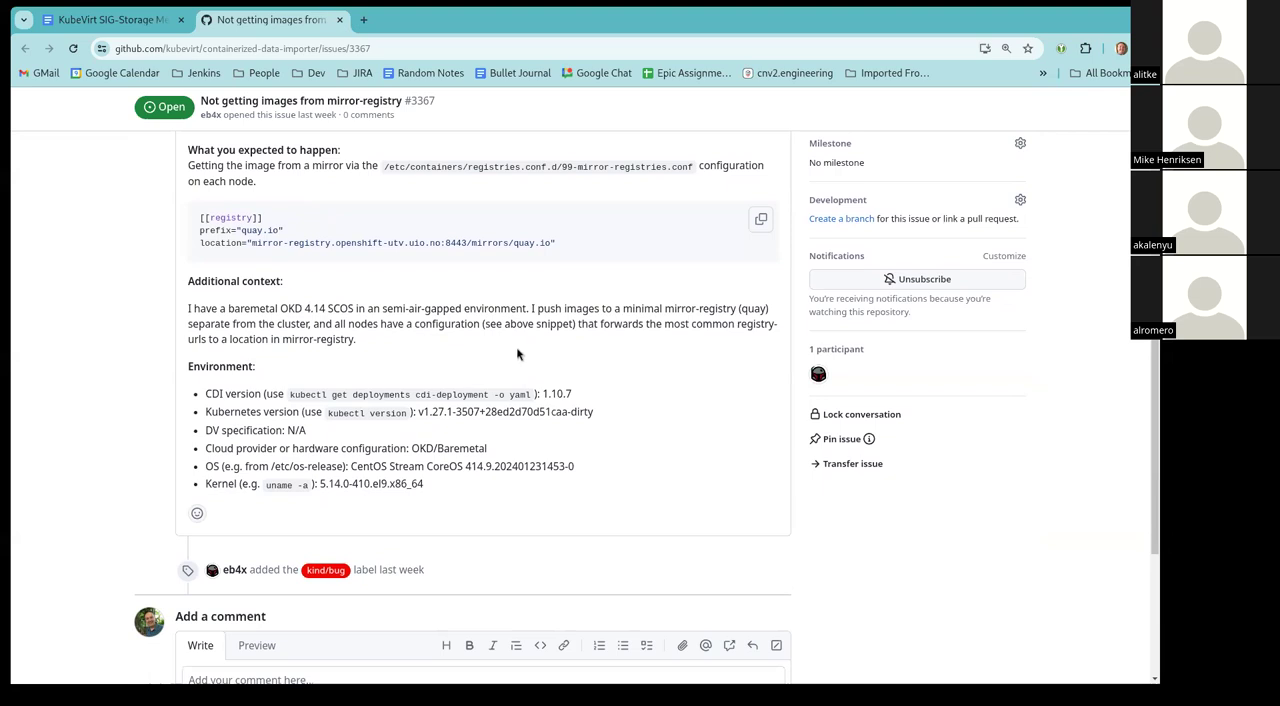
mouse_move(498, 306)
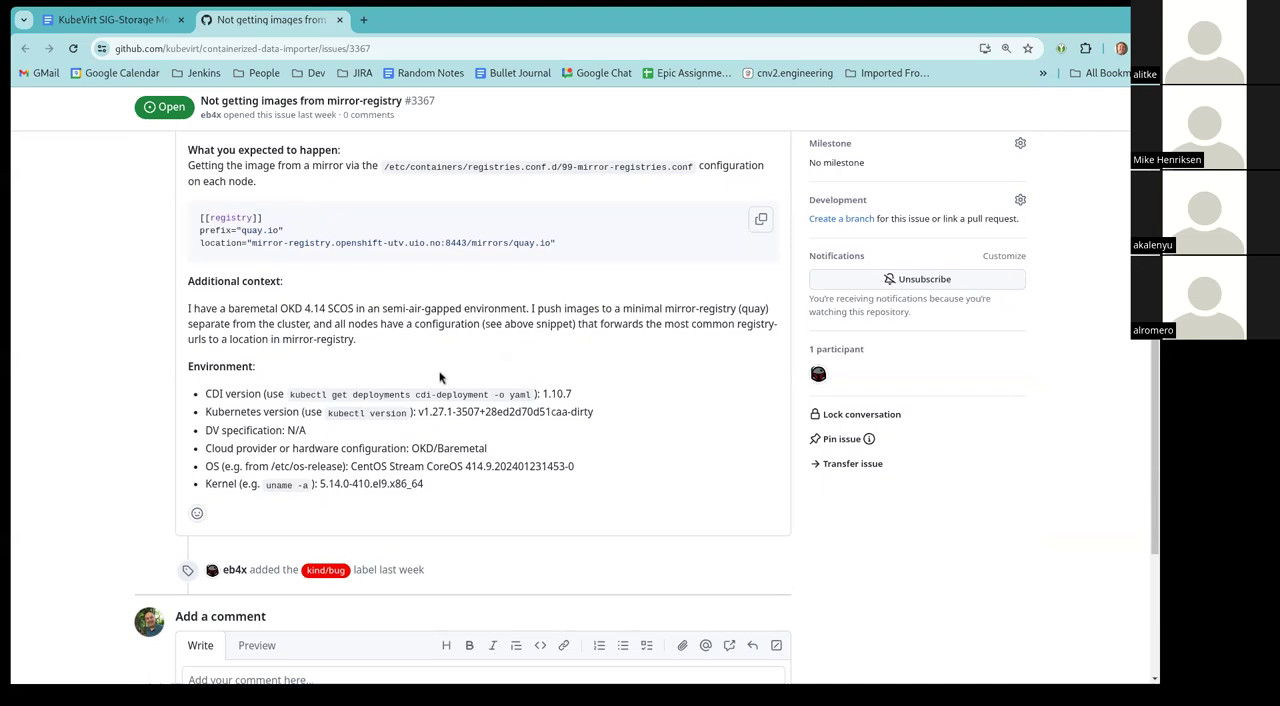
scroll(up, 3)
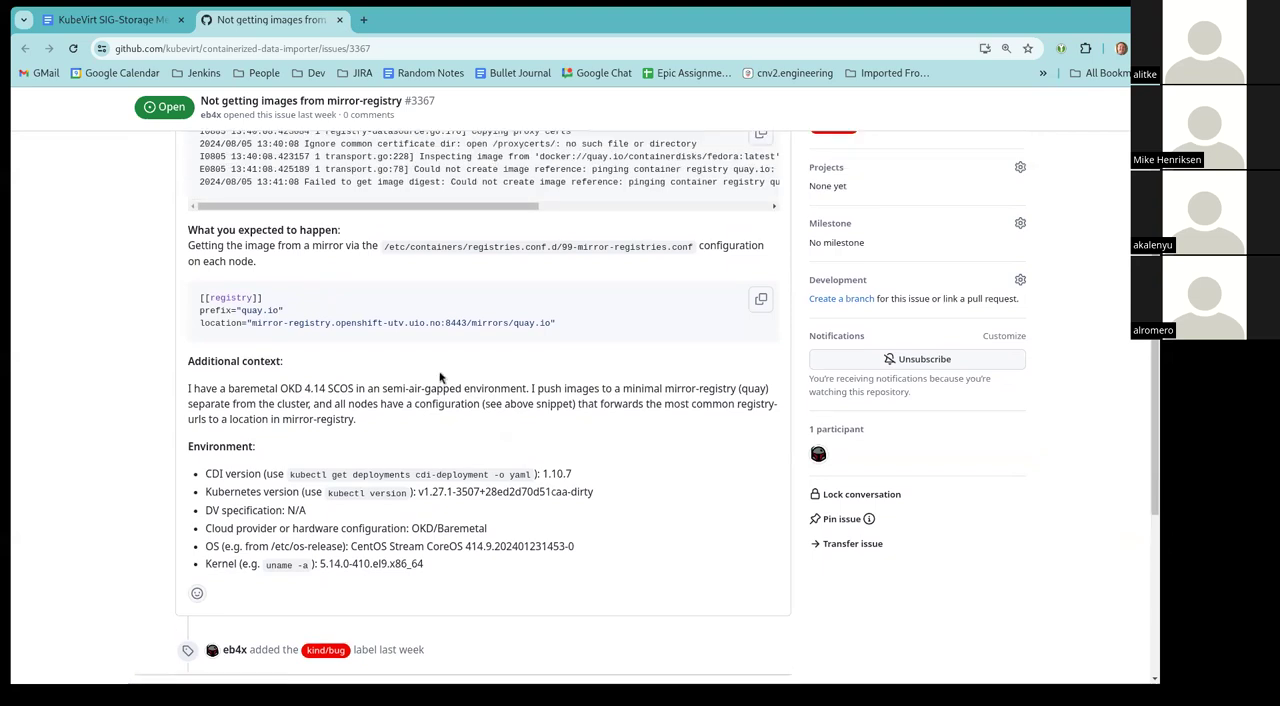
scroll(up, 3)
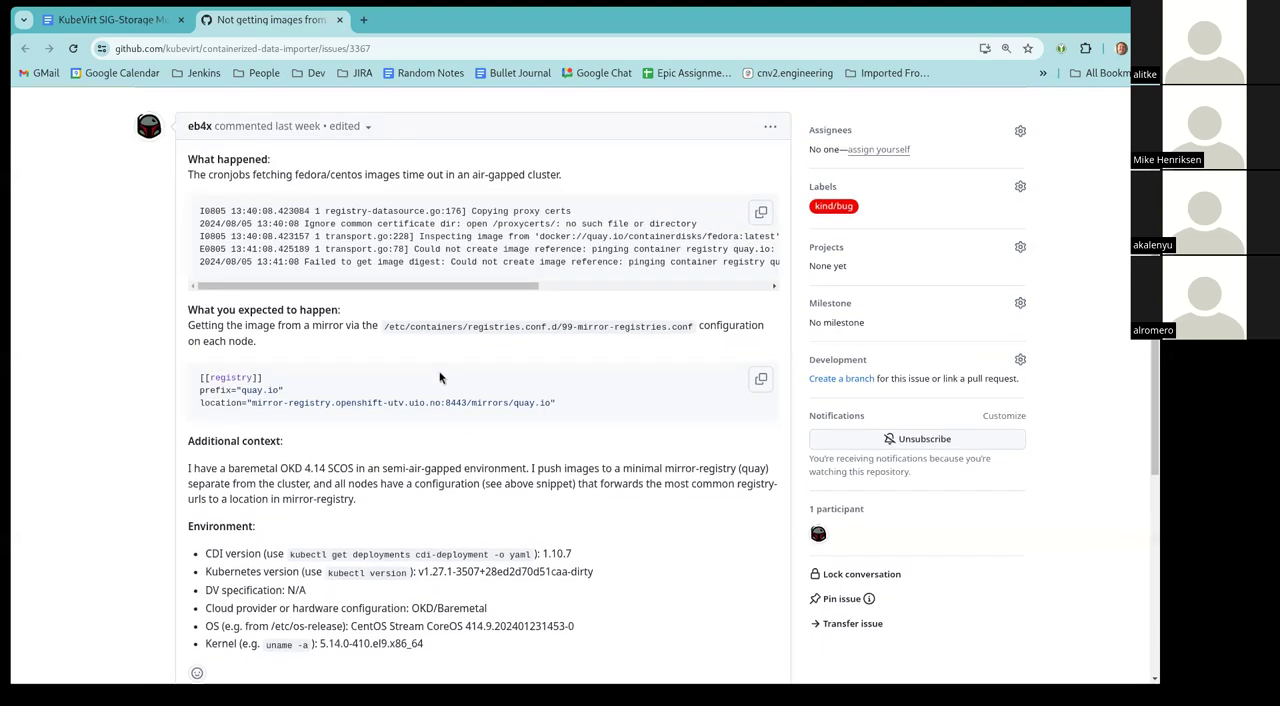
scroll(up, 3)
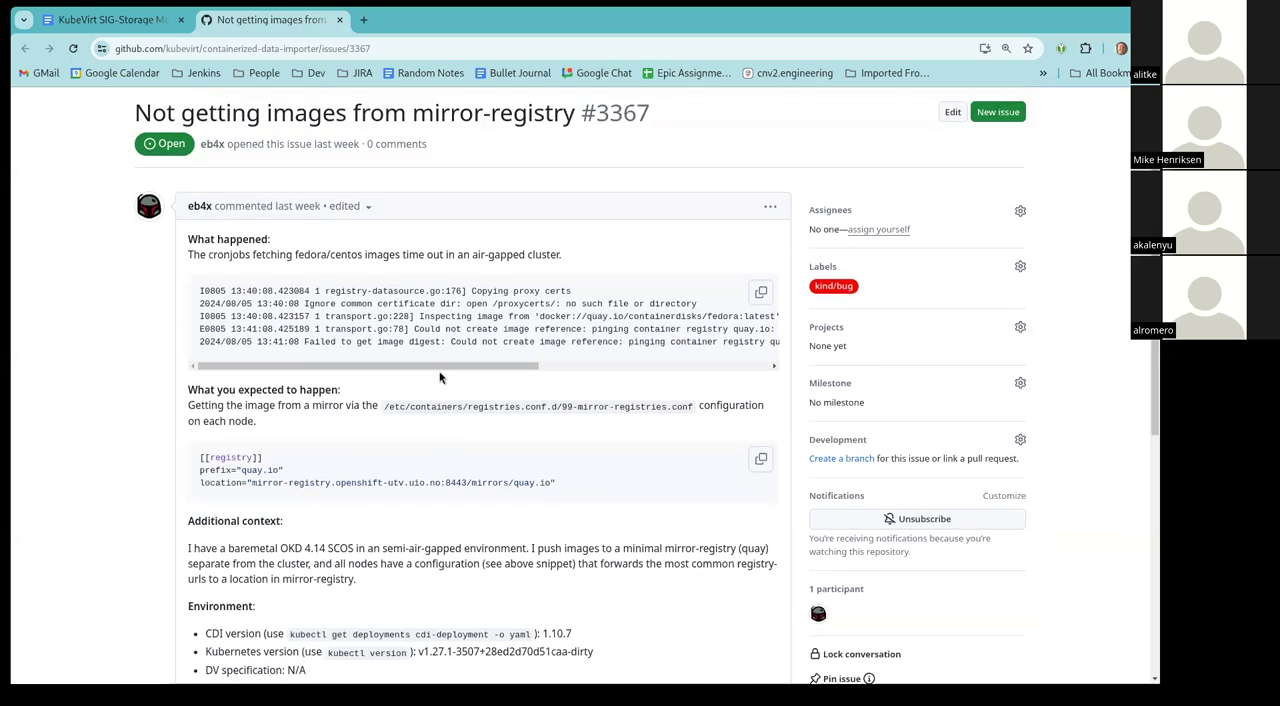
scroll(down, 3)
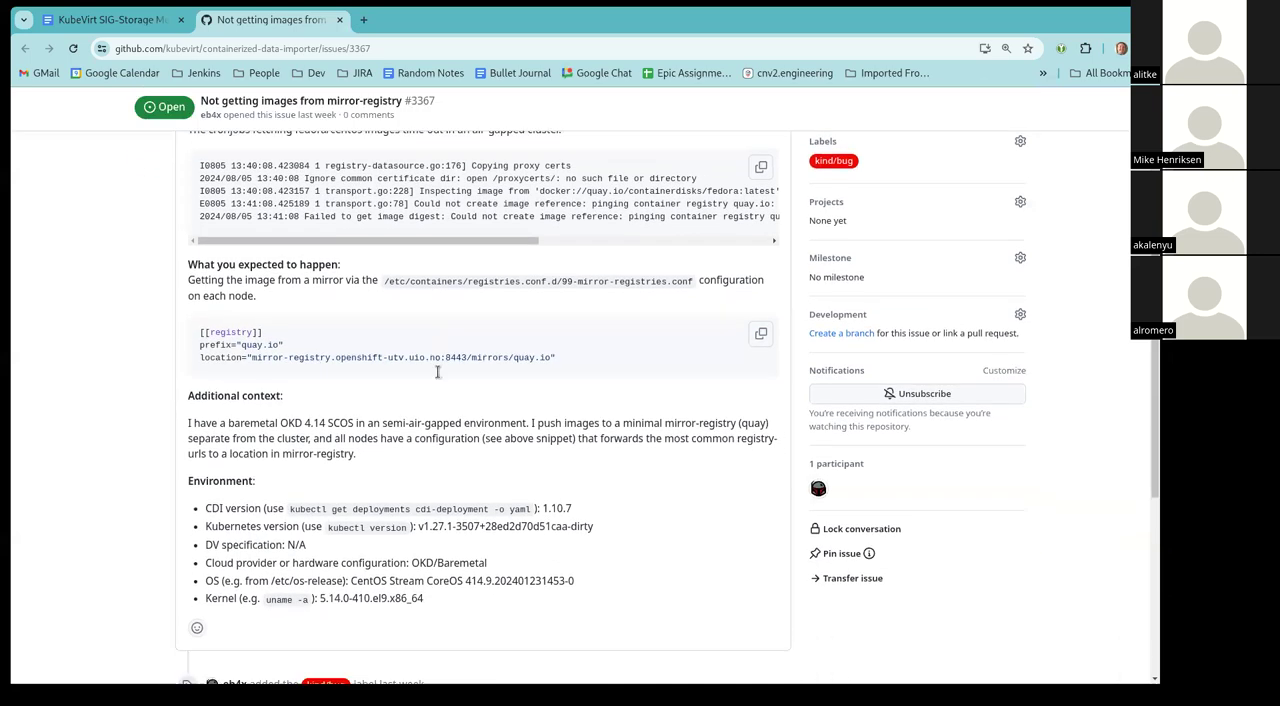
scroll(down, 3)
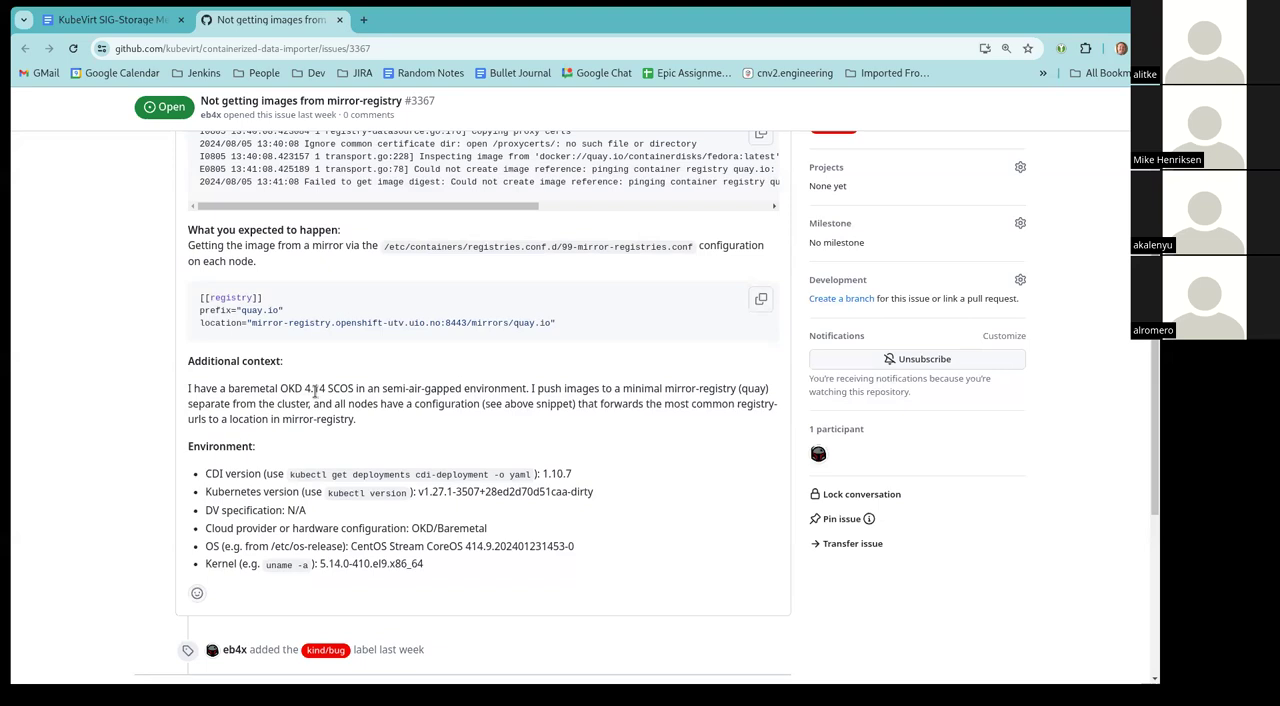
mouse_move(677, 451)
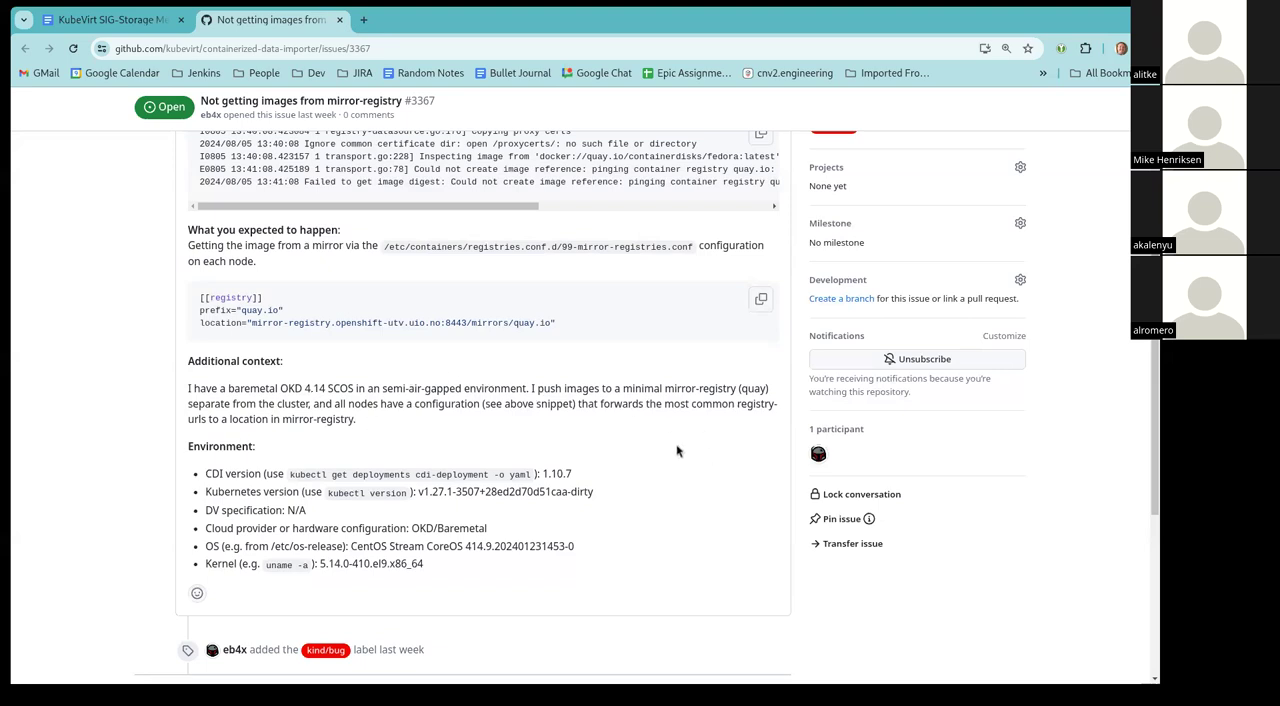
mouse_move(203, 509)
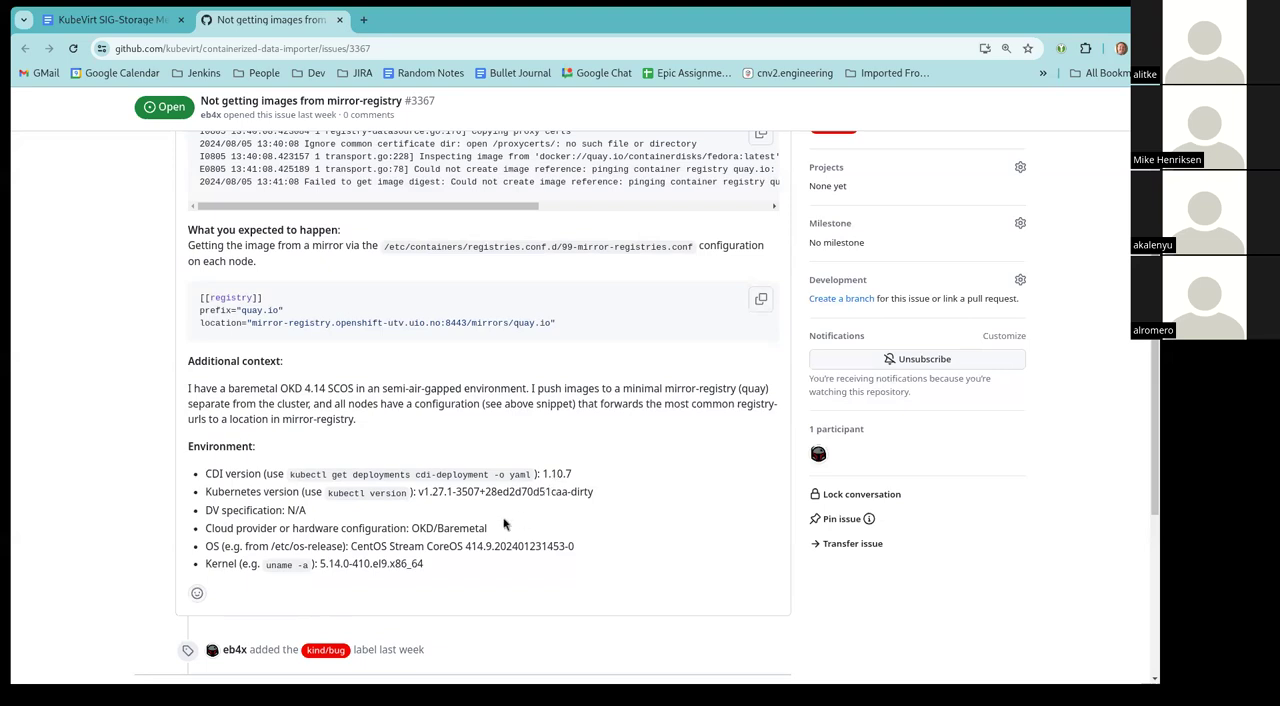
scroll(down, 3)
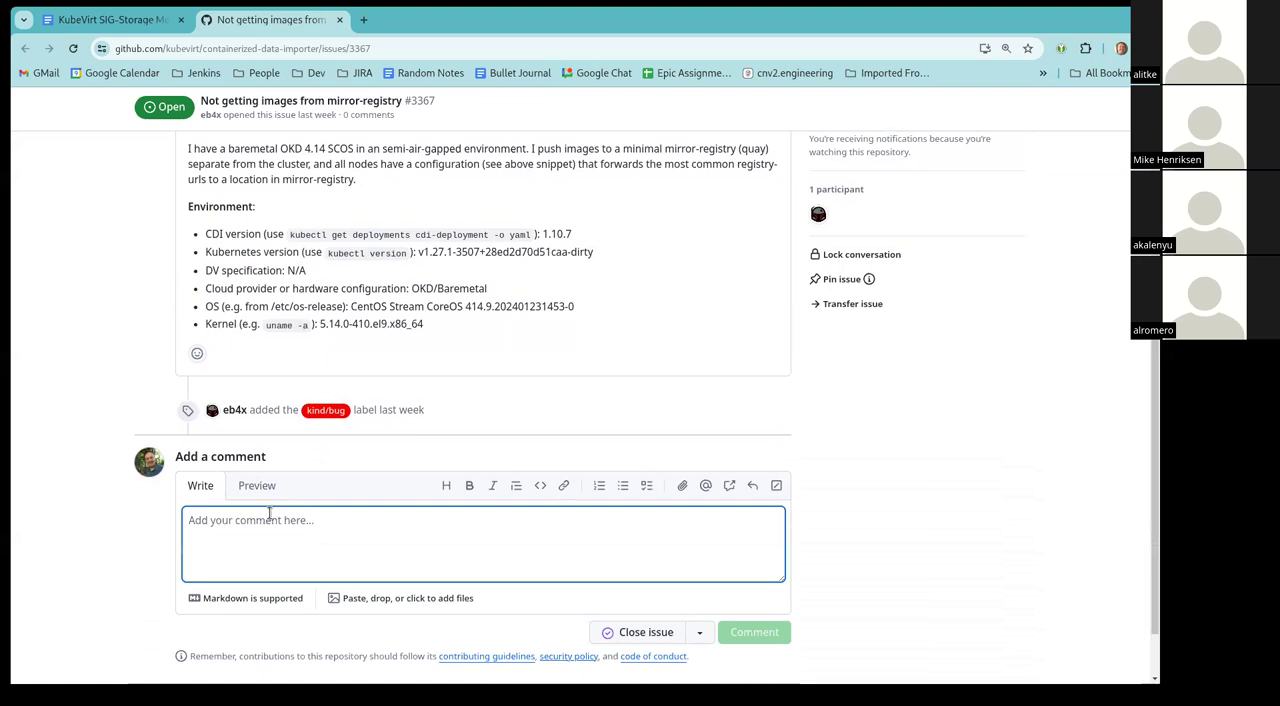
Step: Mention the maintainer in a comment asking them to take a look at this scenario
text(@agil)
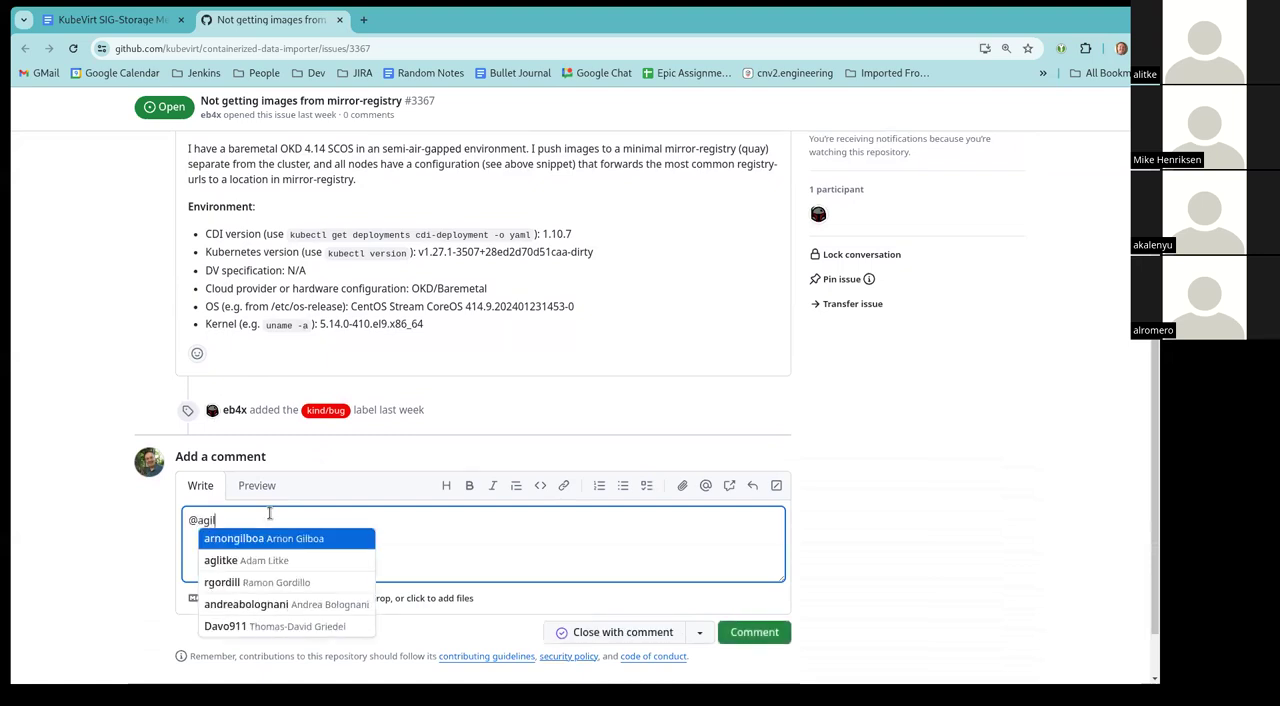
click(263, 538)
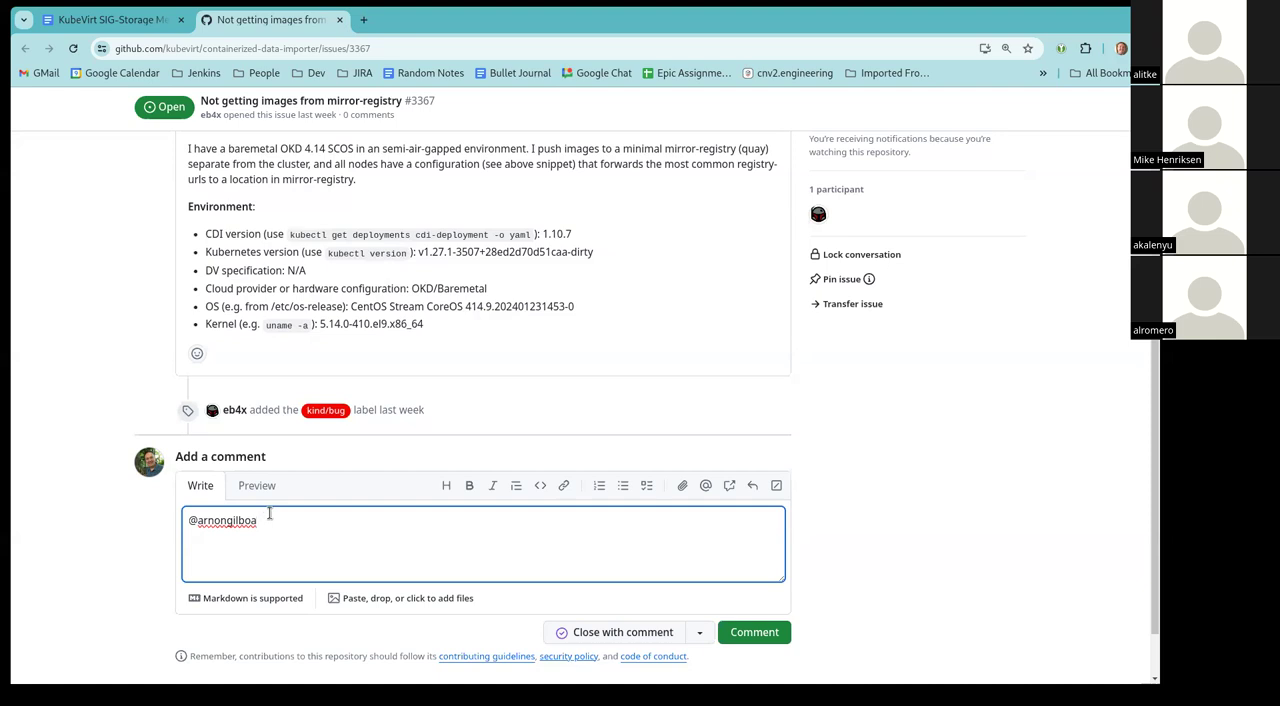
text(c)
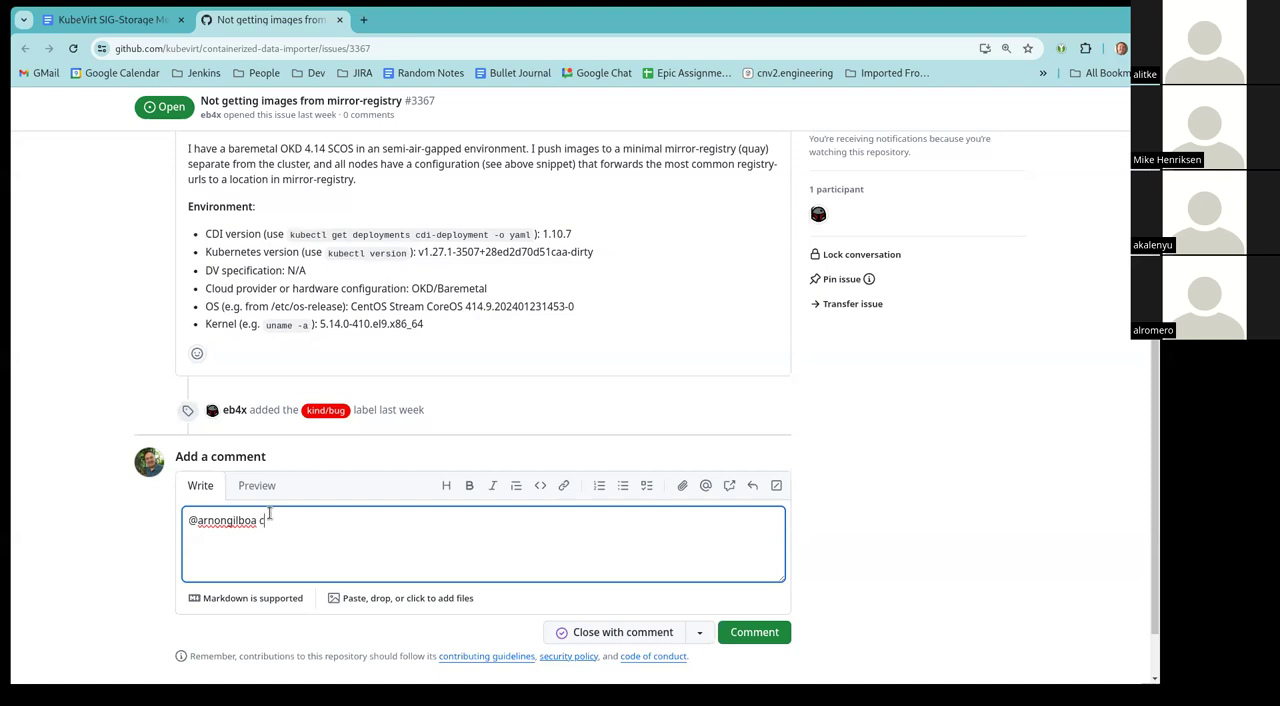
text(ould you t)
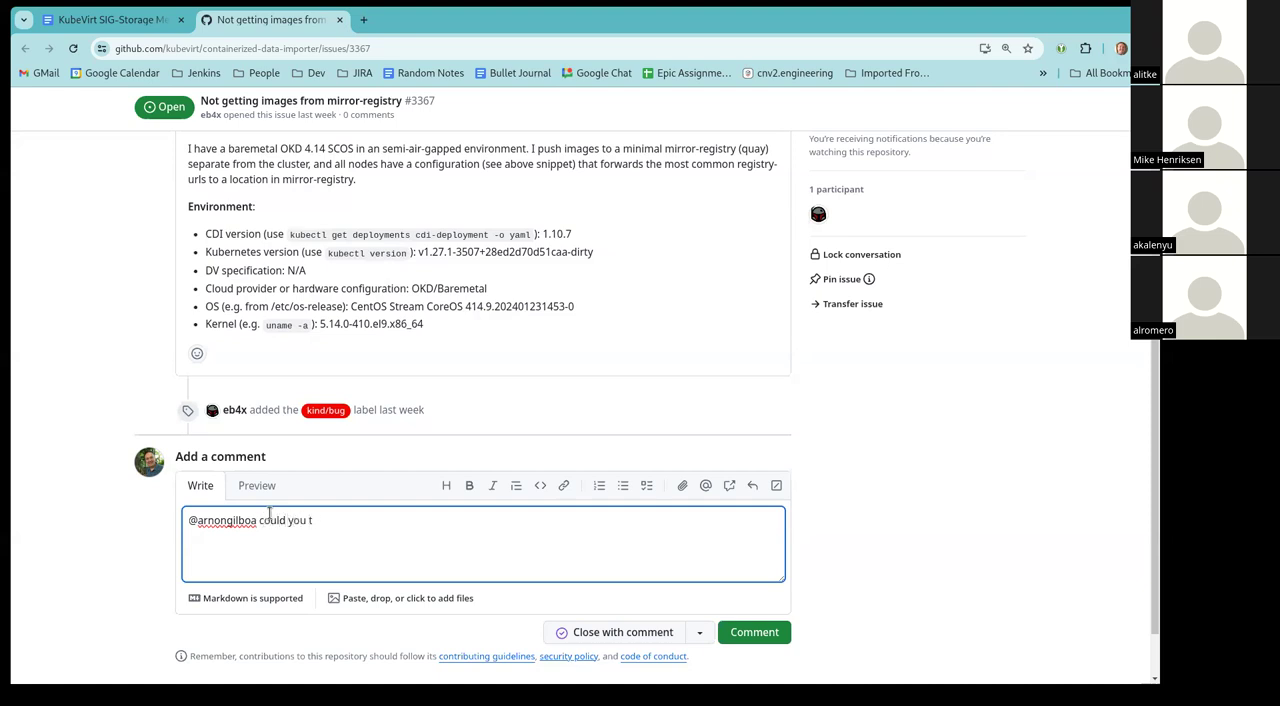
text(ake a look at this?  It)
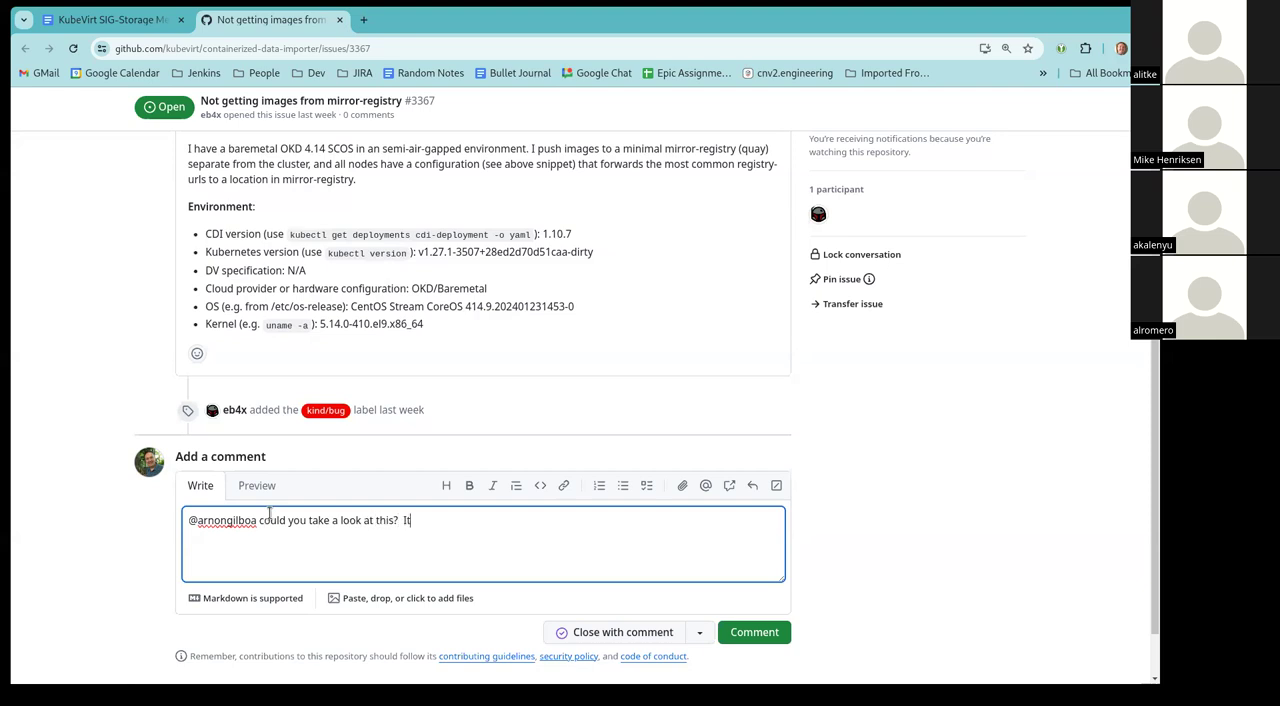
text(seems we are)
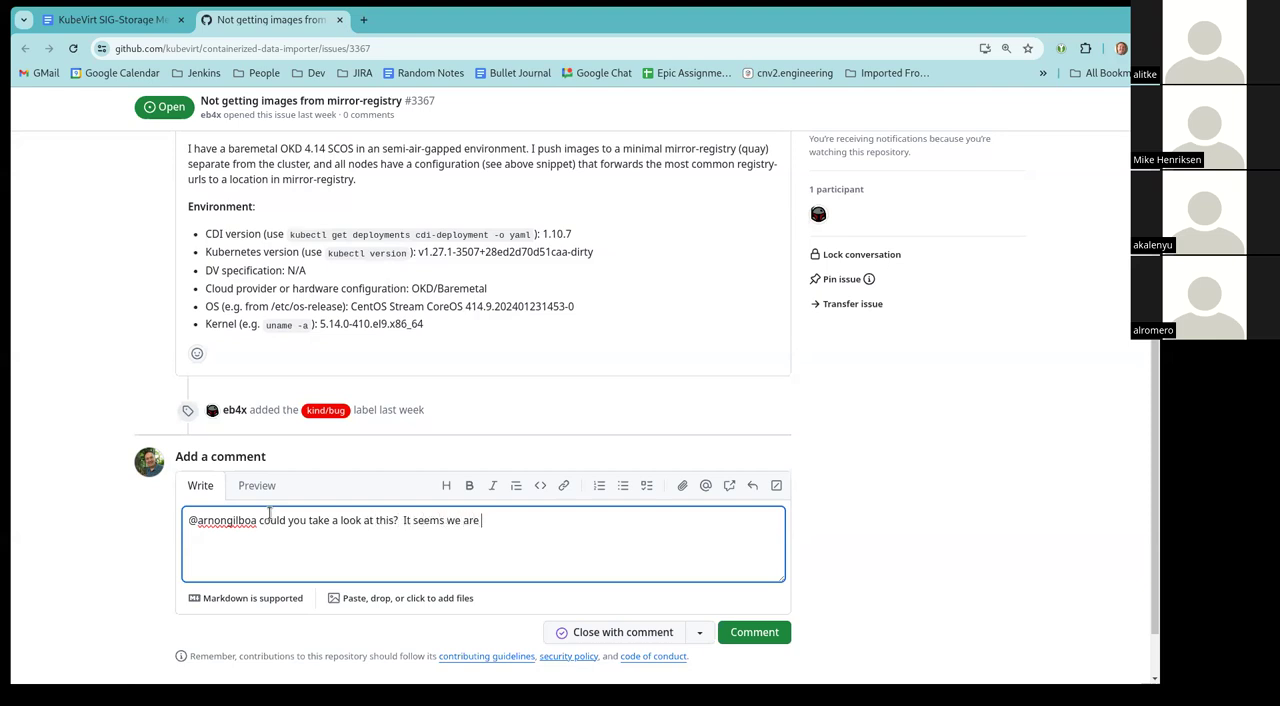
text(should be supporting)
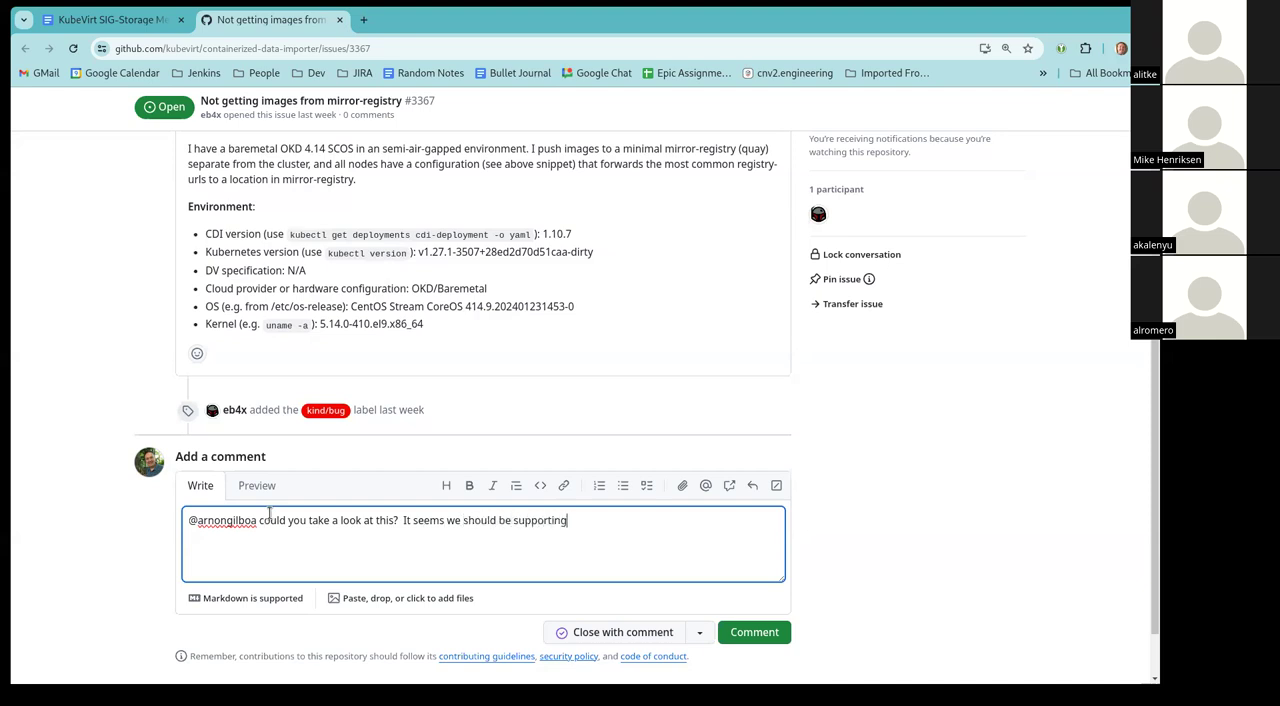
text(this scenario.)
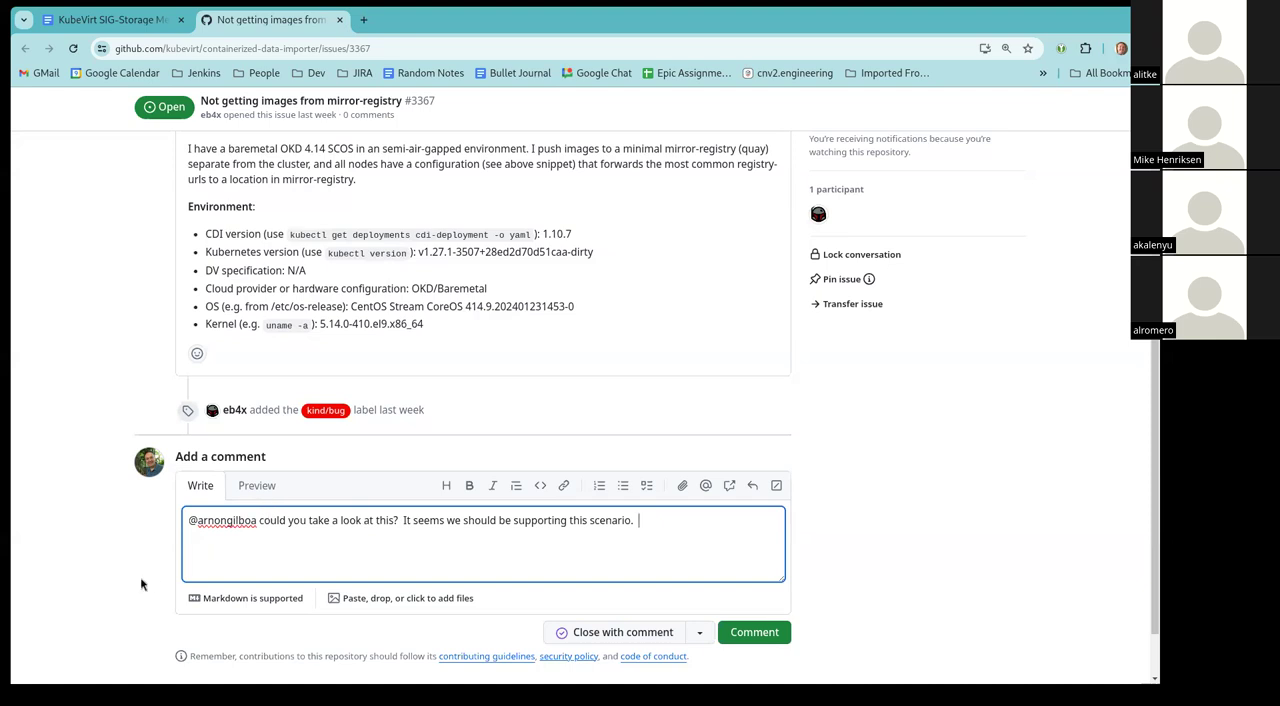
mouse_move(493, 453)
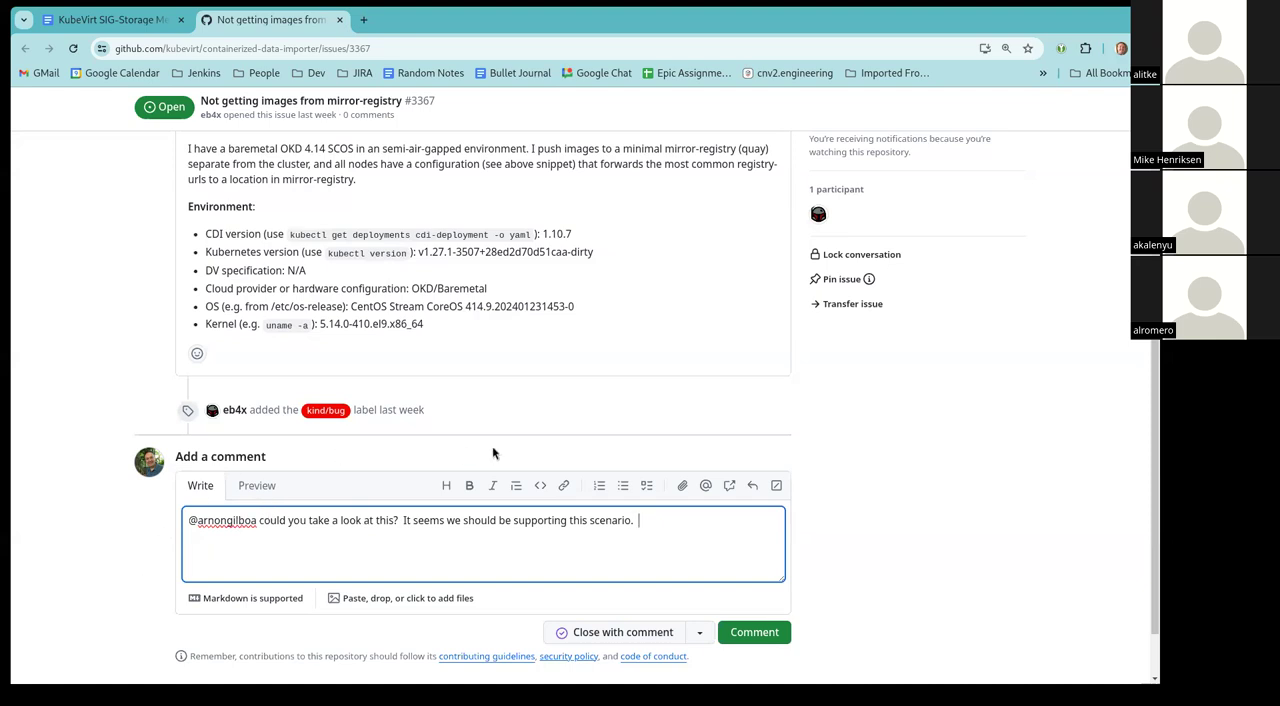
Step: Ask the reporter whether they deploy kubevirt with HCO or a custom setup
text(@eb4x Are you using)
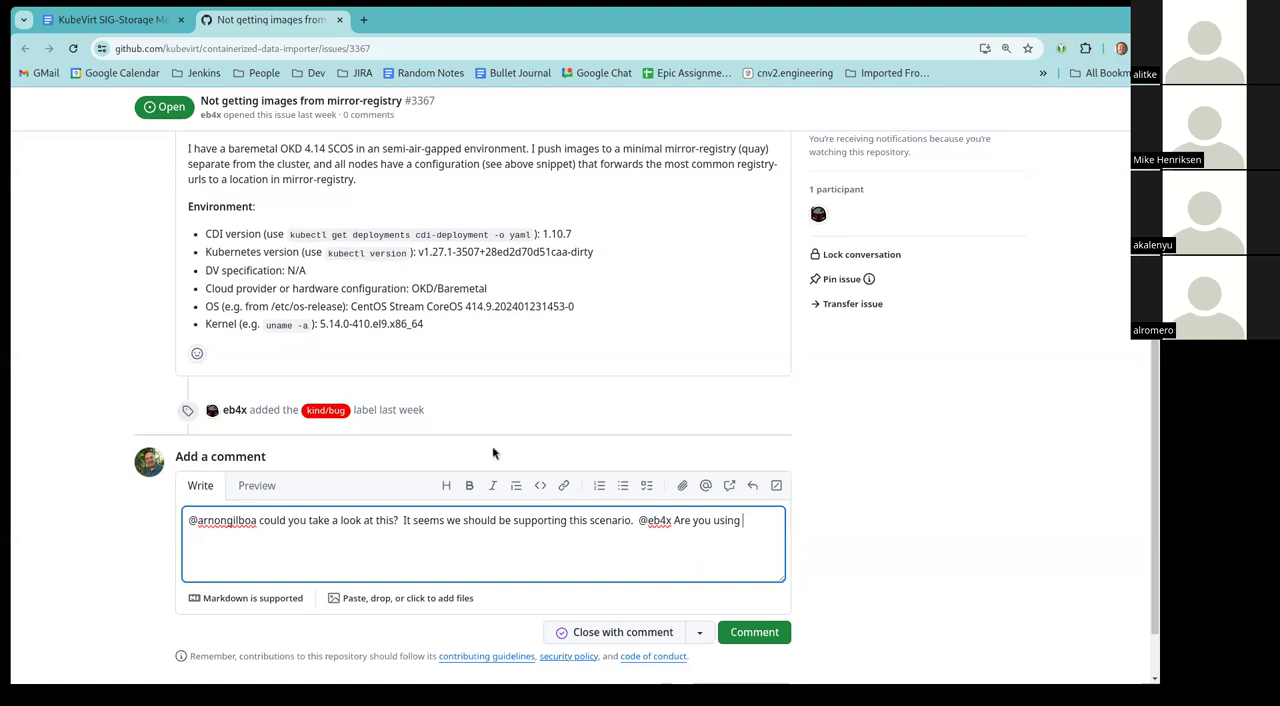
text(HCO)
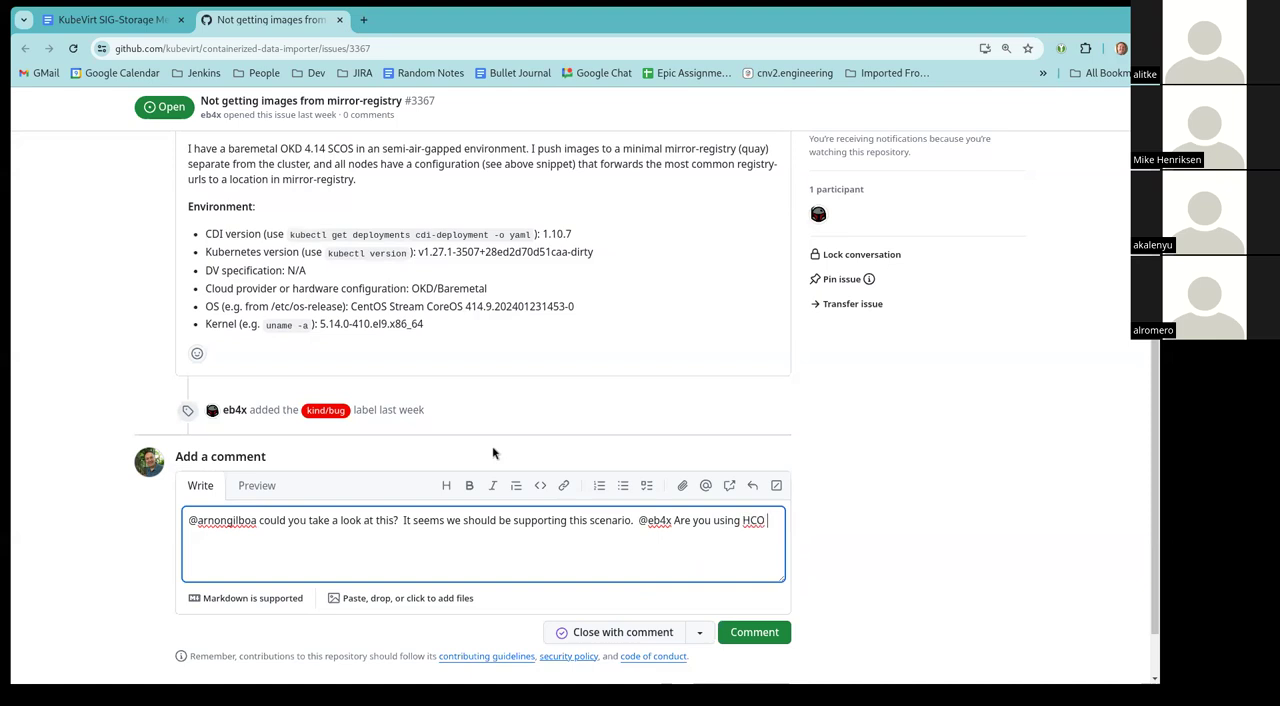
text(to)
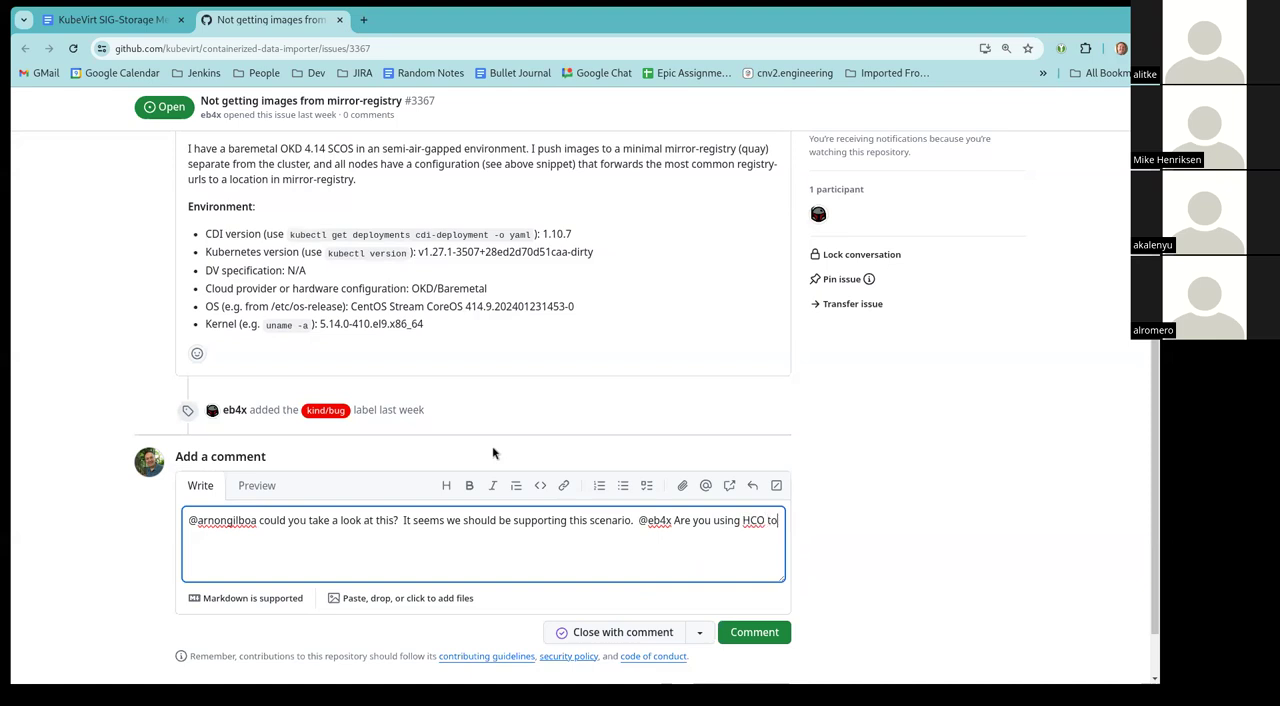
text(deploi)
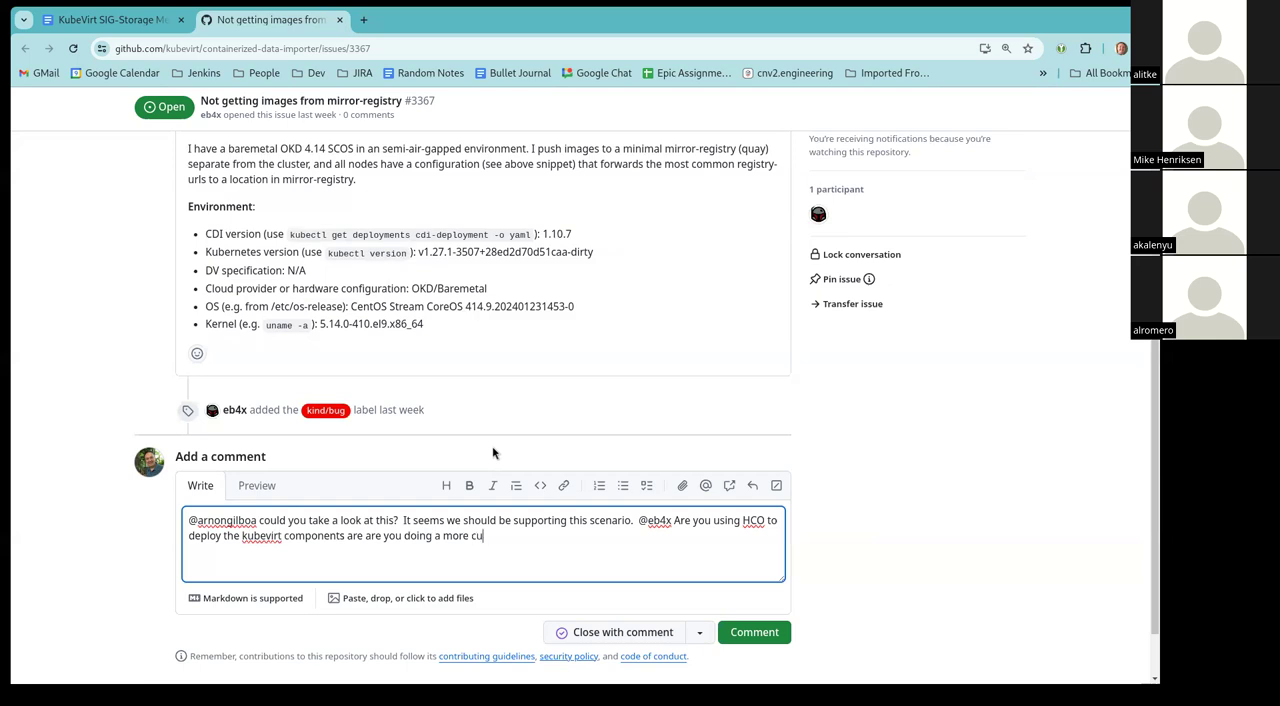
text(stom setup?)
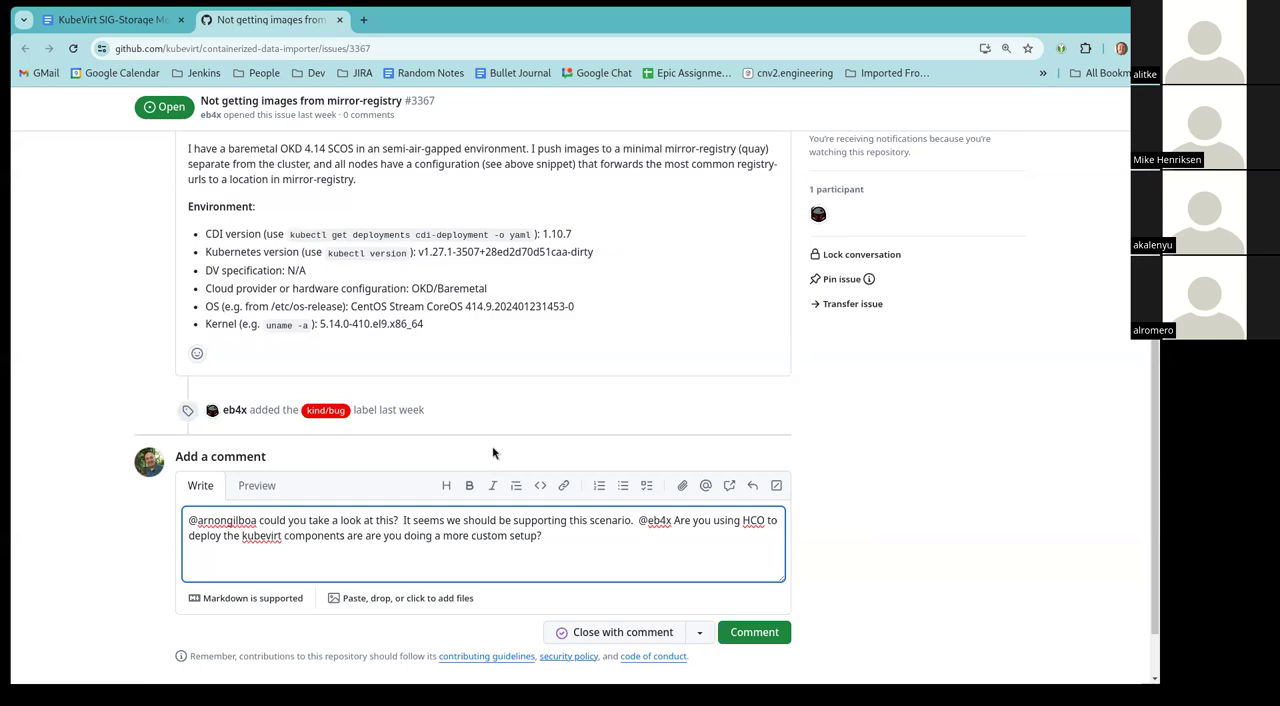
text(Ma)
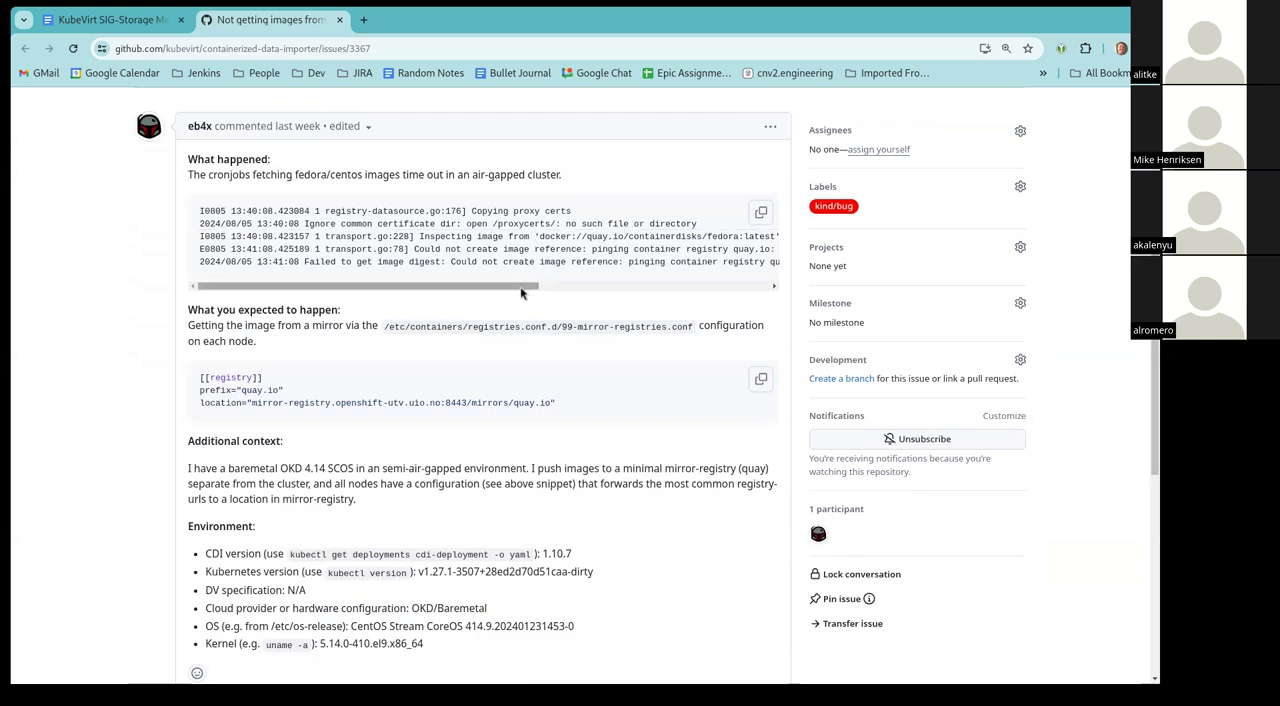
mouse_move(519, 294)
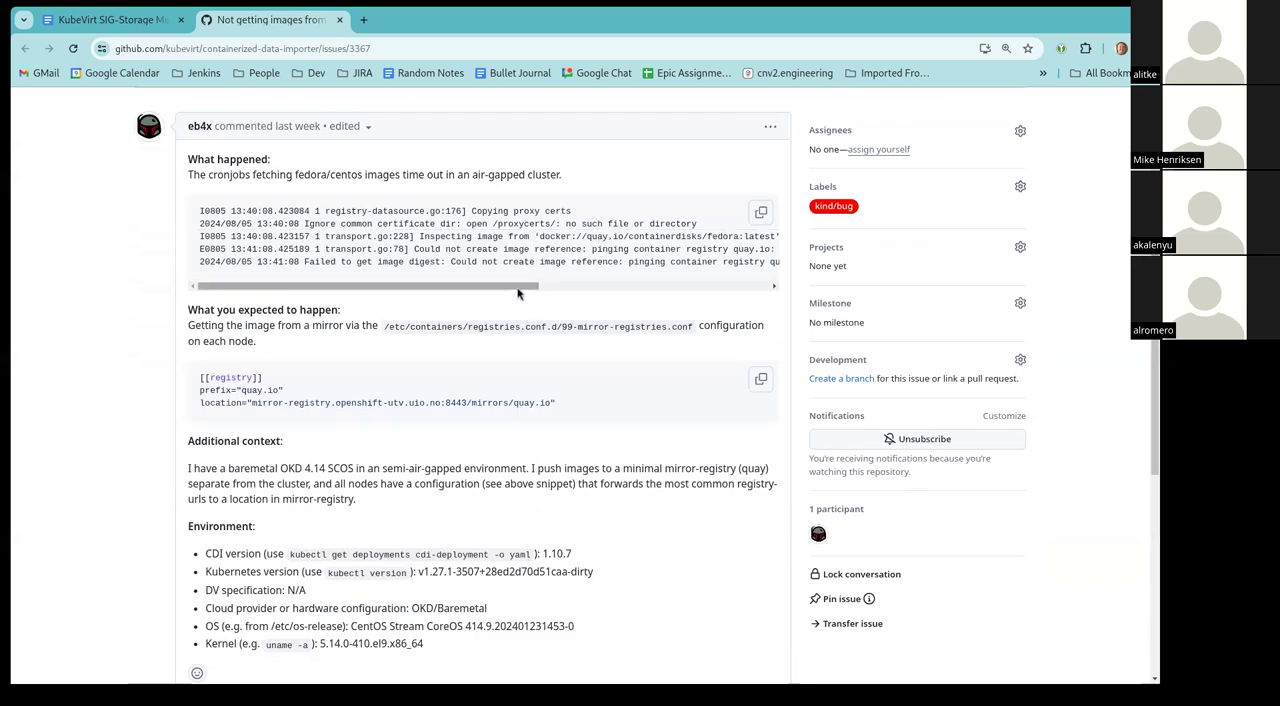
Step: Scroll the issue's error log horizontally to read the errors
drag(517, 285, 580, 285)
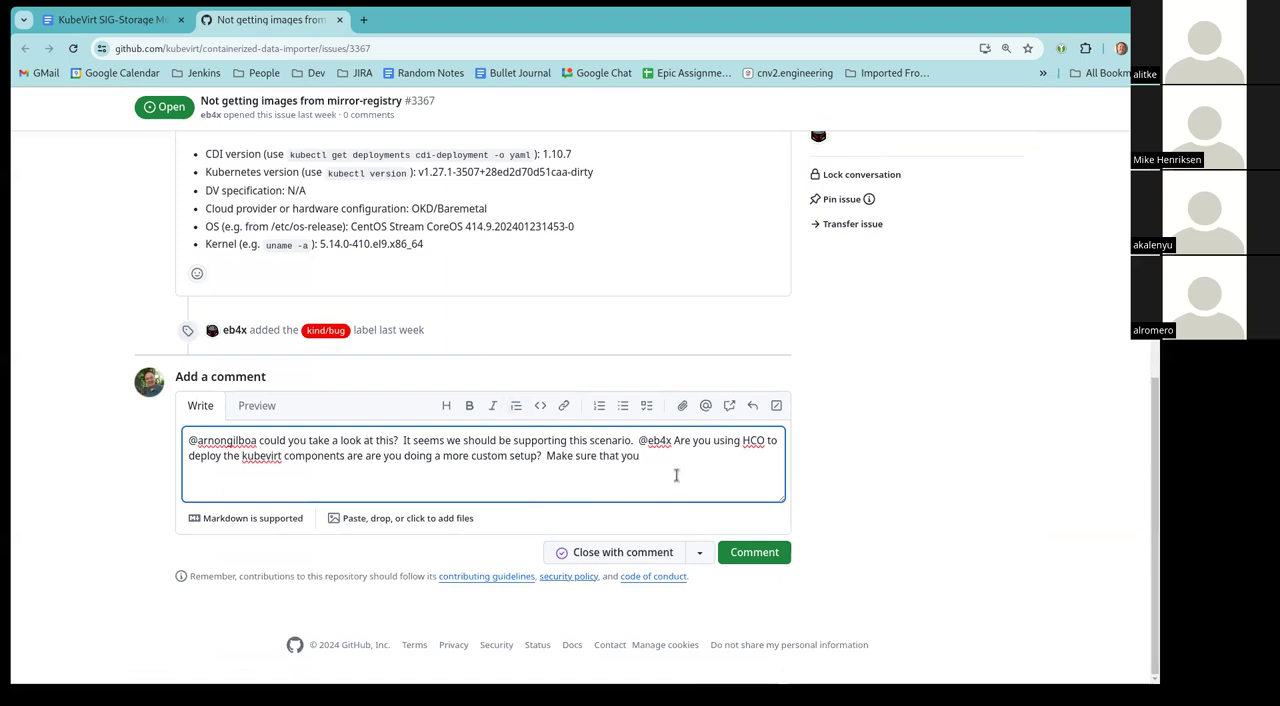
Step: Remind the reporter to configure DataImportCron objects with the correct registry
text(have)
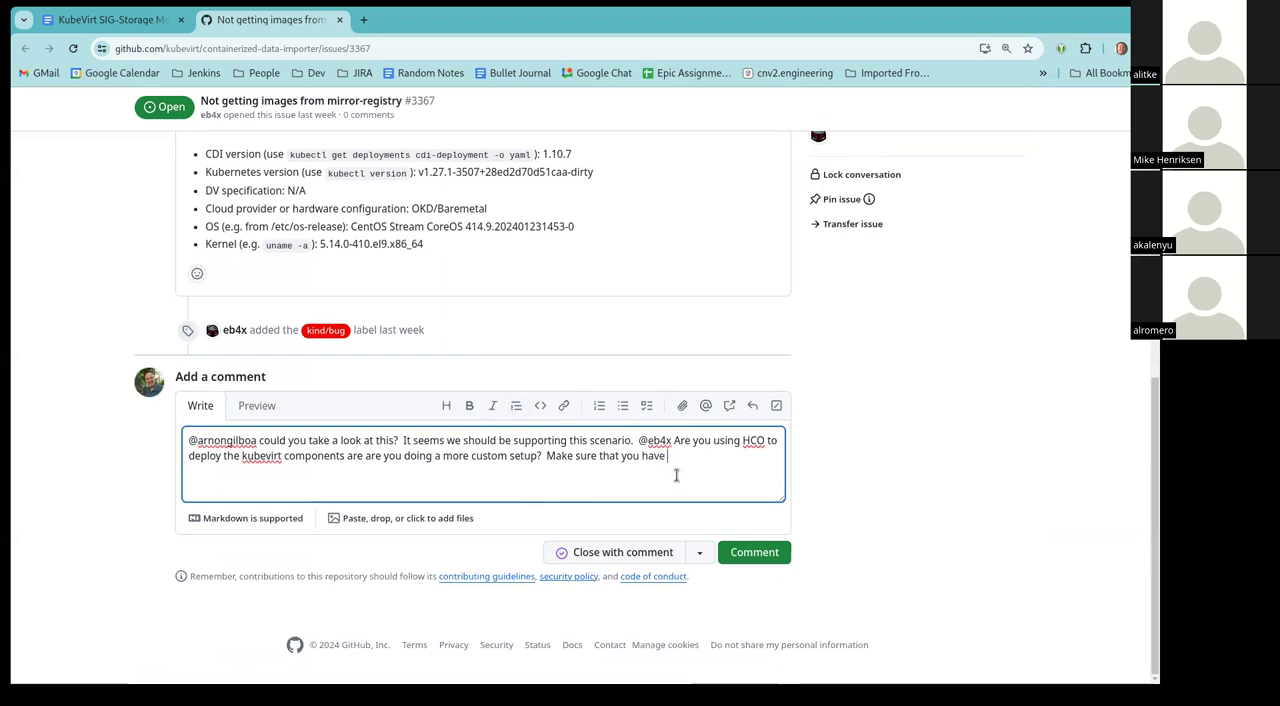
text(configured your)
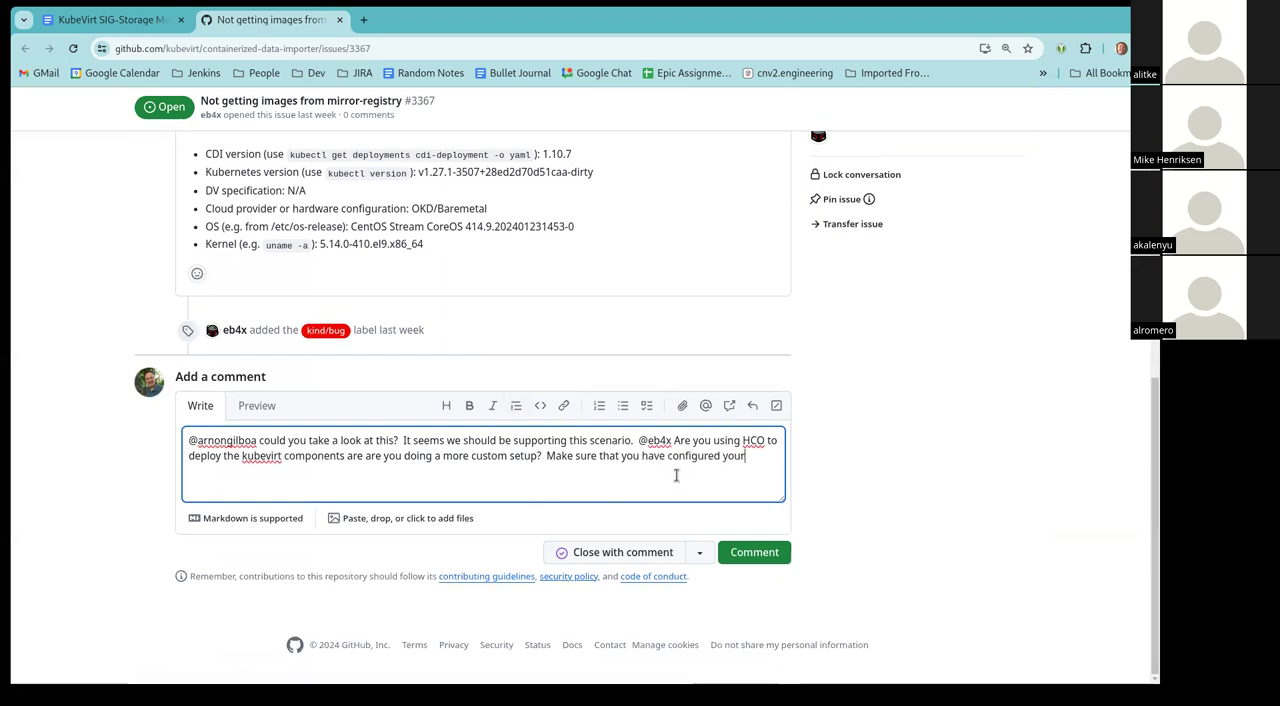
text(Data)
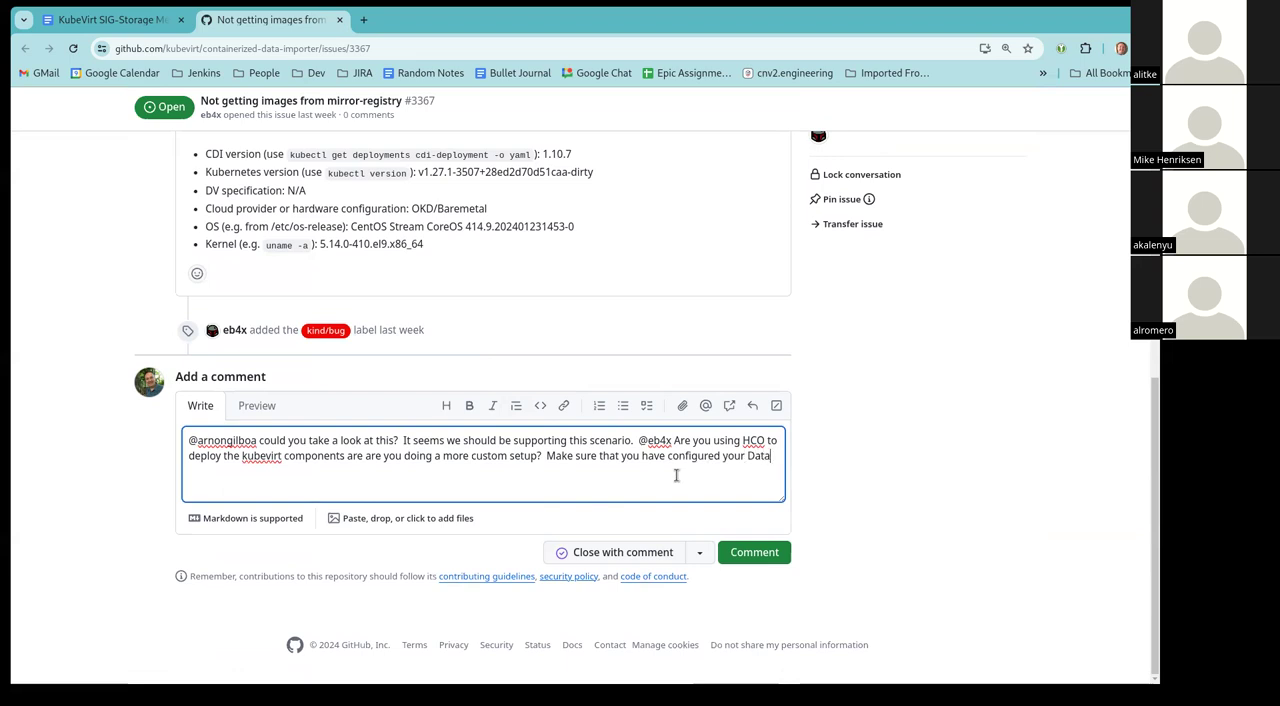
text(ImportCron)
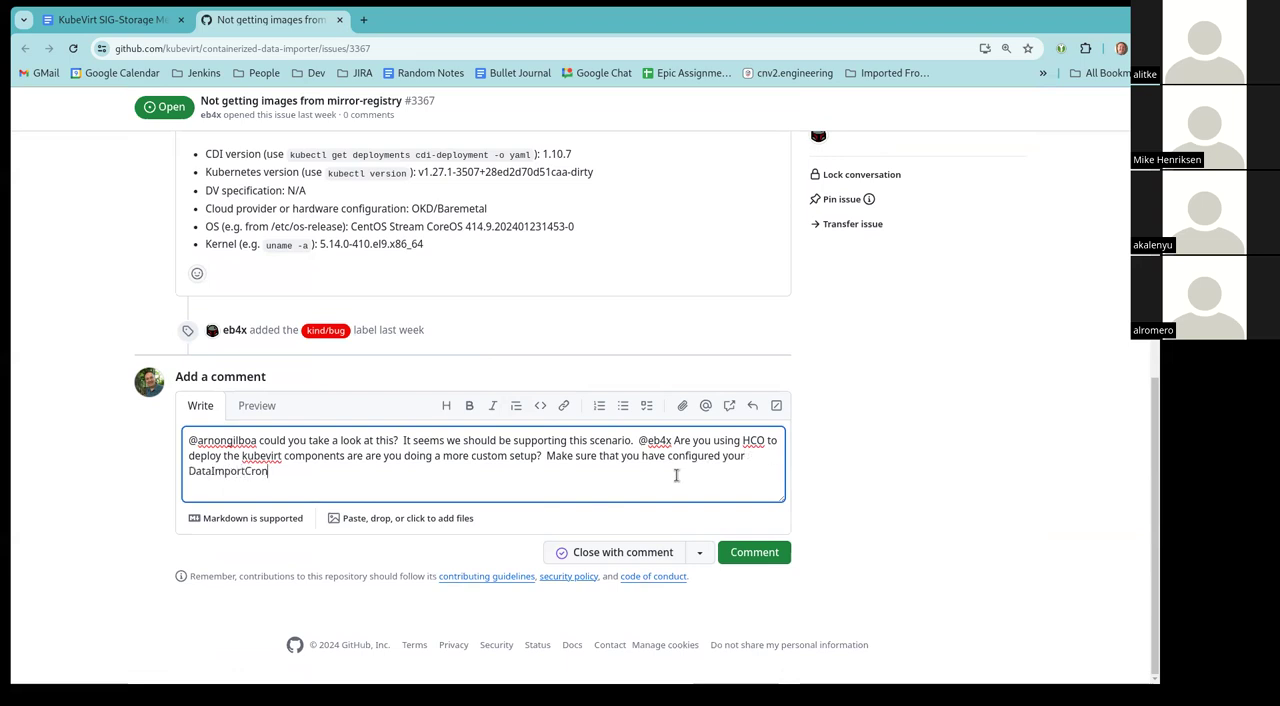
text(objects to point to the c)
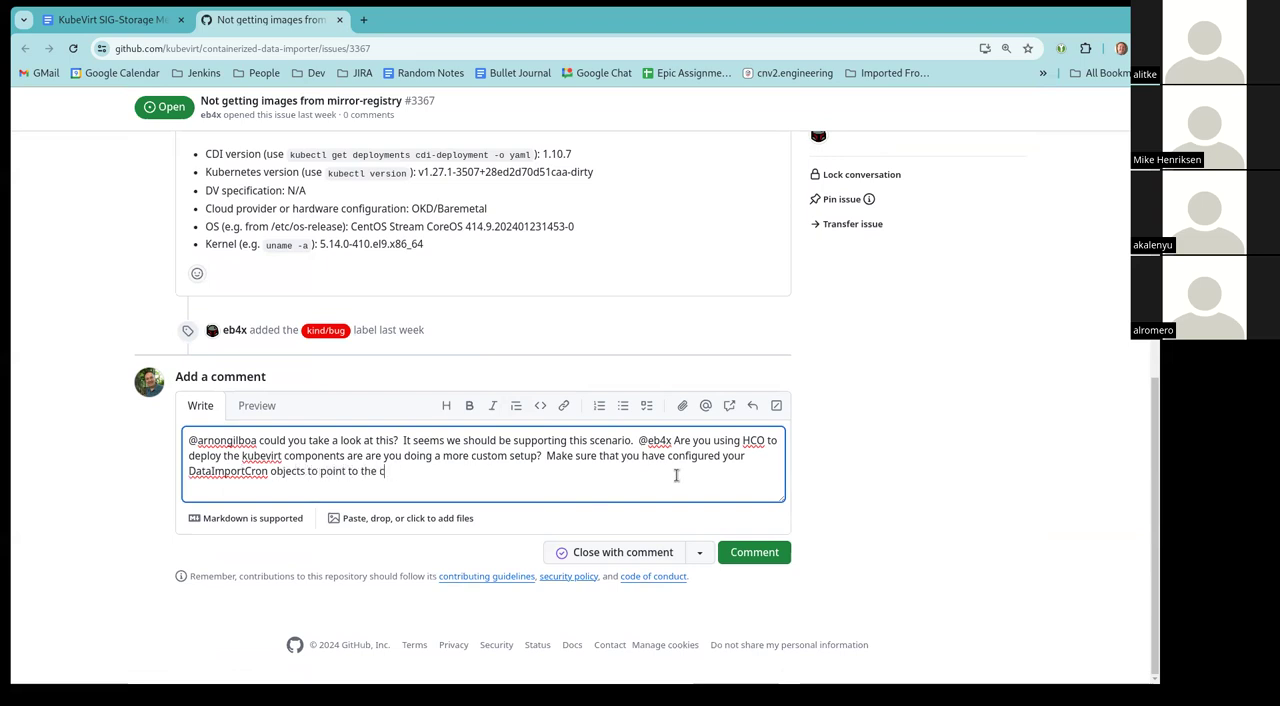
text(orrect)
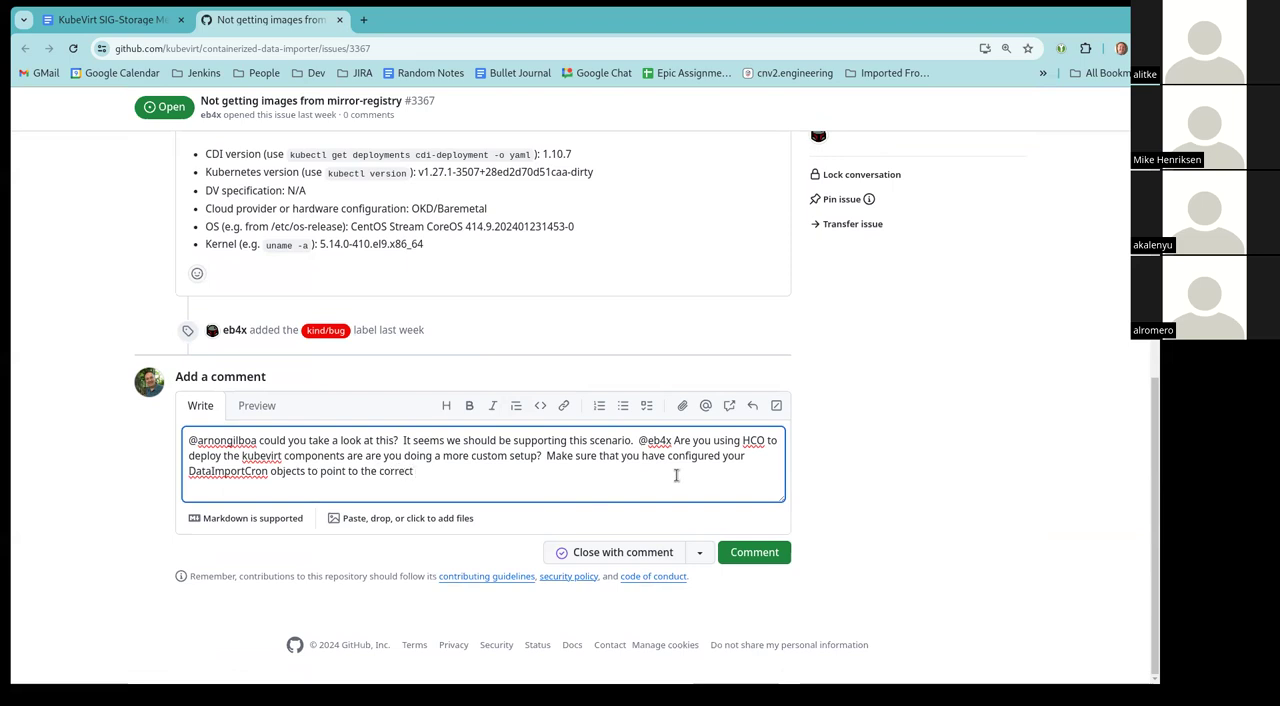
text(registry)
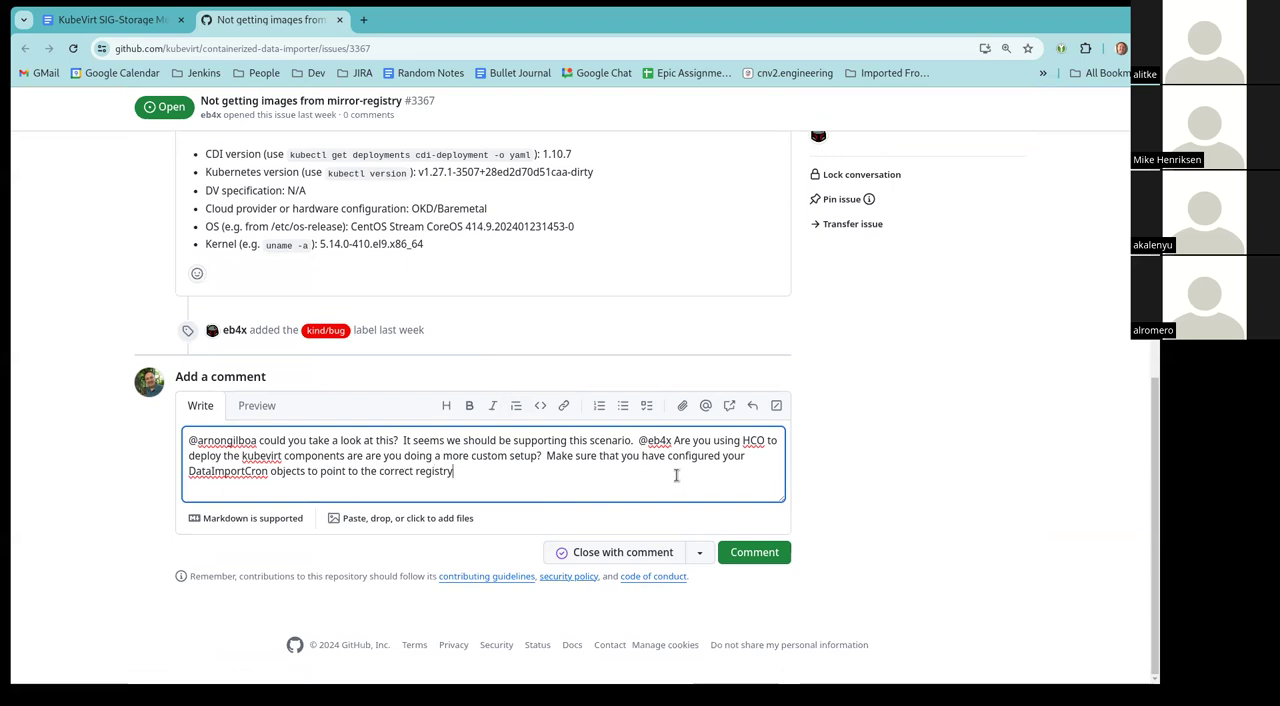
text(.)
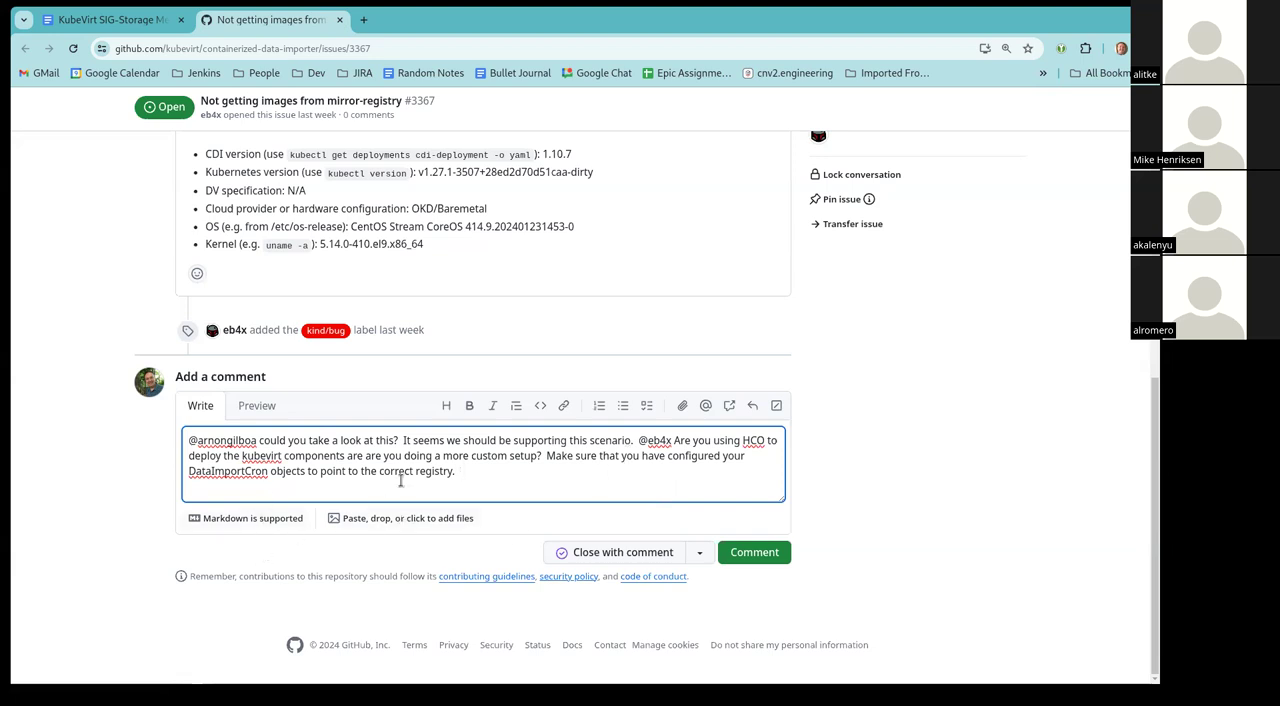
mouse_move(710, 519)
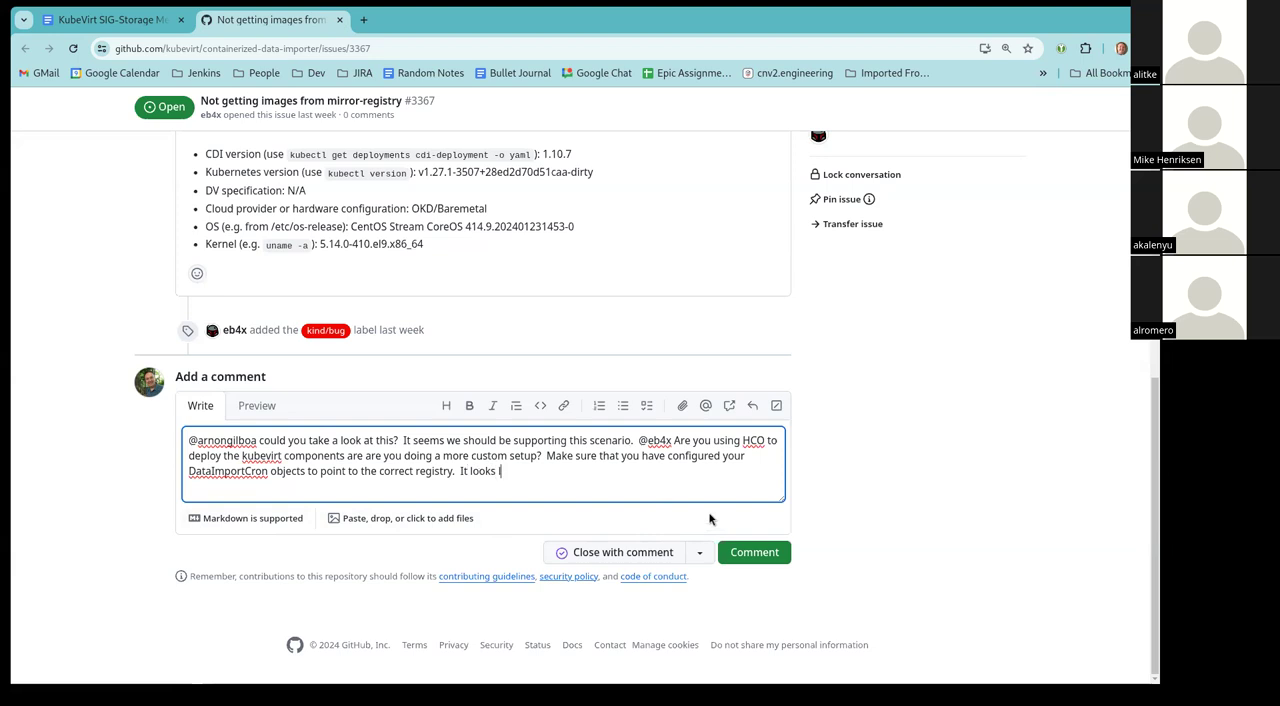
Step: Note the error shows it is still fetching from quay, and post the comment
text(Gt)
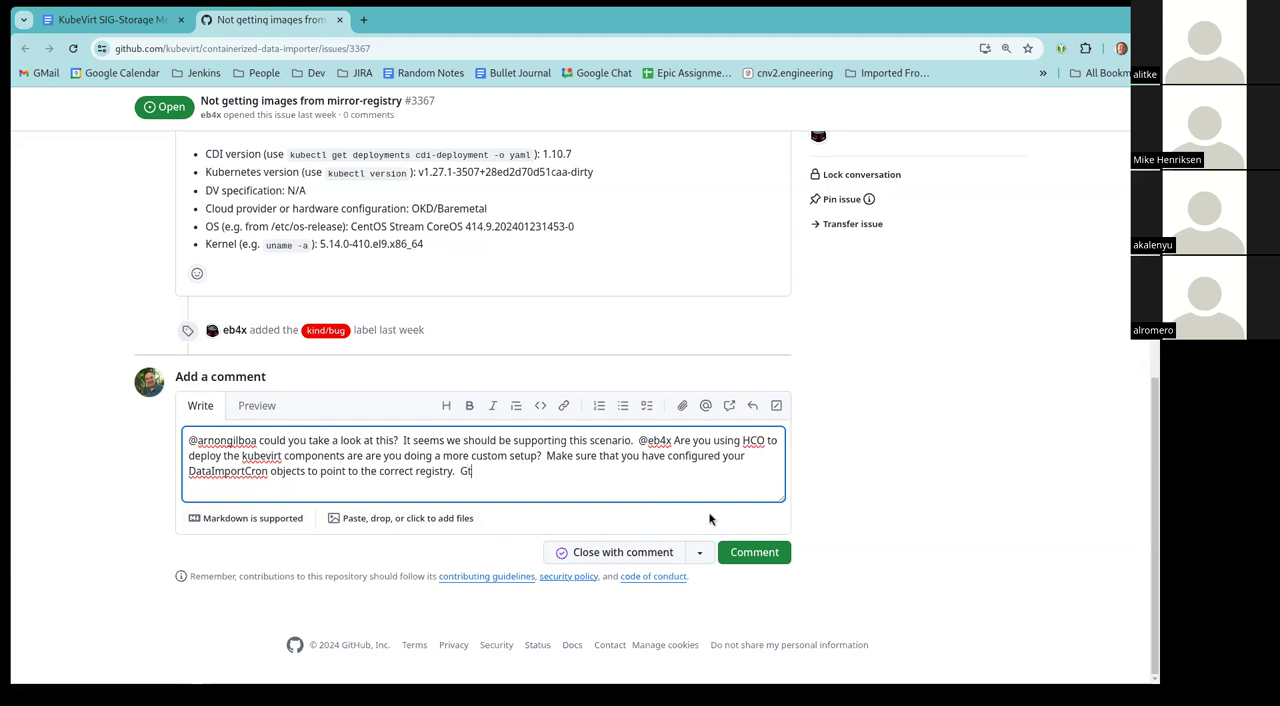
text(From the error)
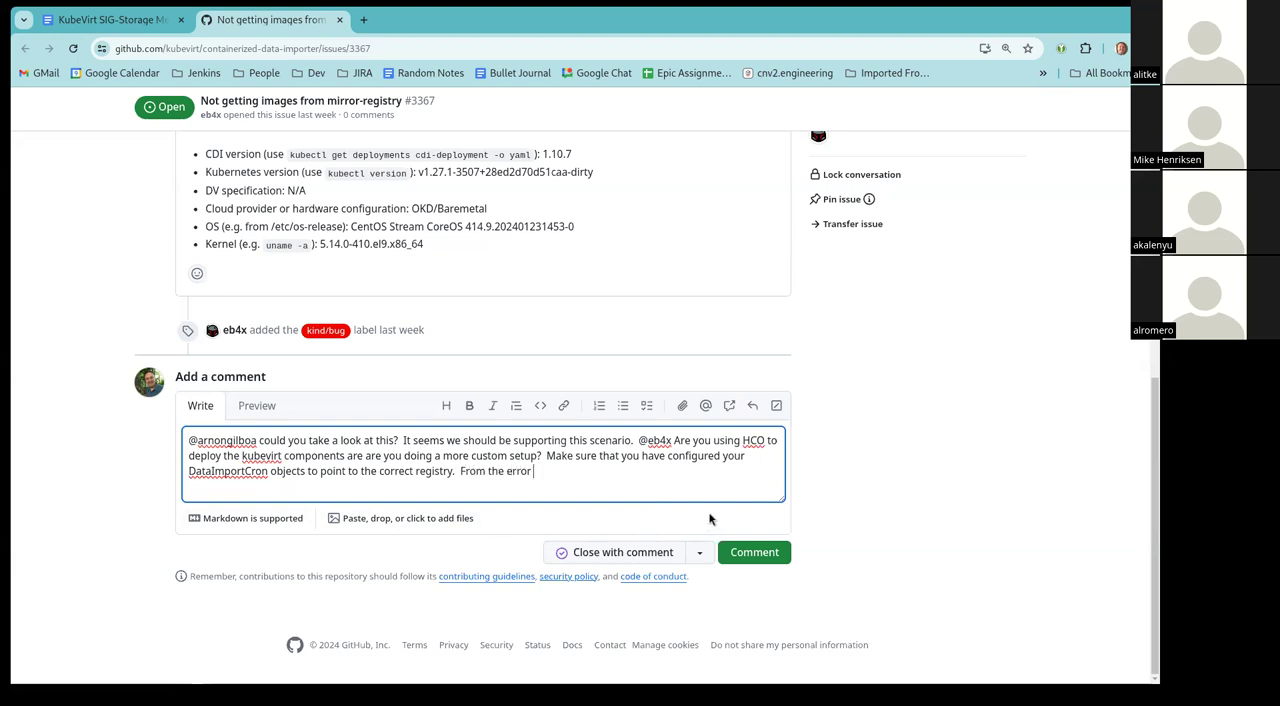
text(message it mo)
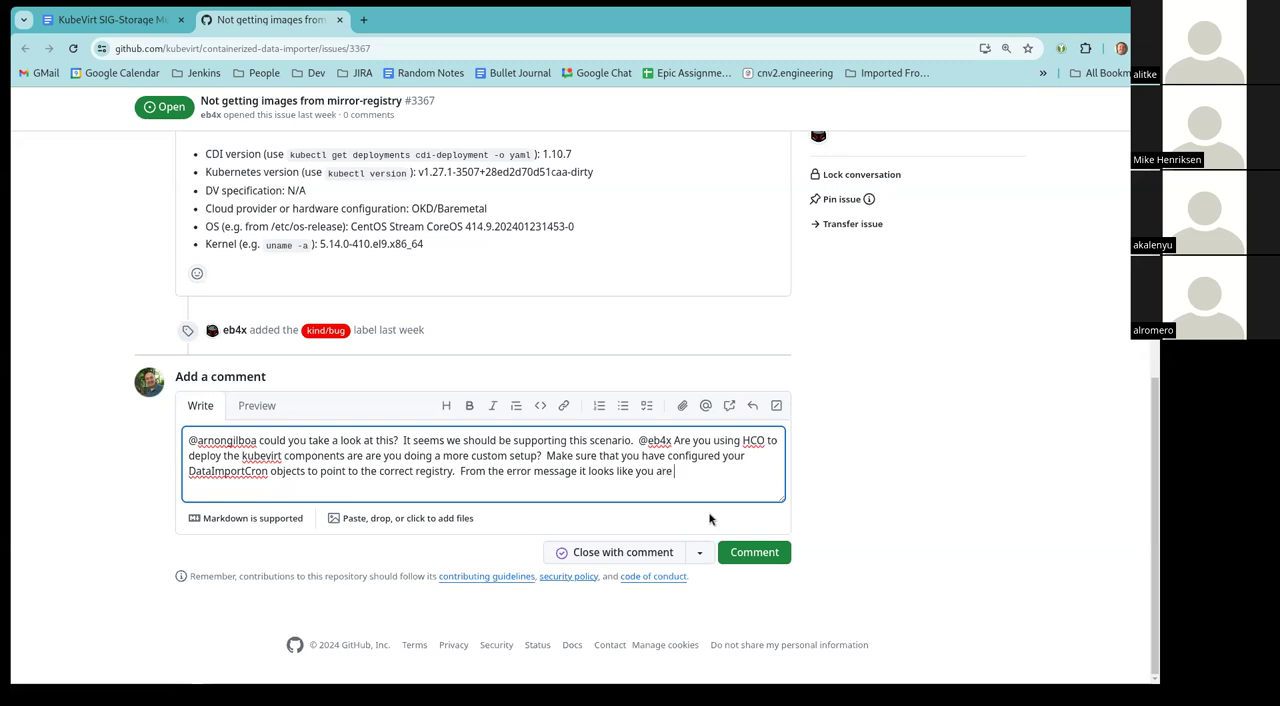
text(still tring)
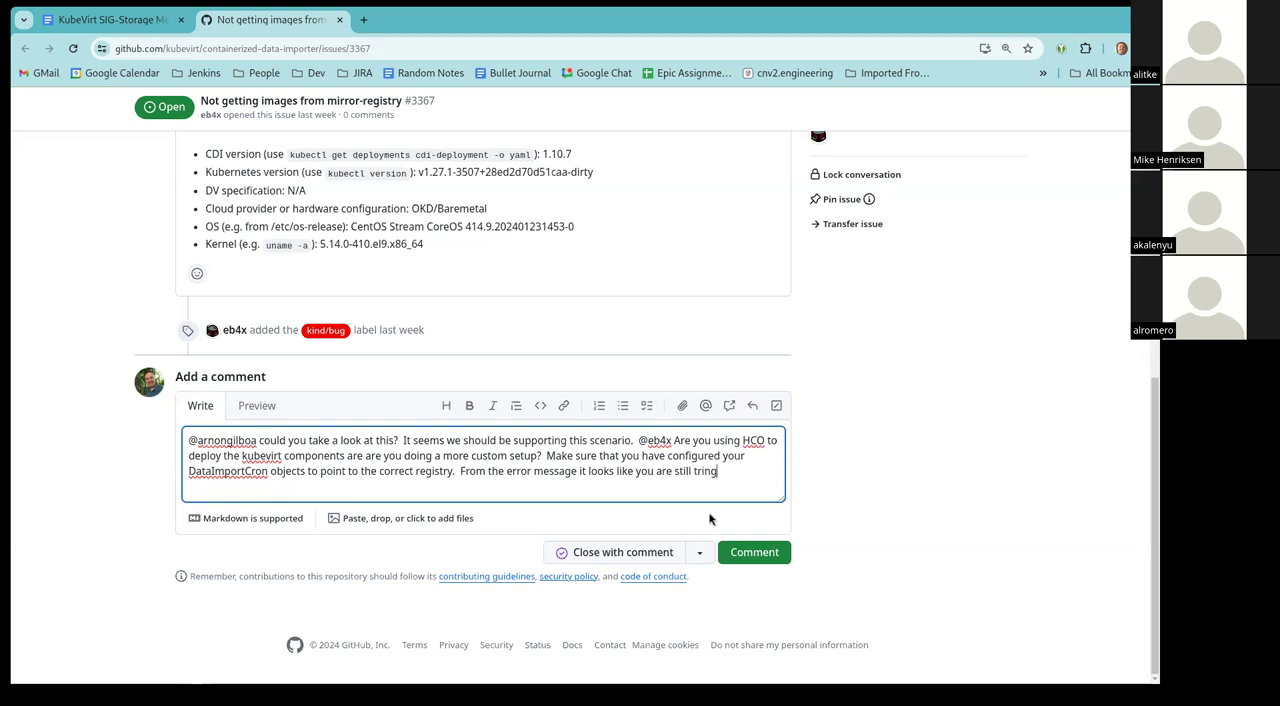
key(BackSpace)
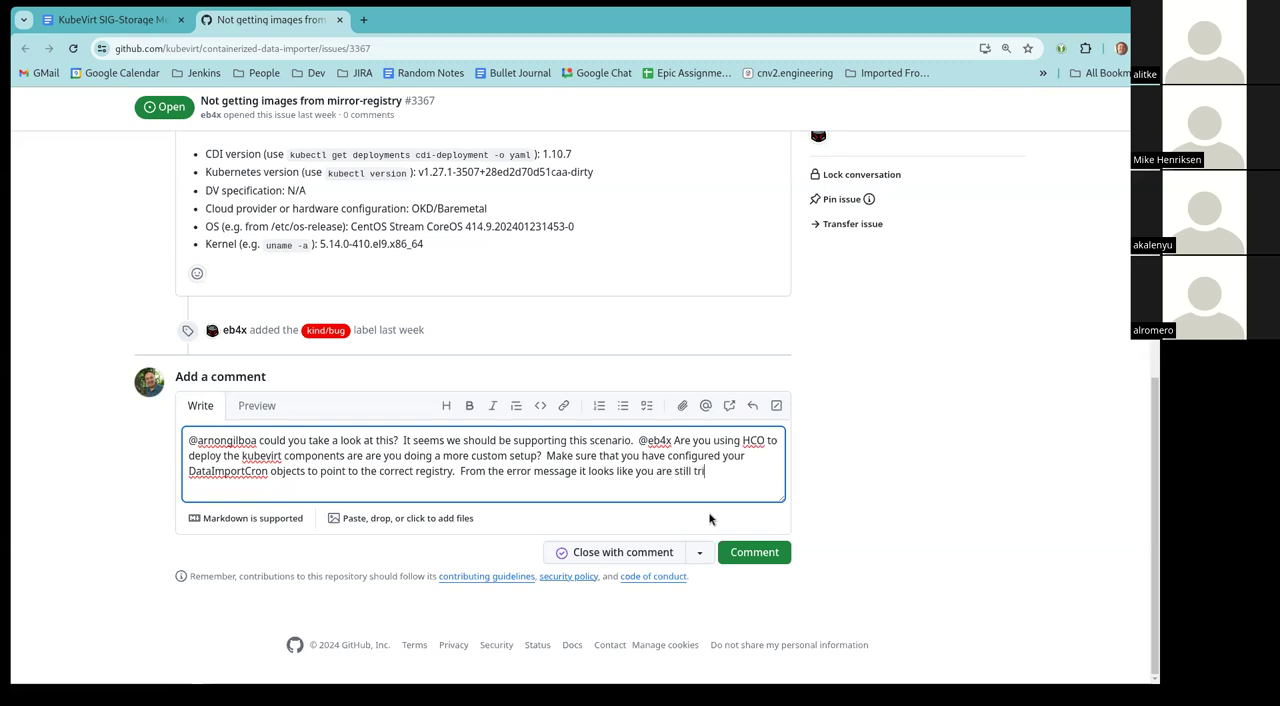
text(ying to fetch from)
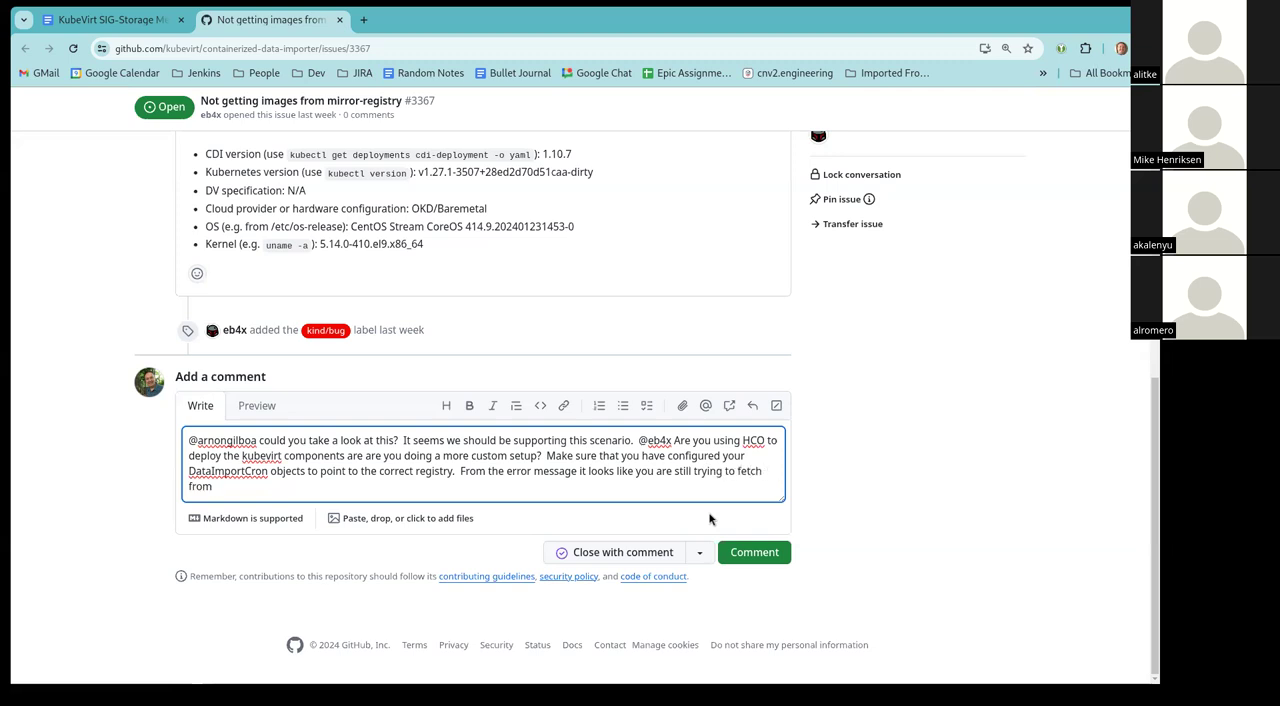
text(quay.)
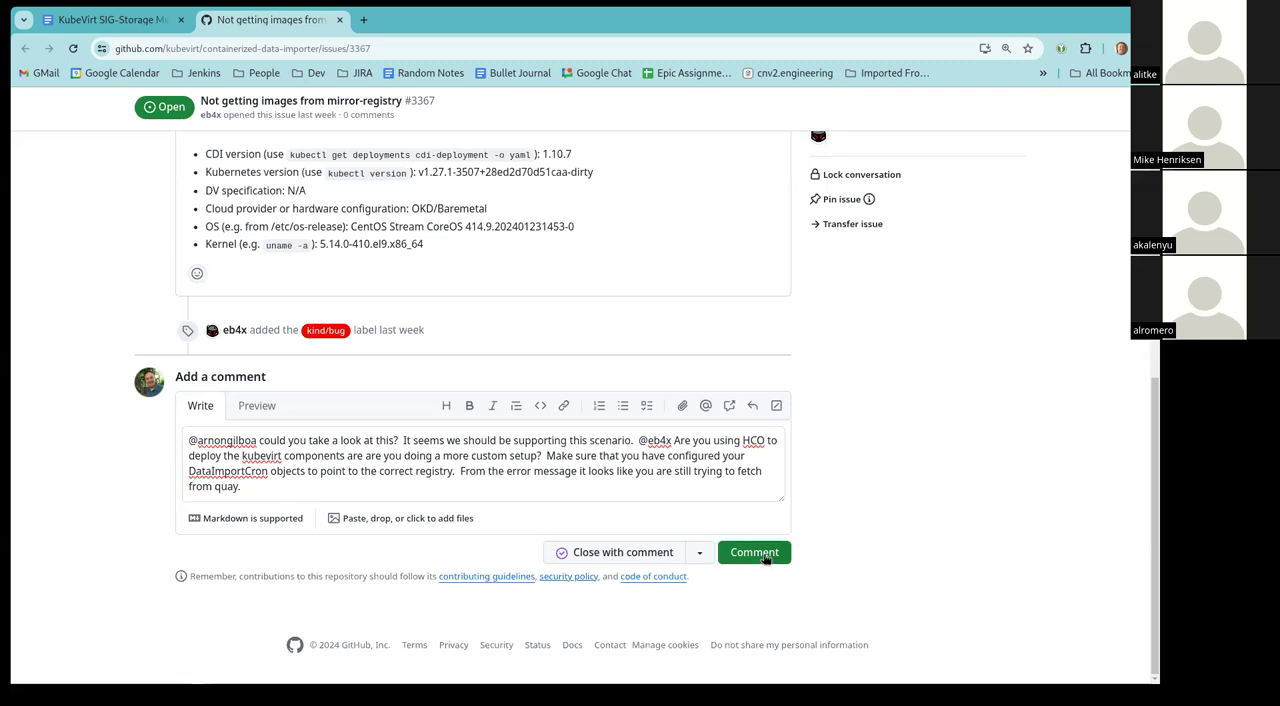
click(753, 552)
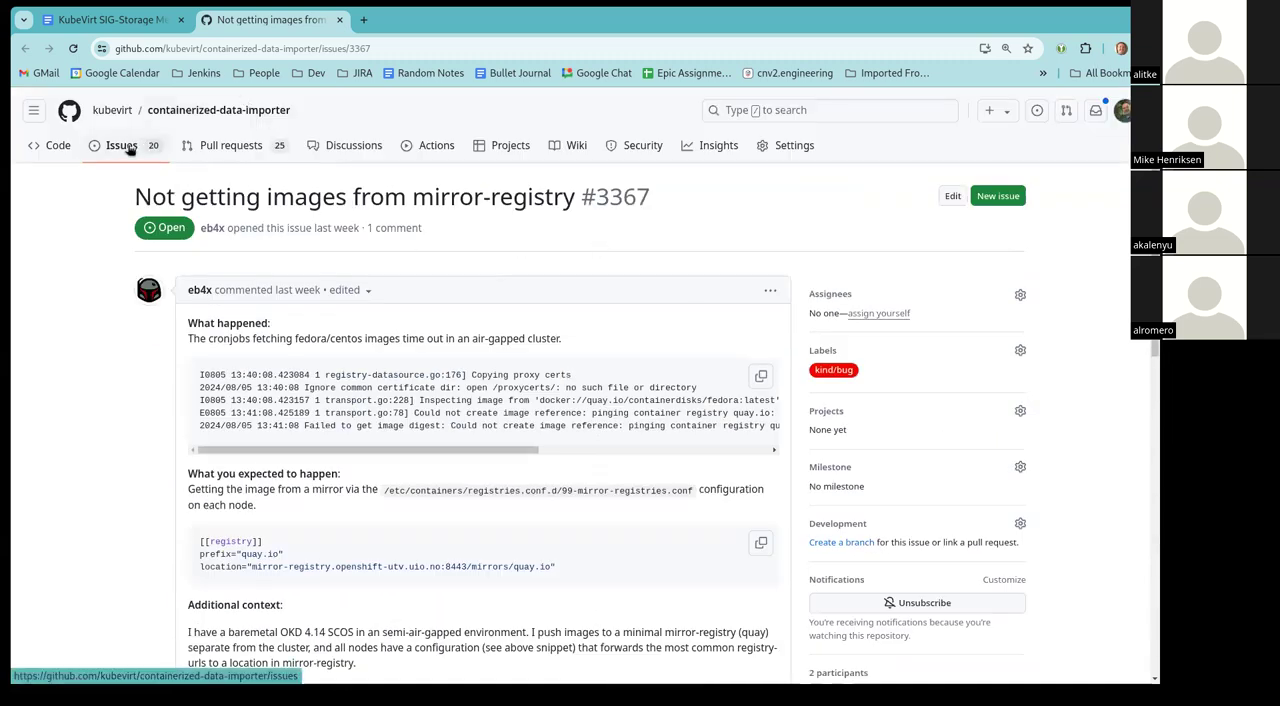
Step: Open issue #3369 'cdi Label matching bound pv does not take effect' from the issues list in a new tab
click(121, 145)
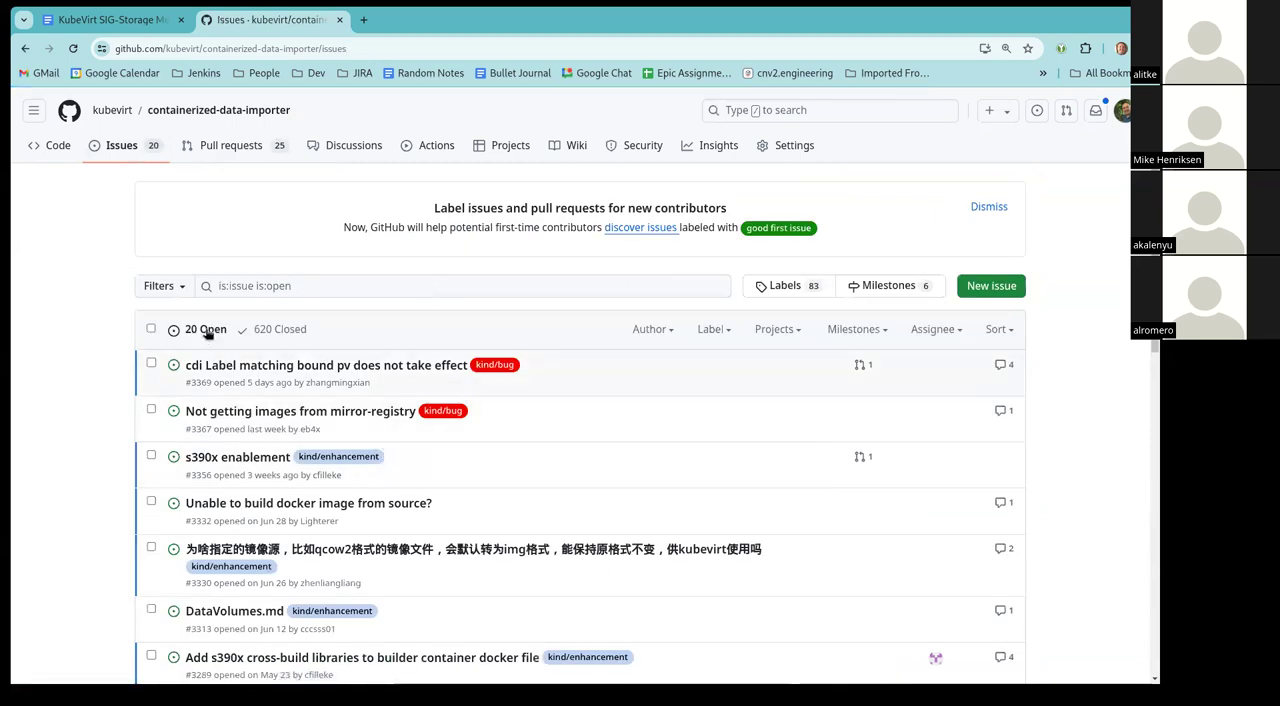
mouse_move(326, 365)
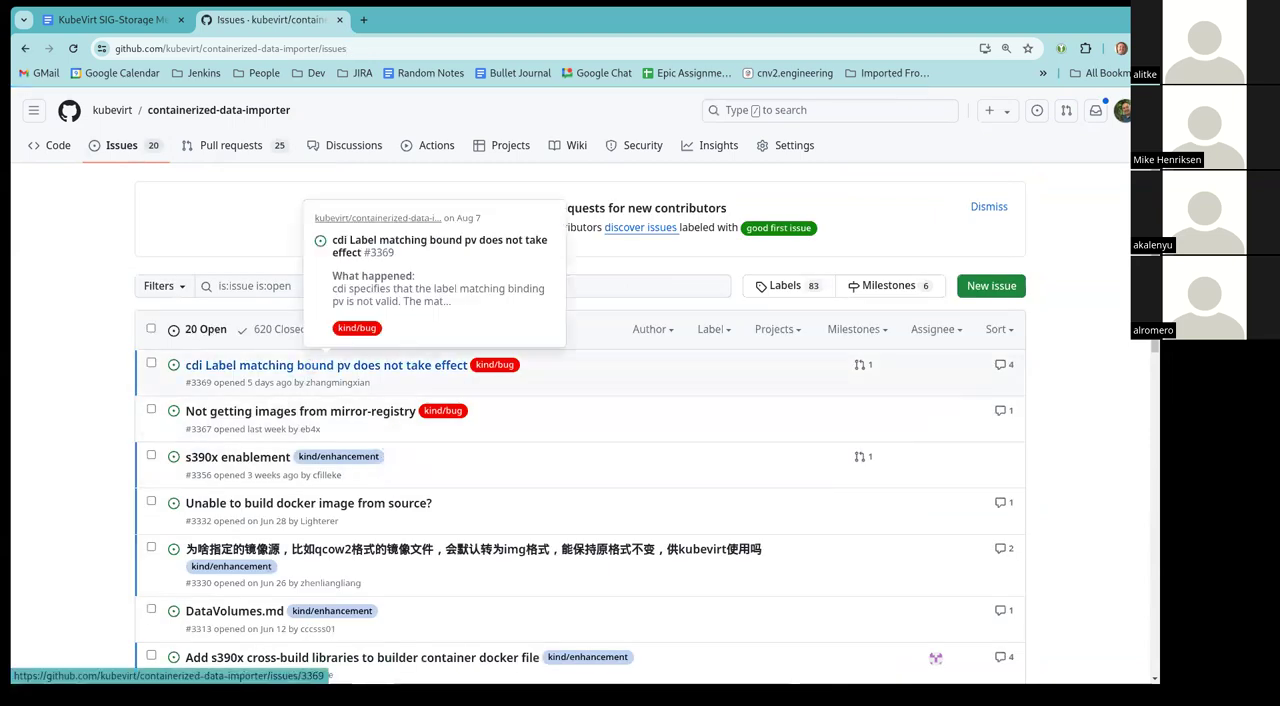
click(325, 364)
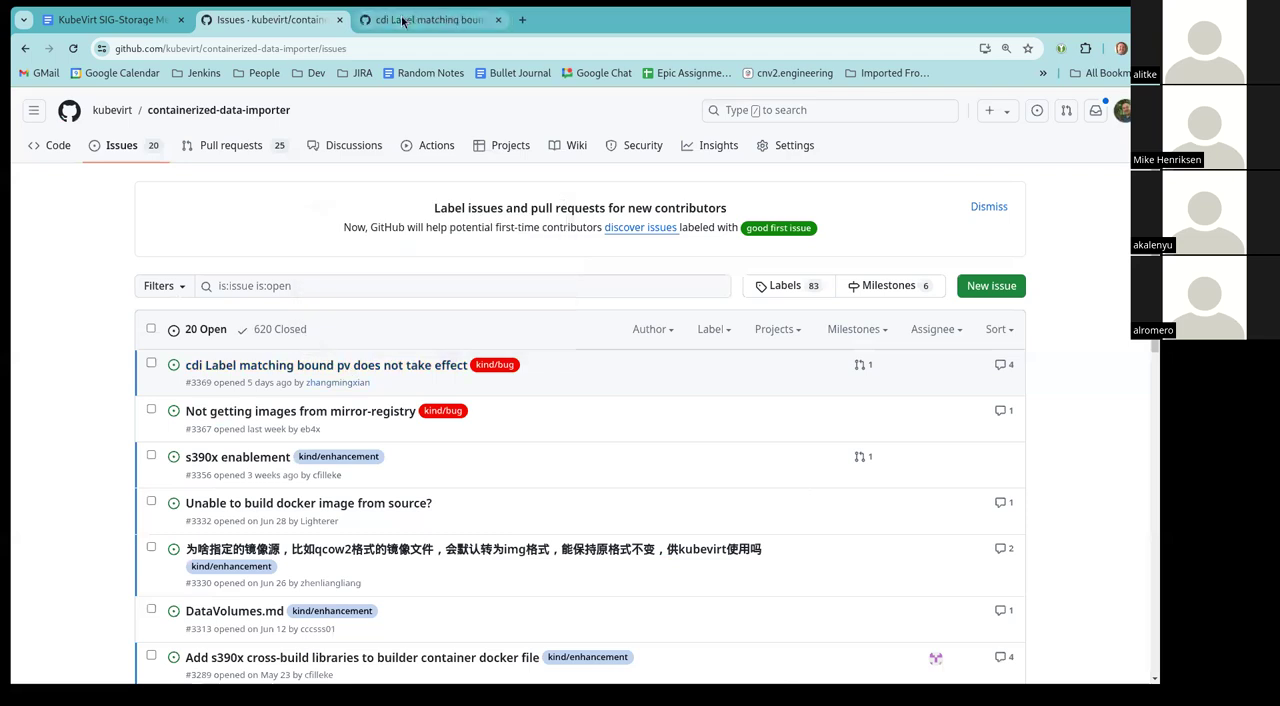
click(325, 364)
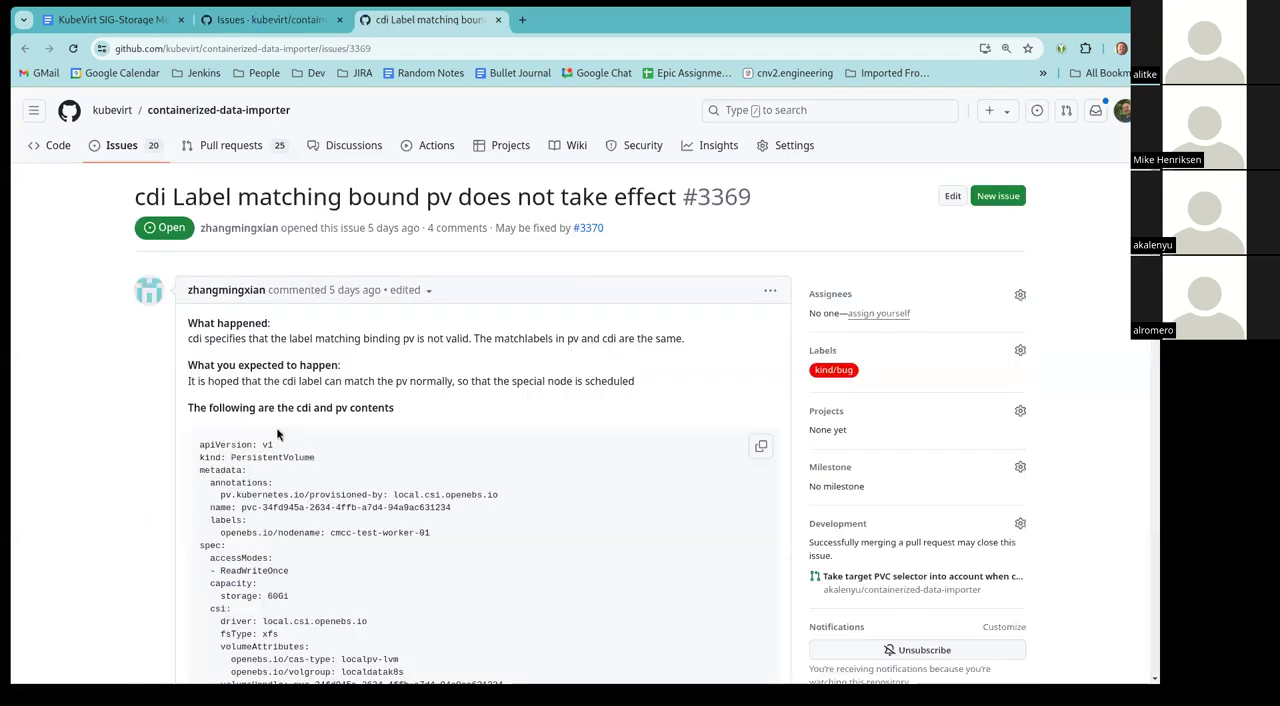
Step: Read through issue #3369's comments and follow the link to fix PR #3370
scroll(down, 3)
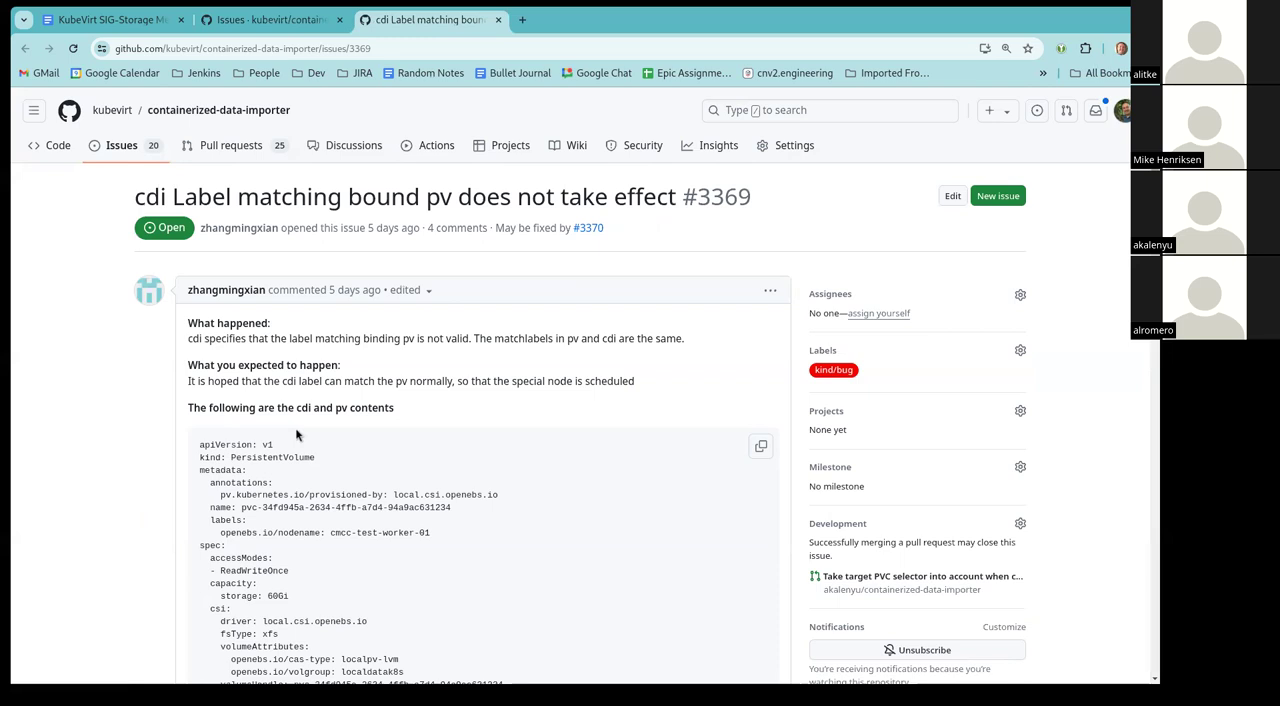
scroll(down, 3)
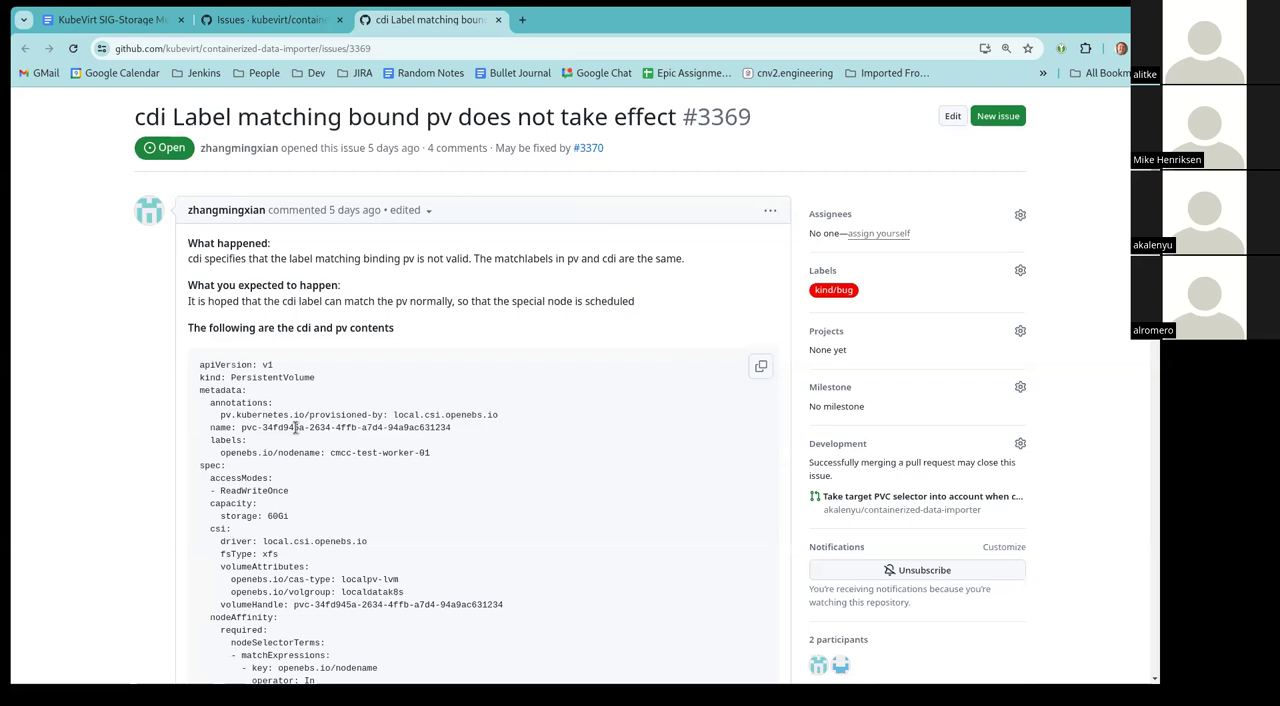
scroll(down, 3)
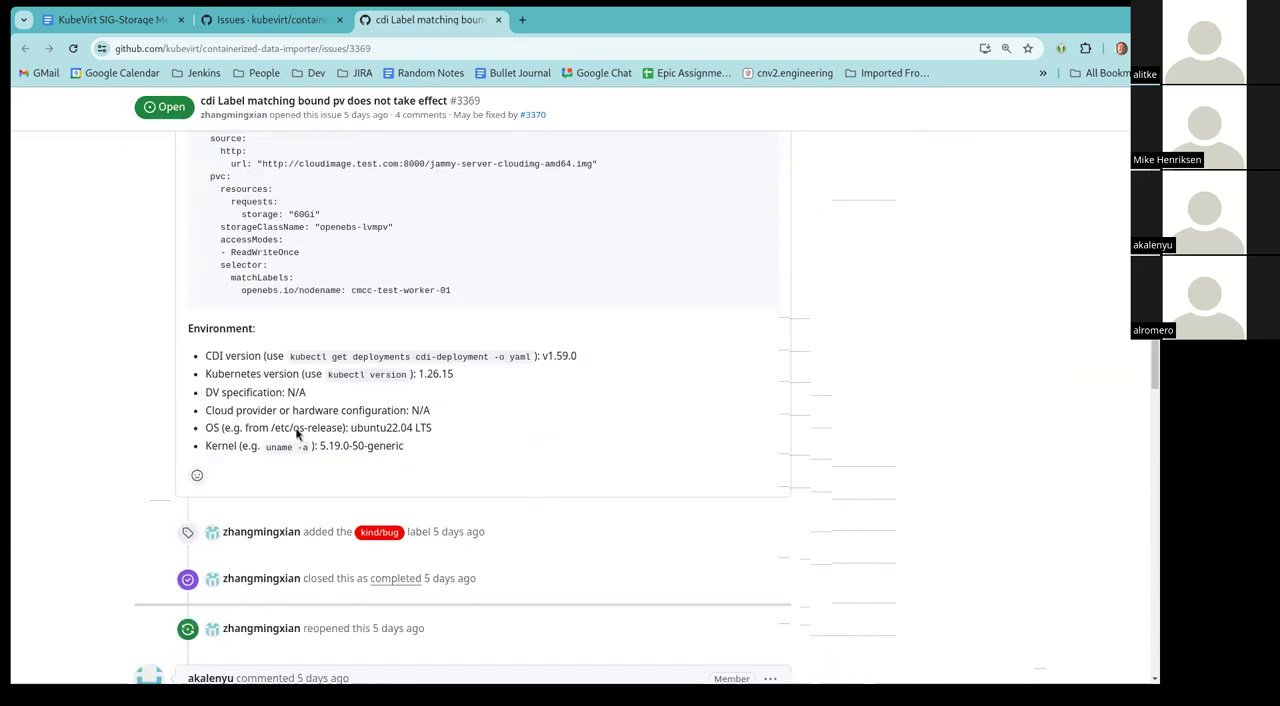
scroll(down, 3)
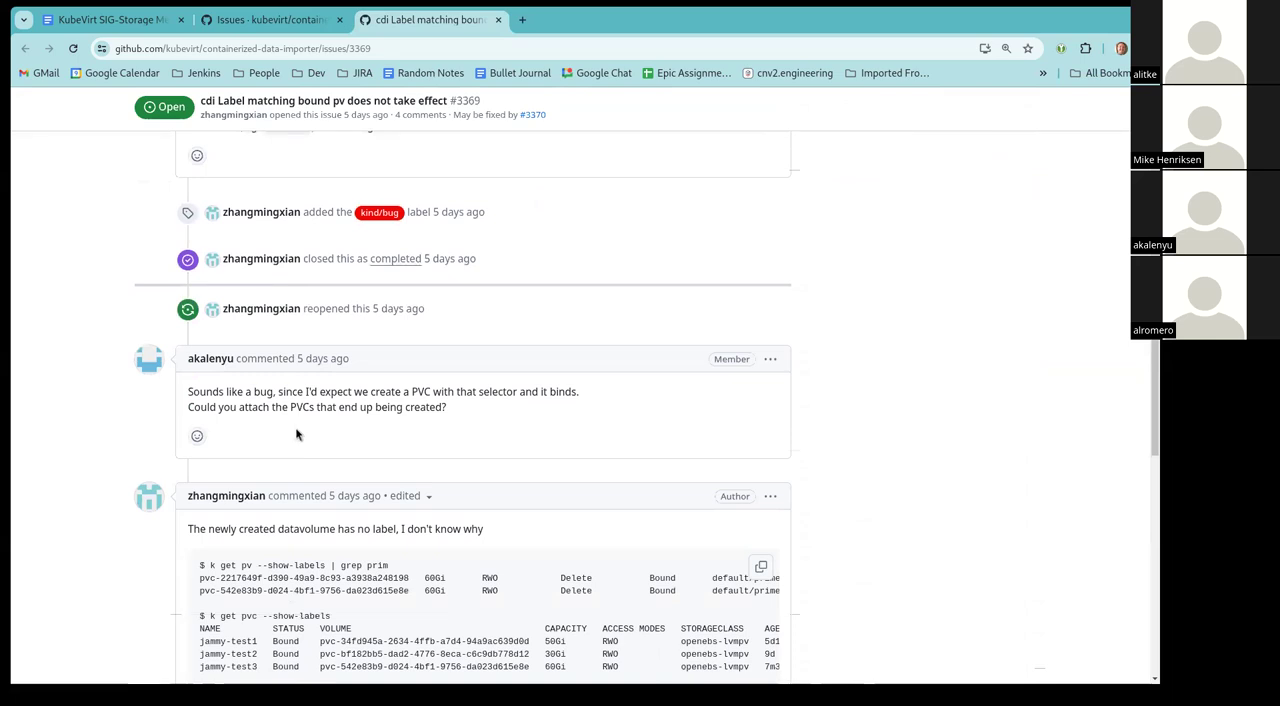
scroll(down, 3)
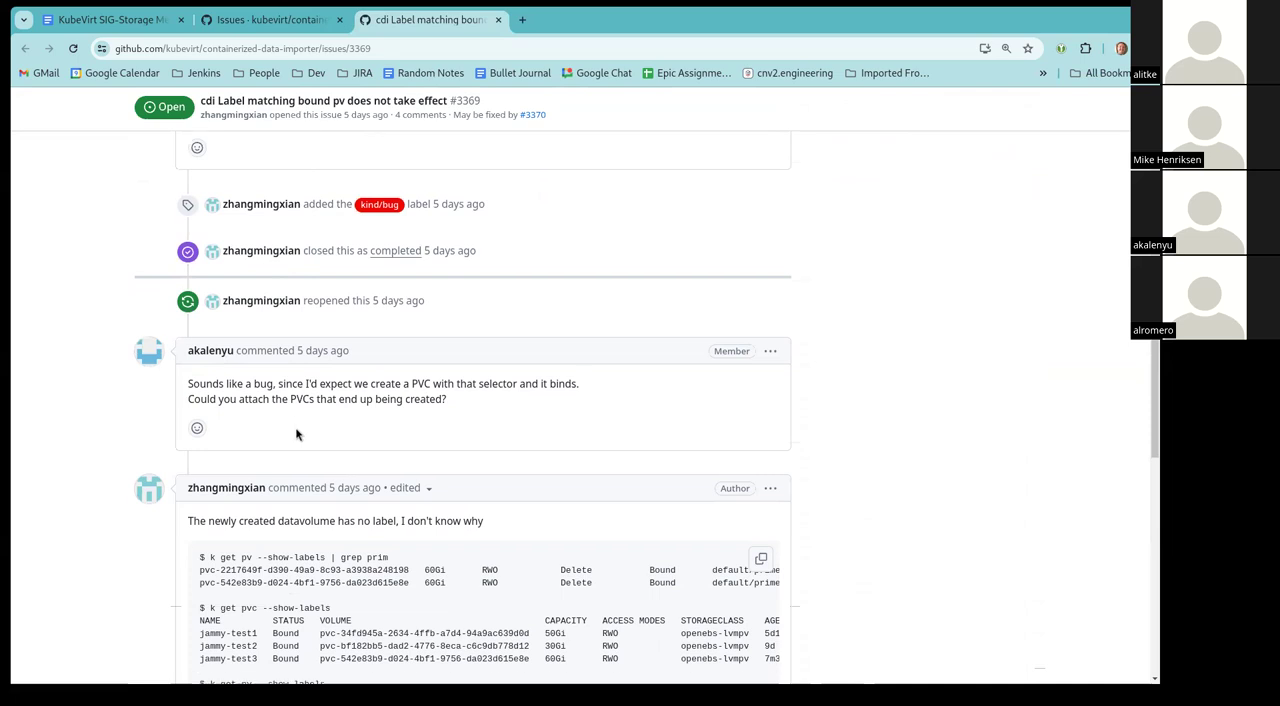
scroll(down, 3)
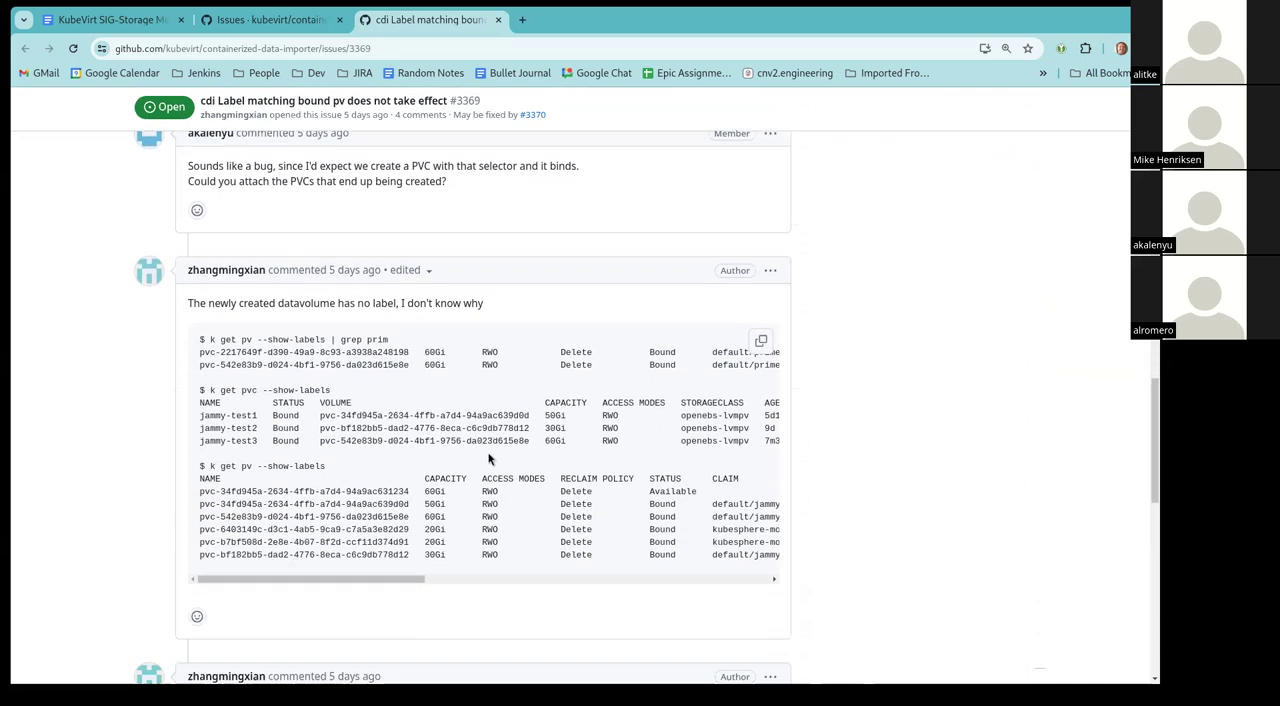
scroll(down, 3)
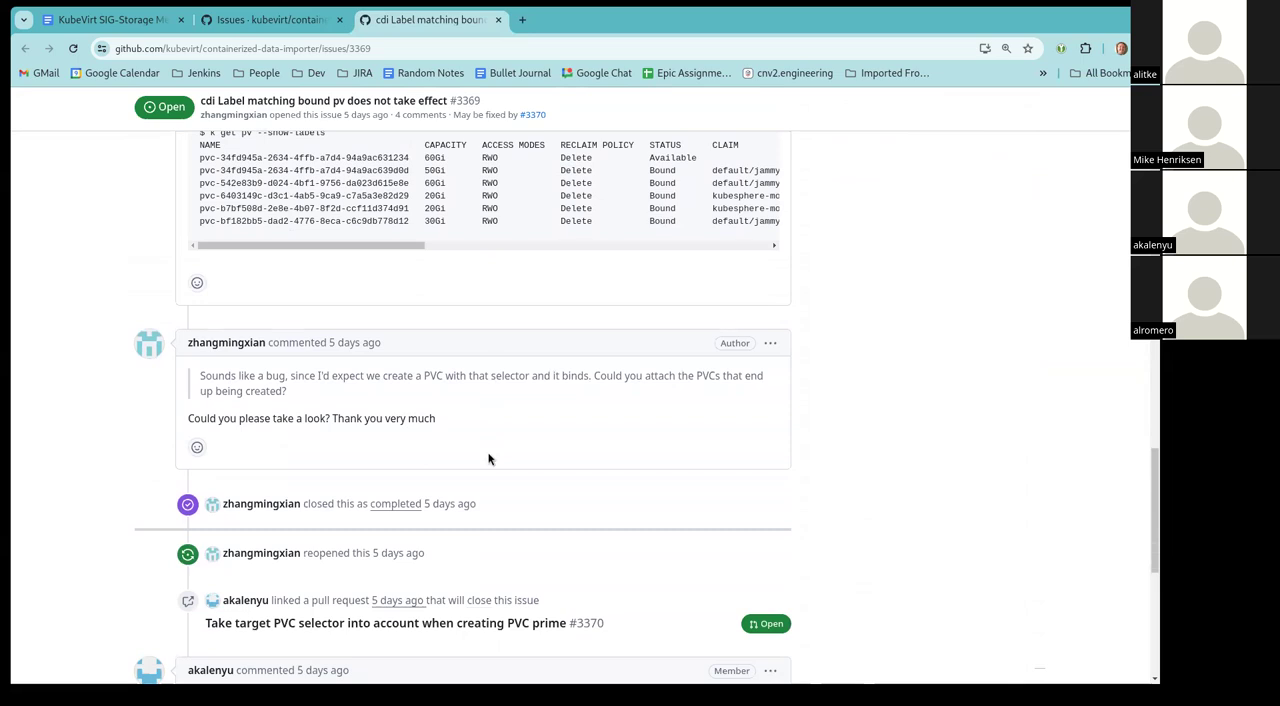
scroll(down, 3)
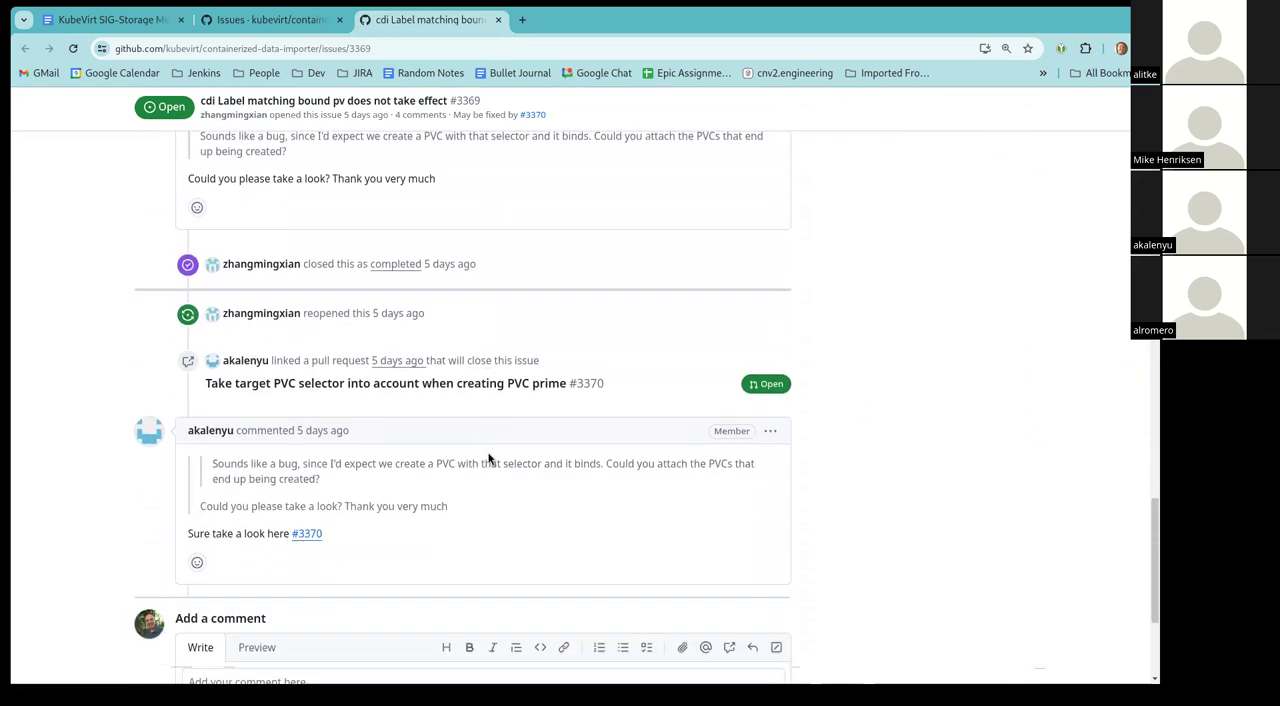
mouse_move(307, 533)
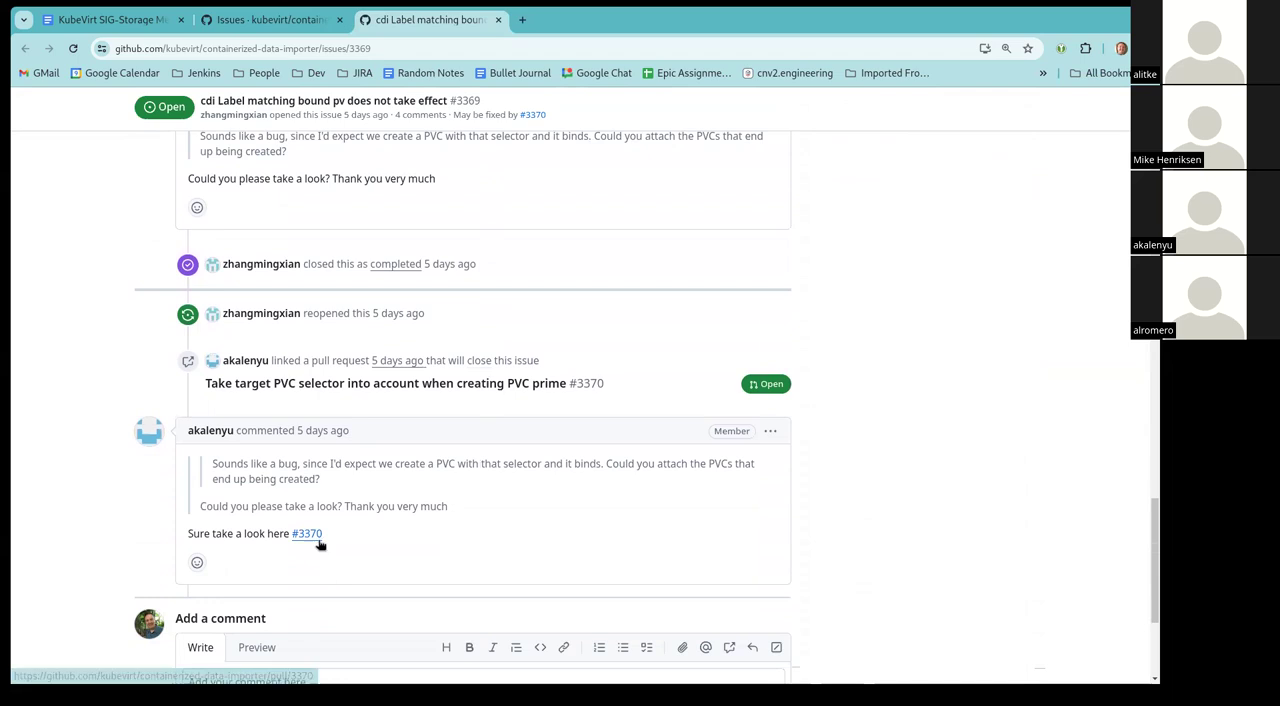
mouse_move(433, 458)
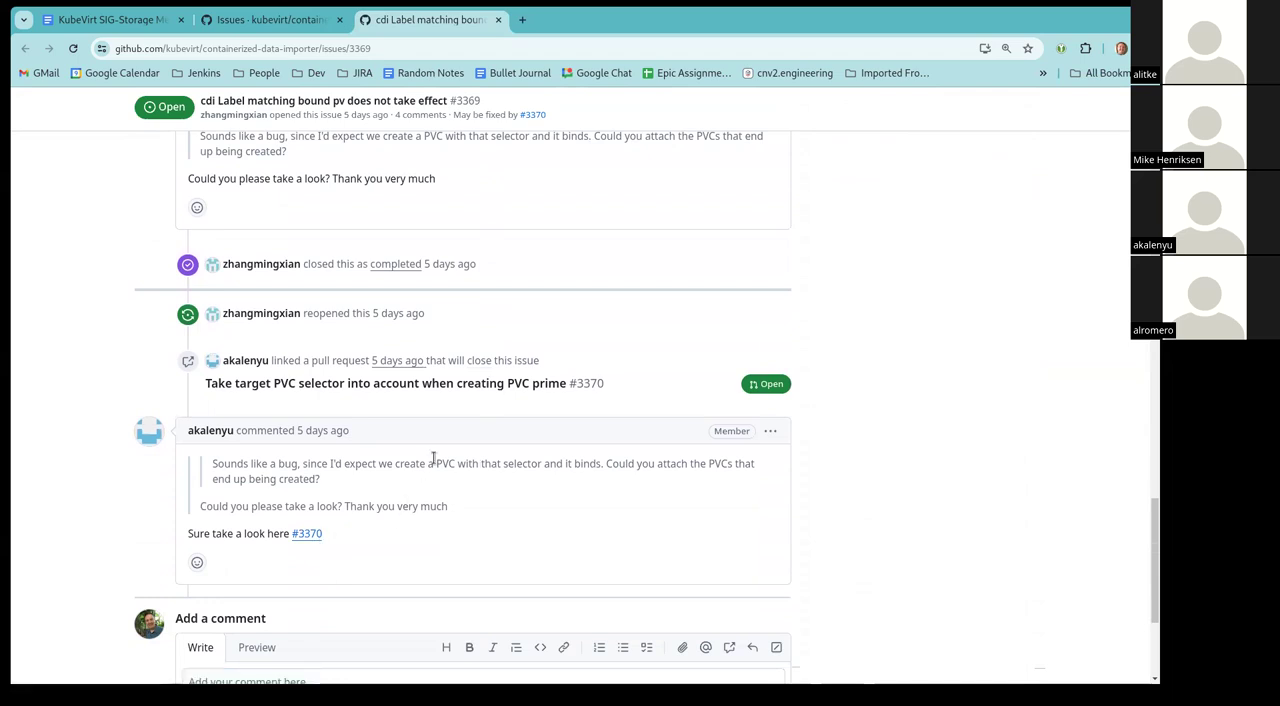
scroll(down, 3)
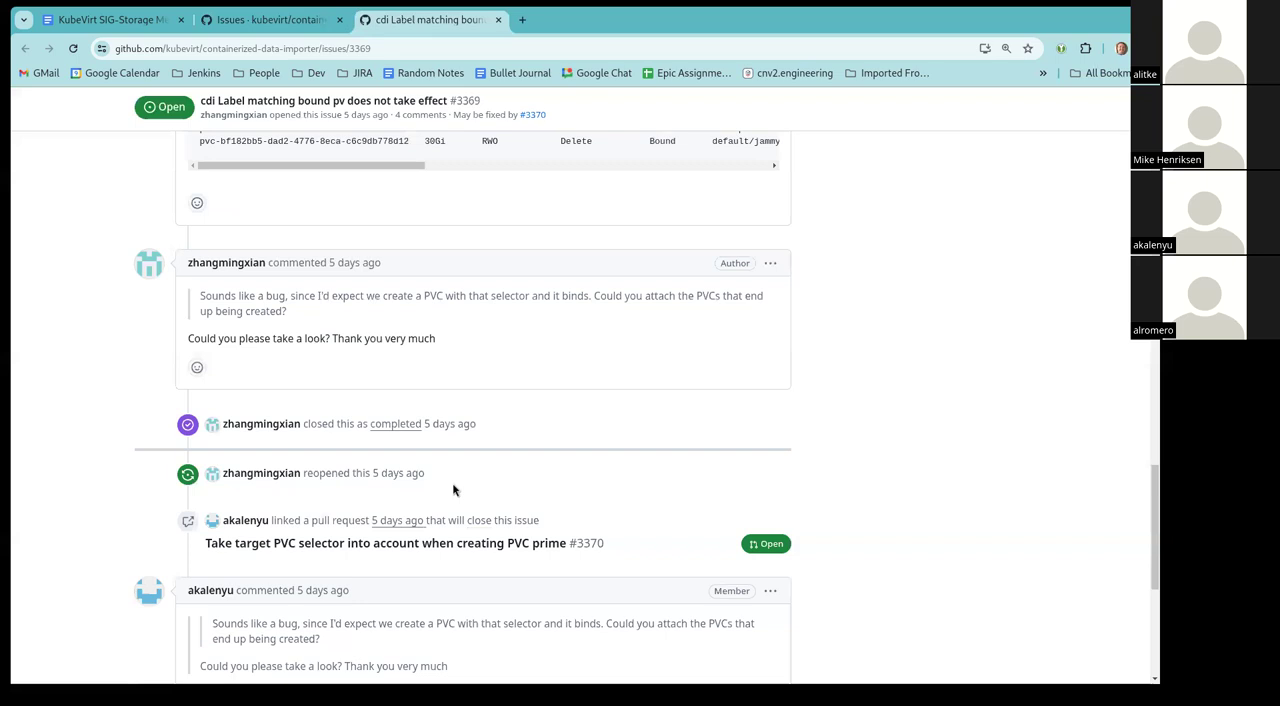
scroll(down, 3)
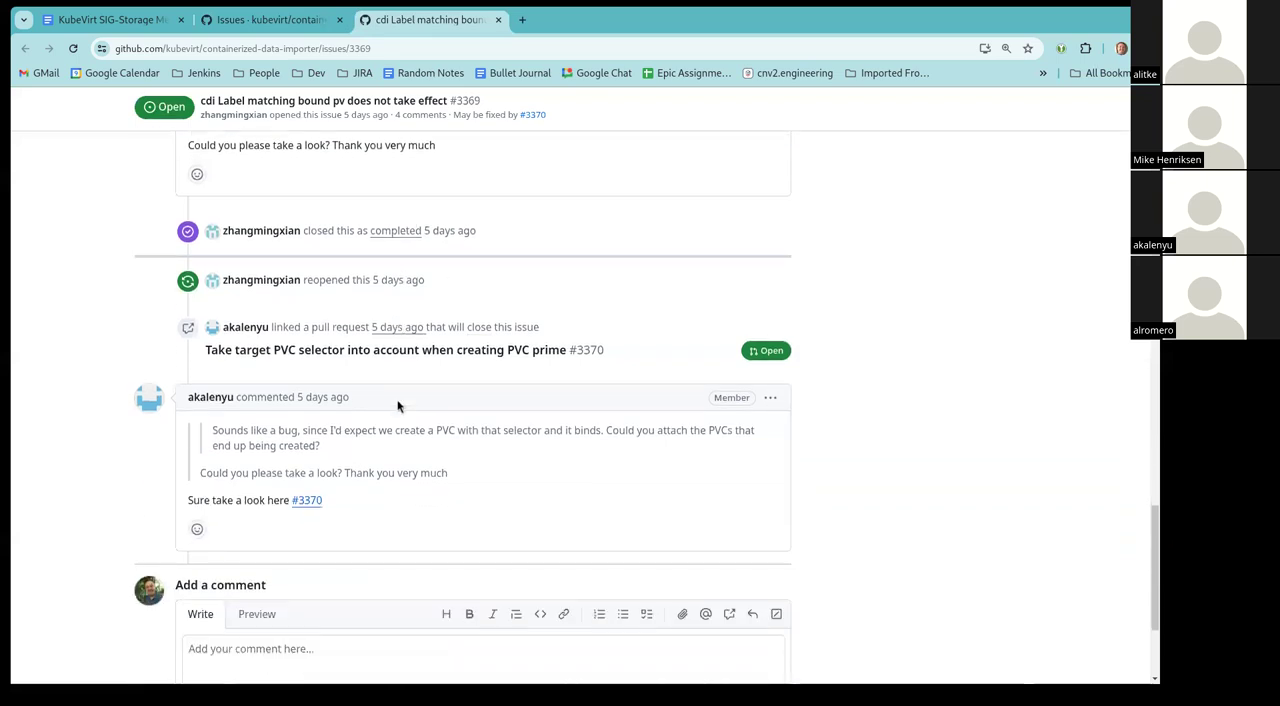
scroll(down, 3)
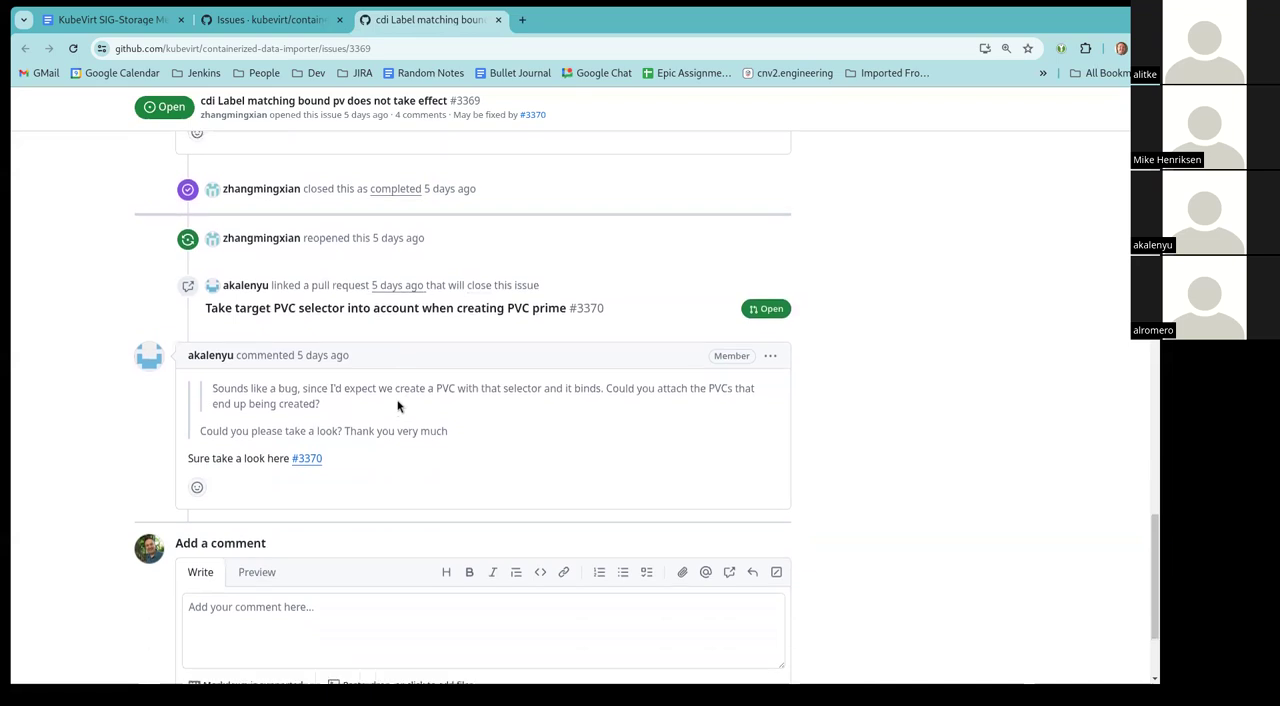
scroll(down, 3)
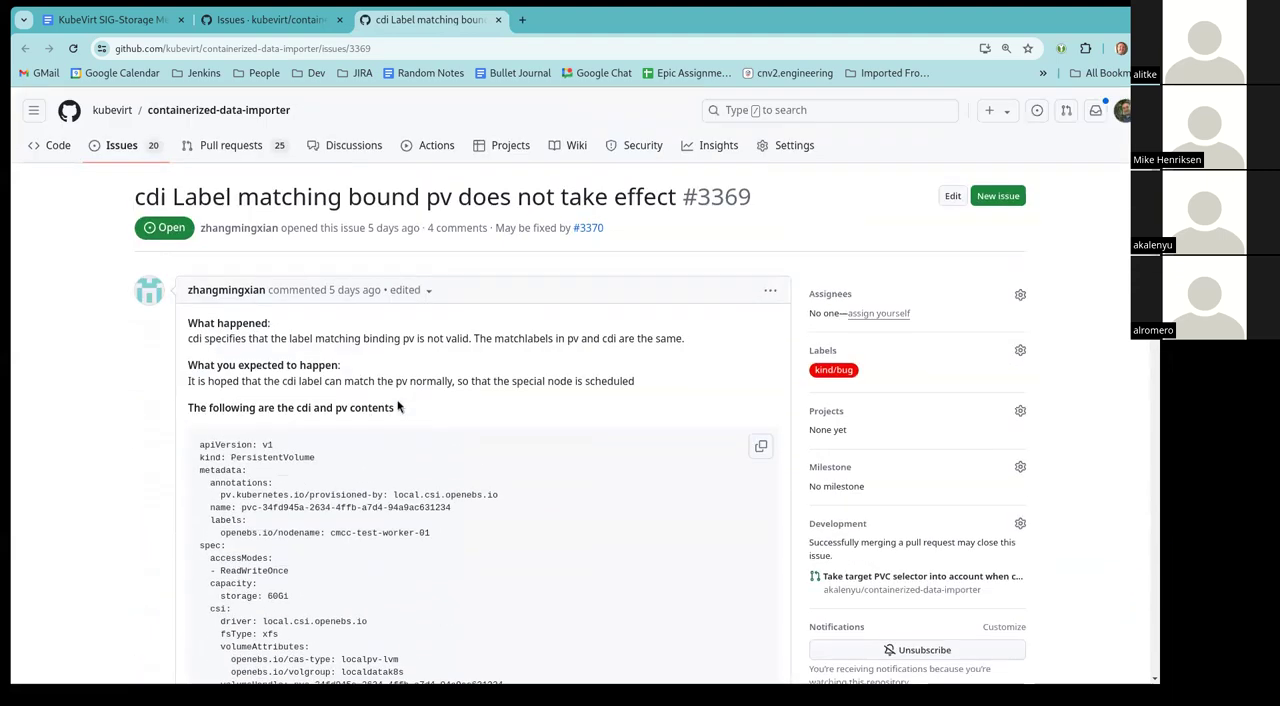
scroll(down, 3)
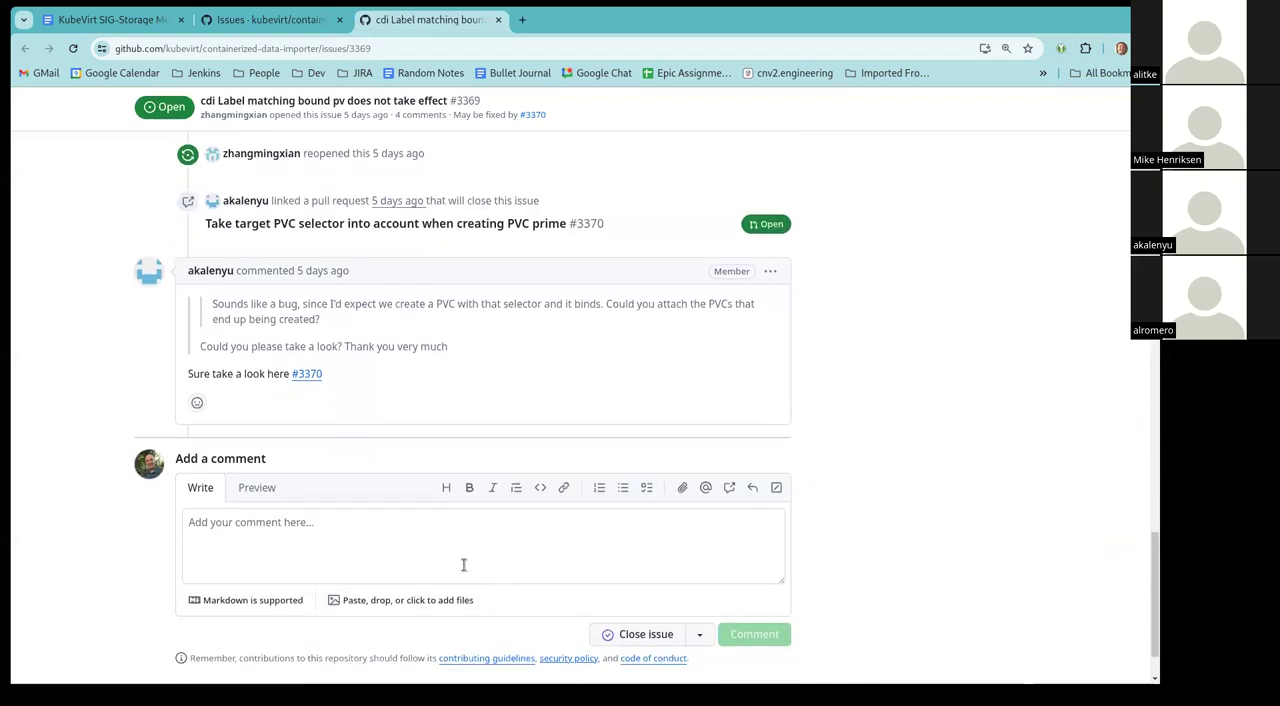
mouse_move(456, 575)
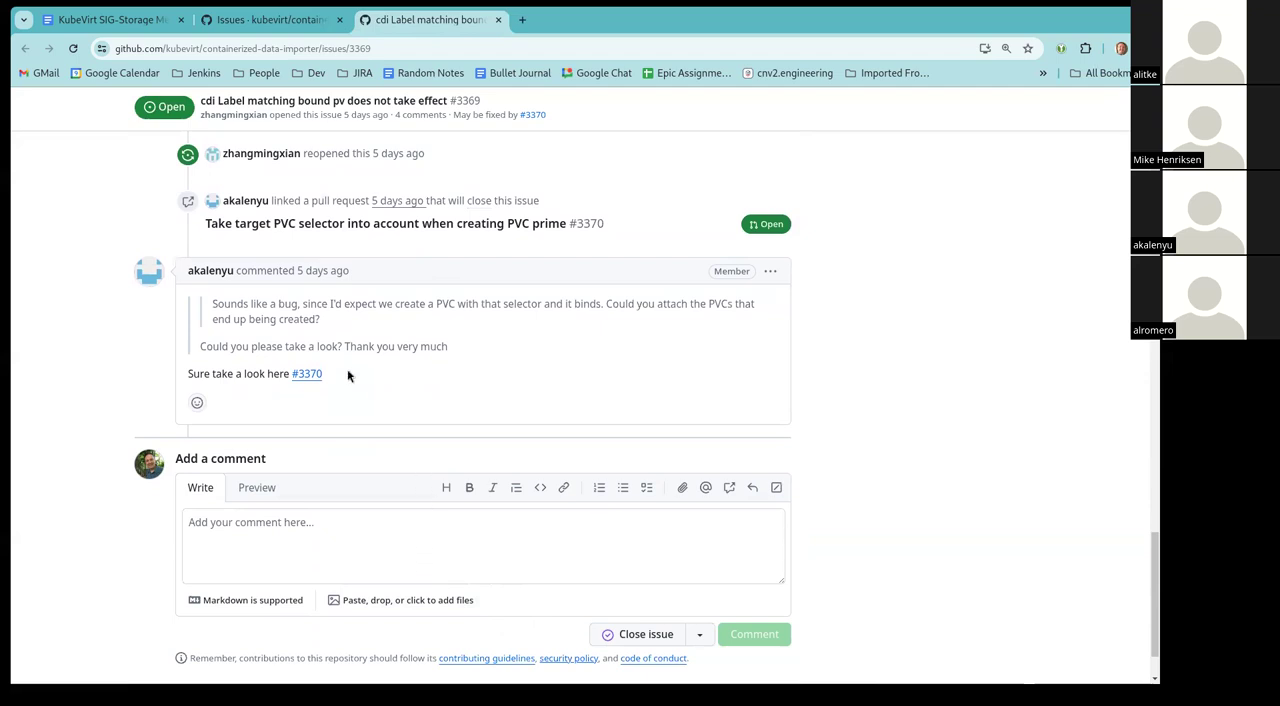
mouse_move(307, 373)
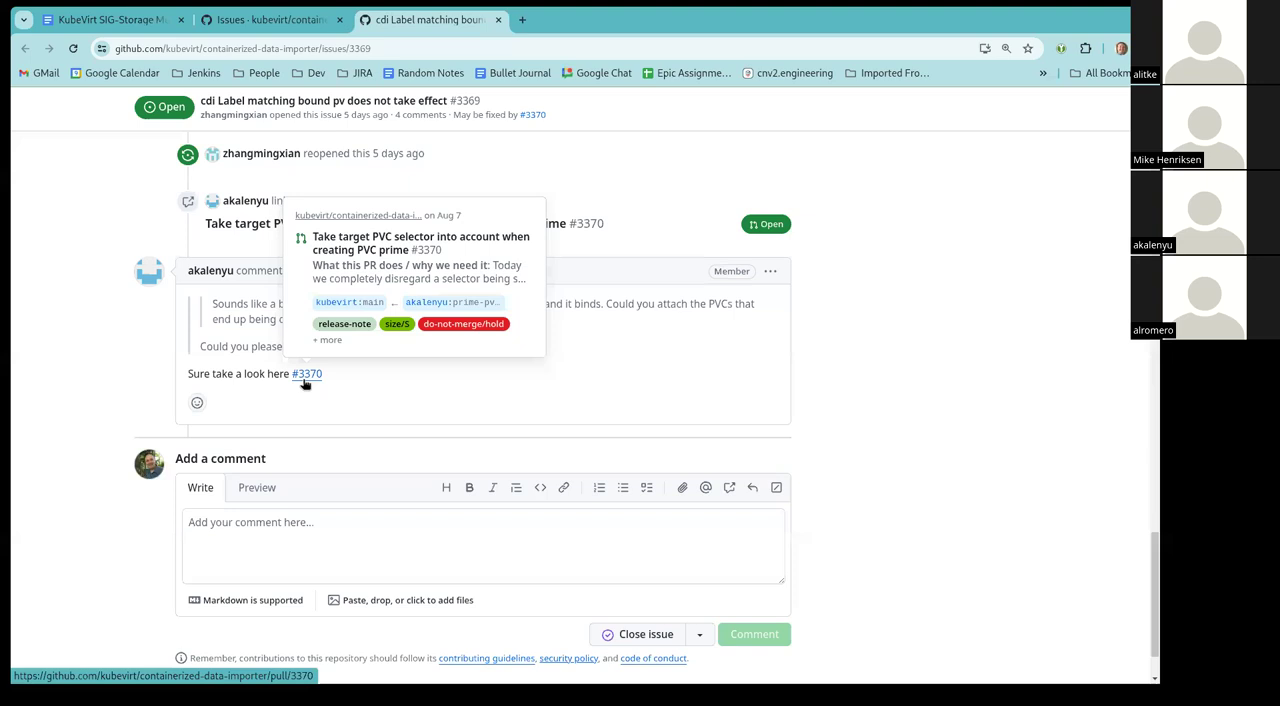
click(307, 373)
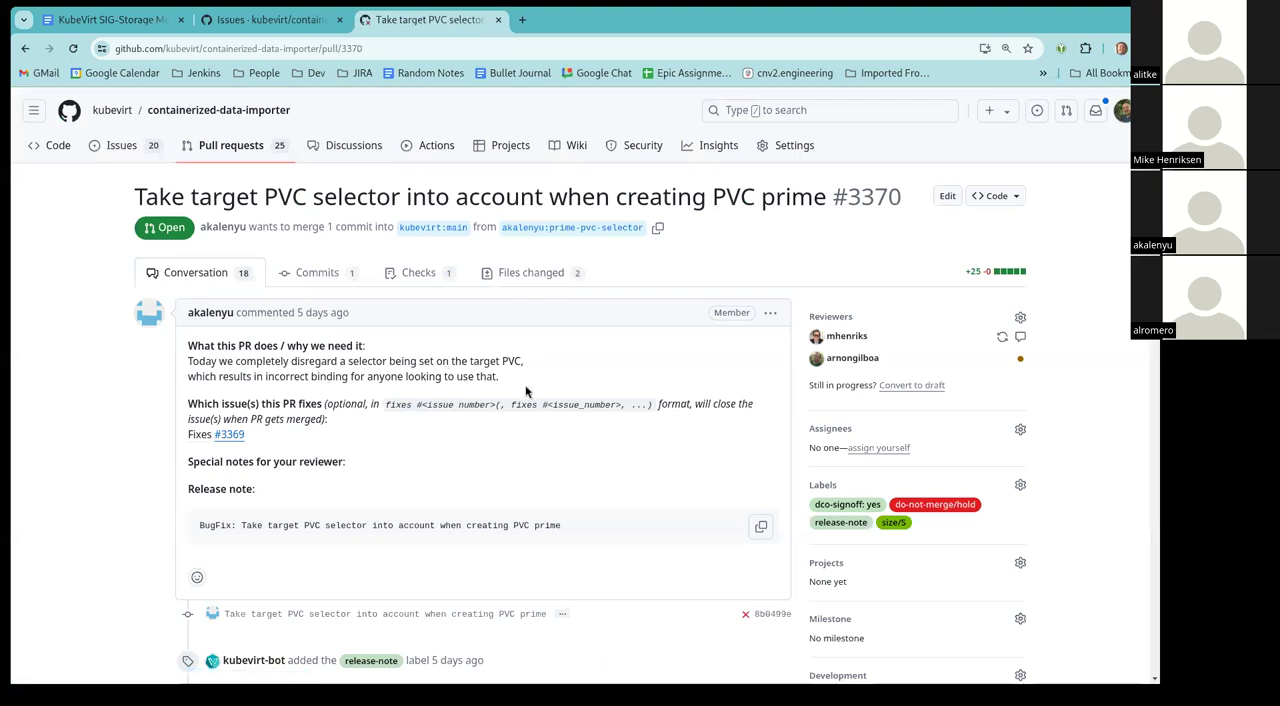
scroll(down, 3)
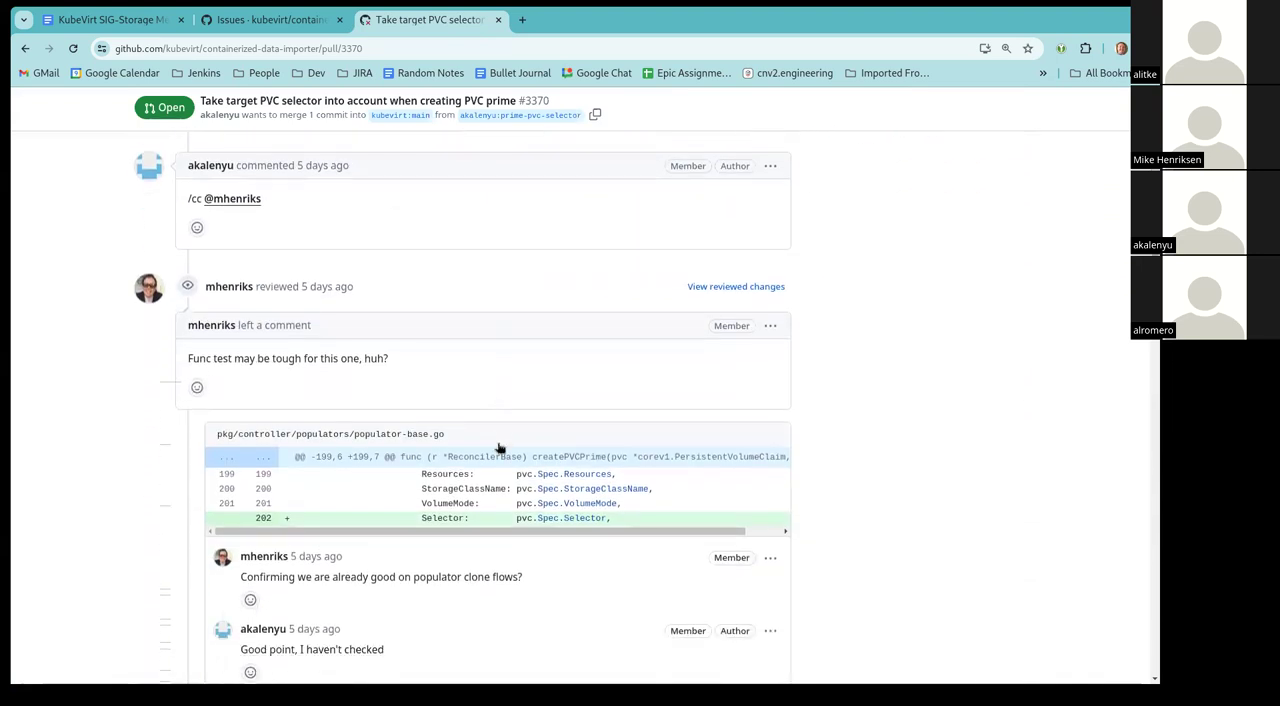
scroll(down, 3)
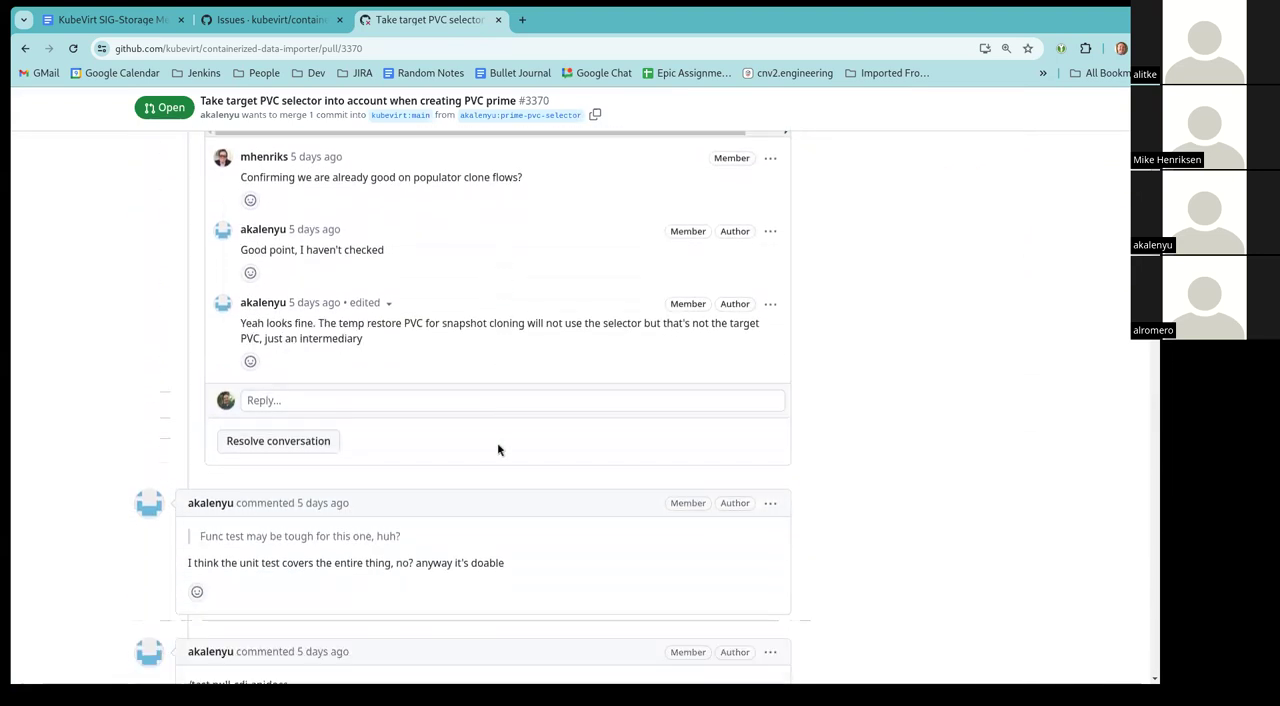
scroll(down, 3)
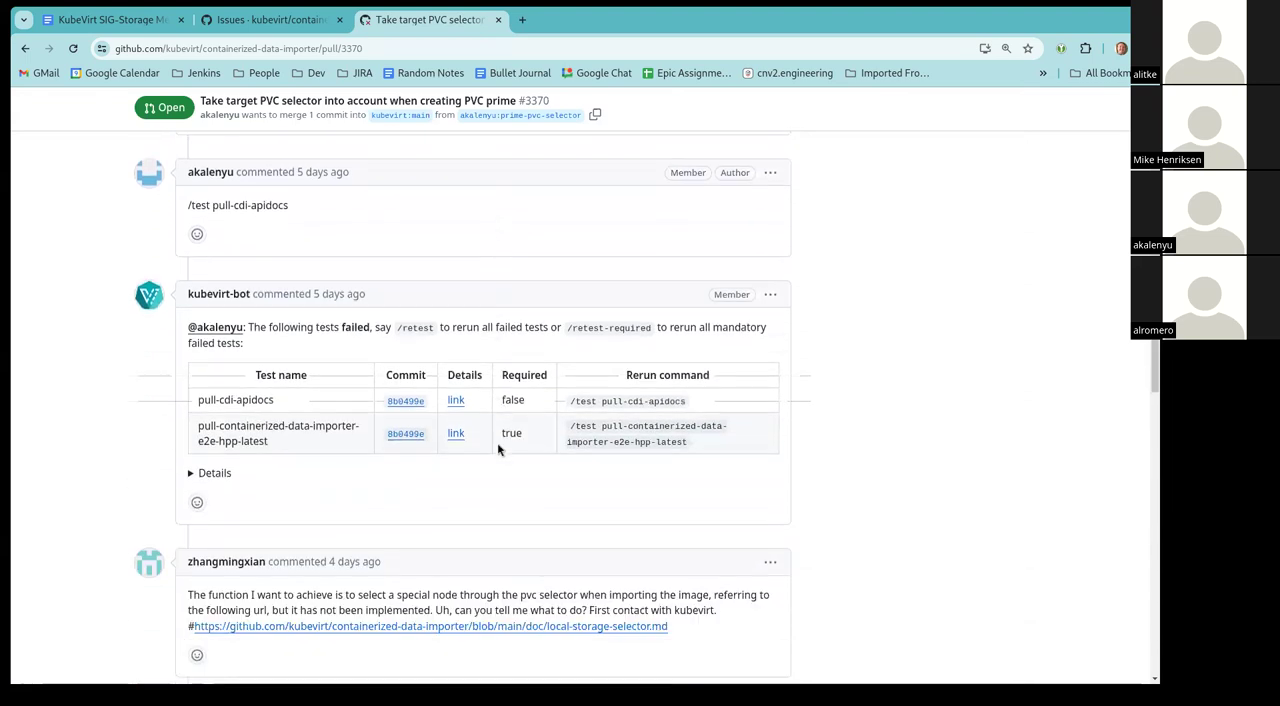
scroll(down, 3)
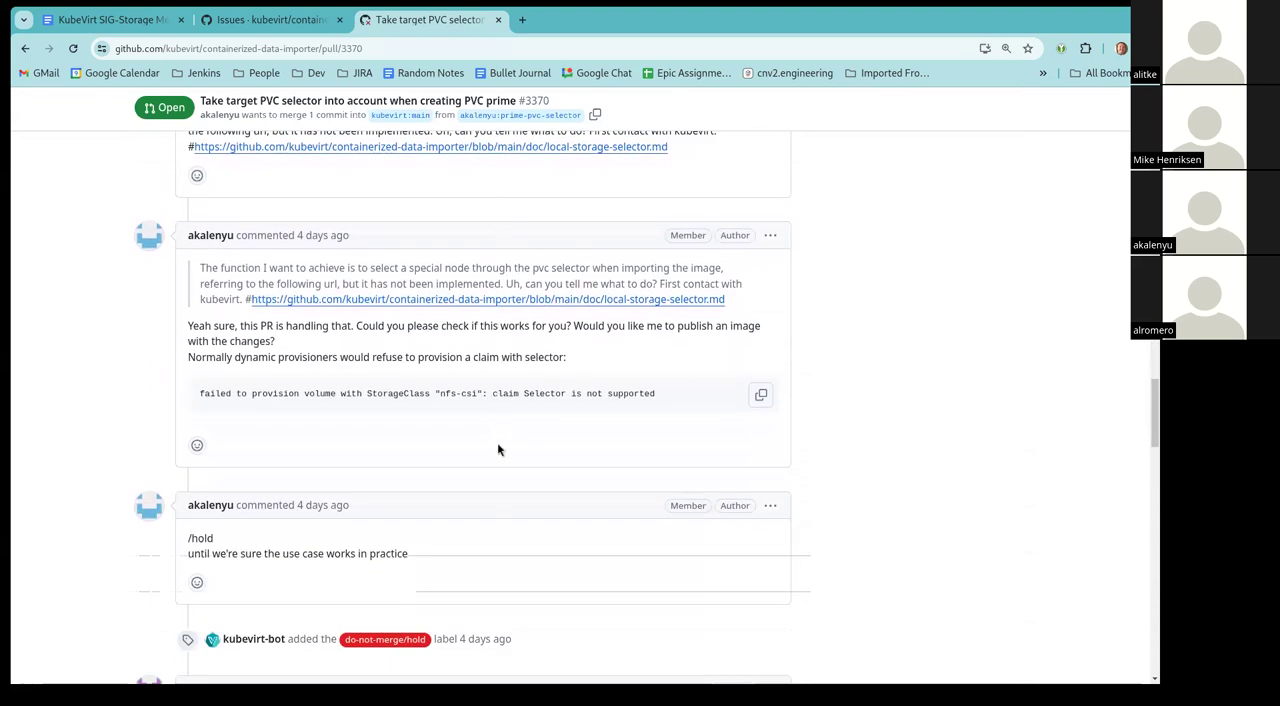
scroll(down, 3)
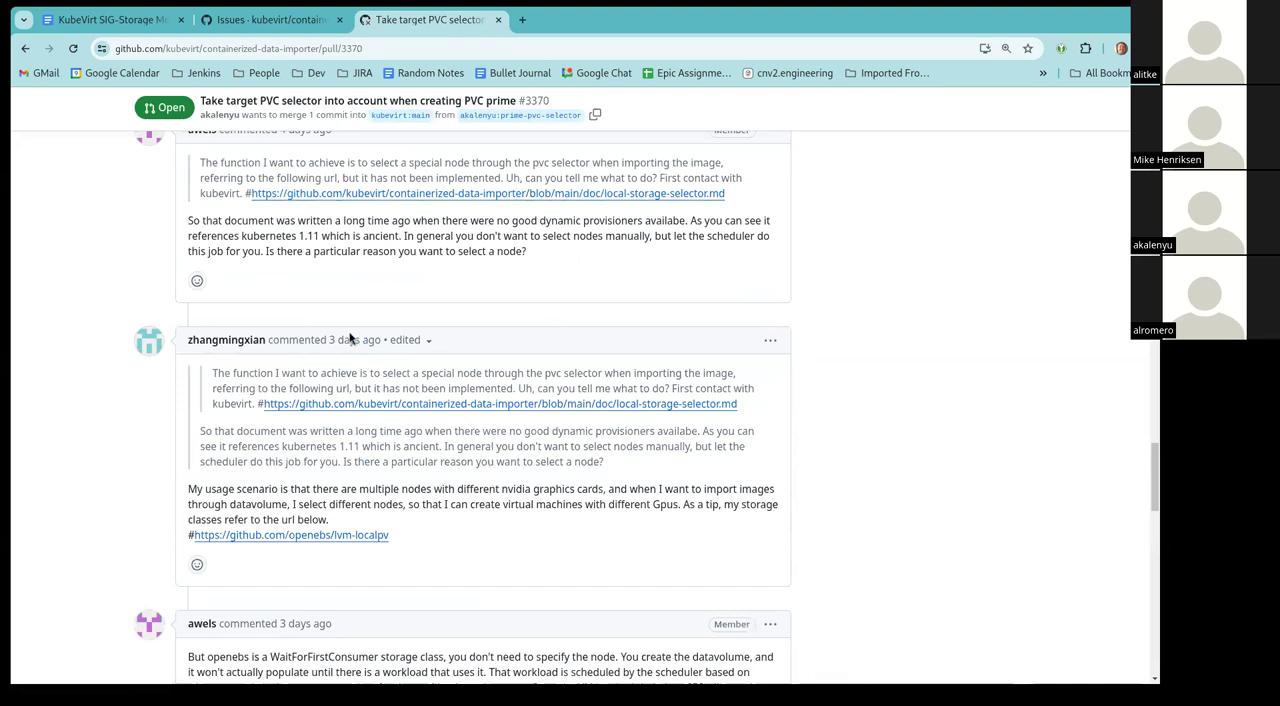
mouse_move(573, 193)
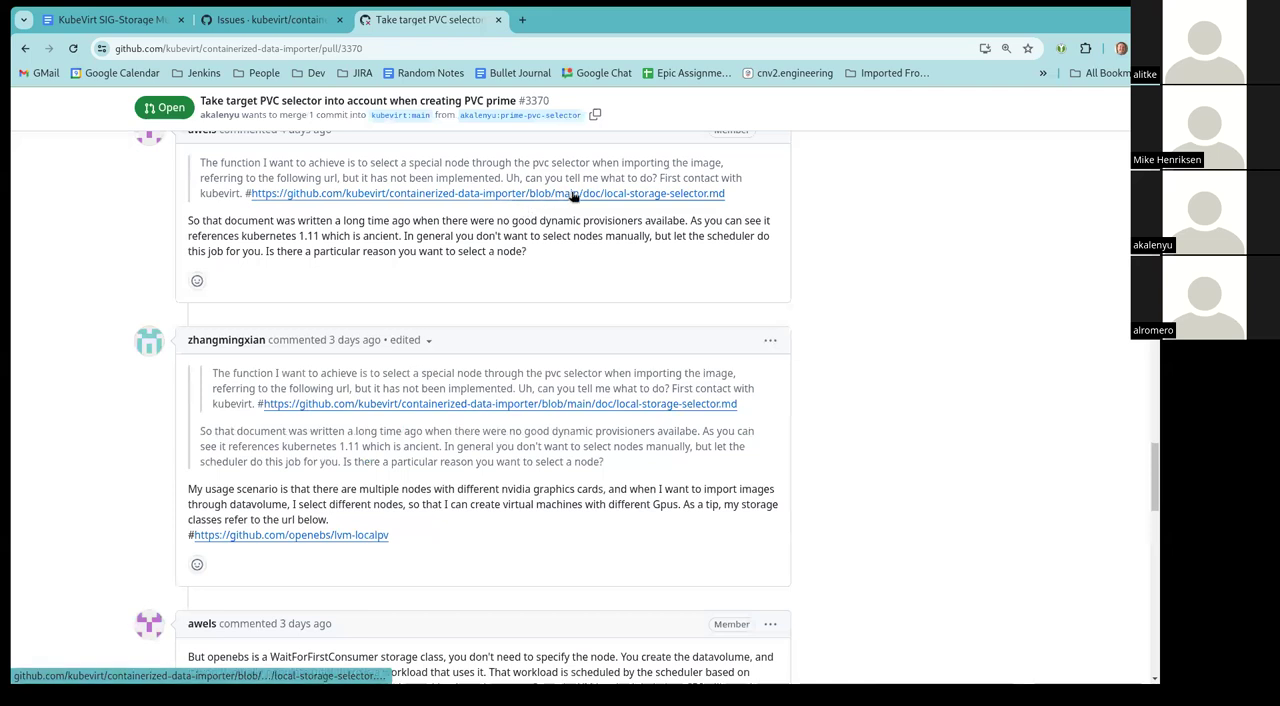
mouse_move(632, 311)
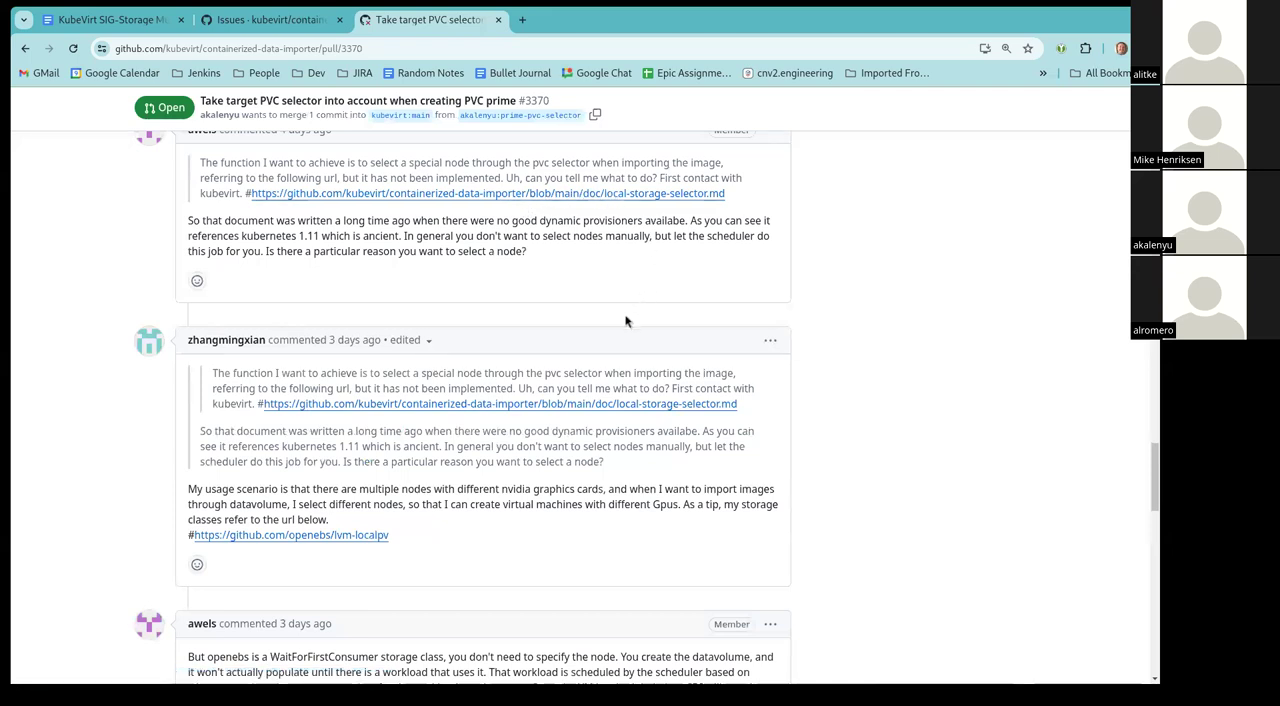
mouse_move(630, 311)
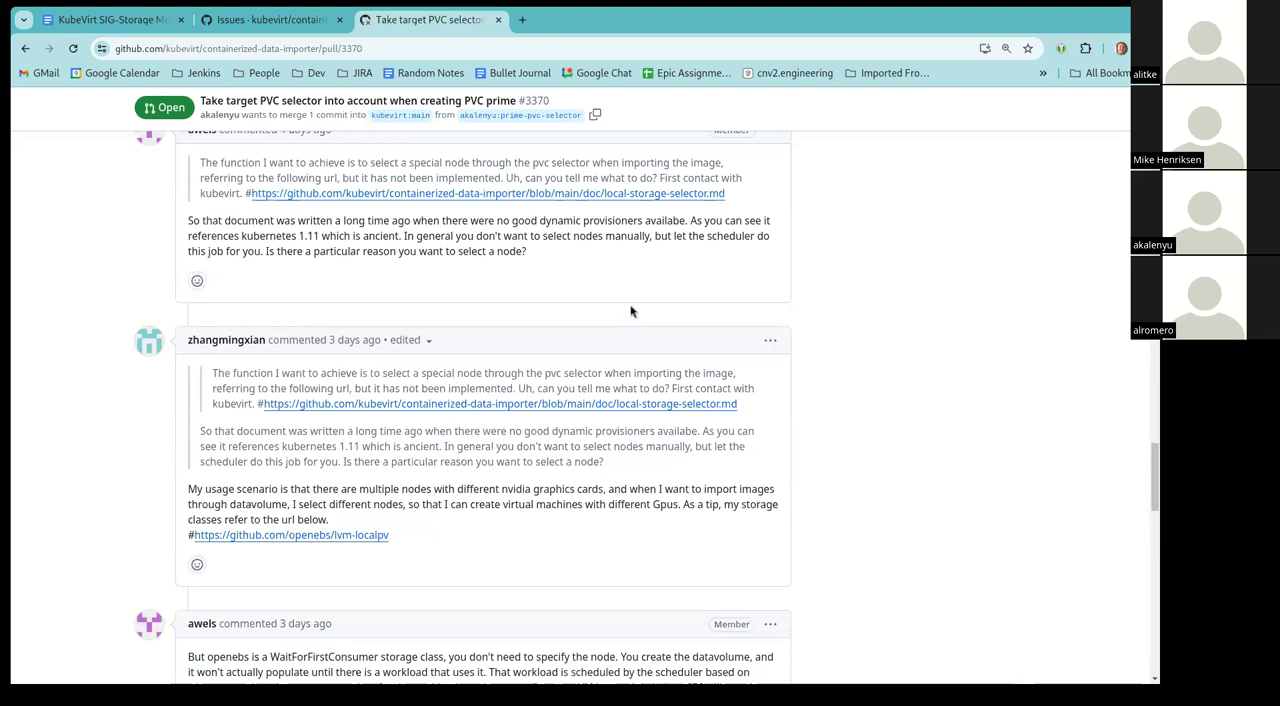
scroll(down, 3)
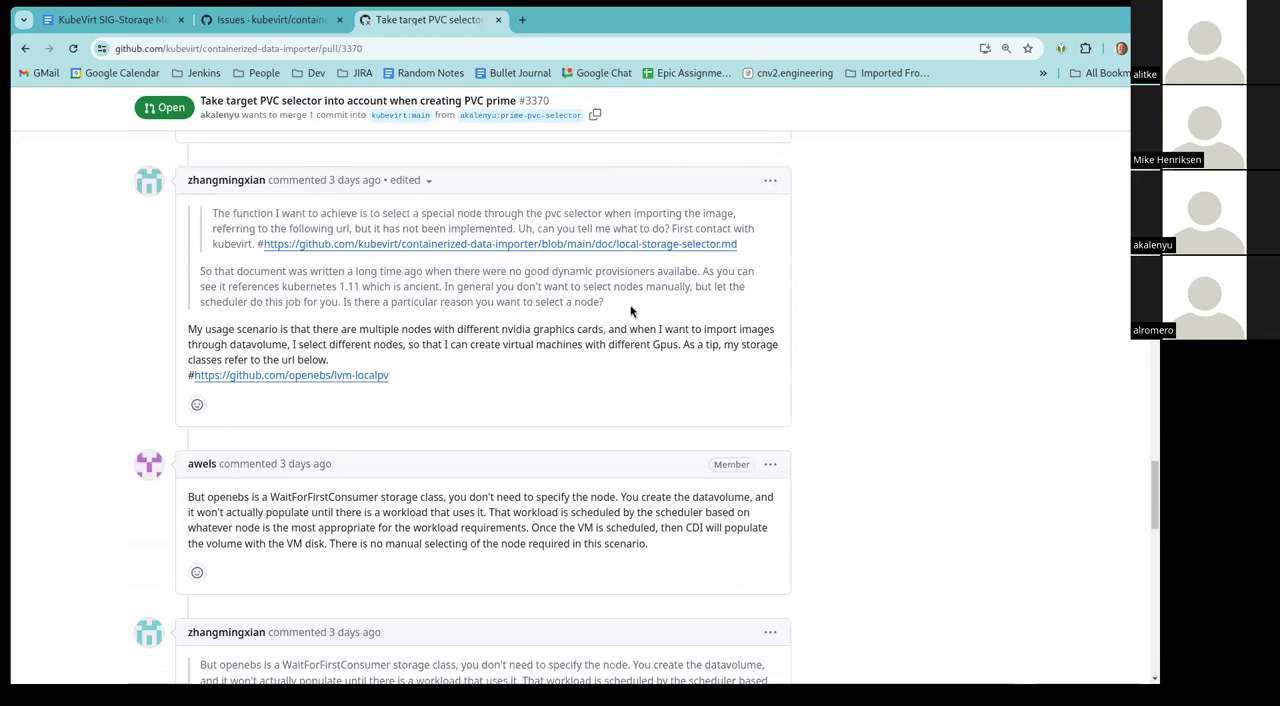
scroll(down, 3)
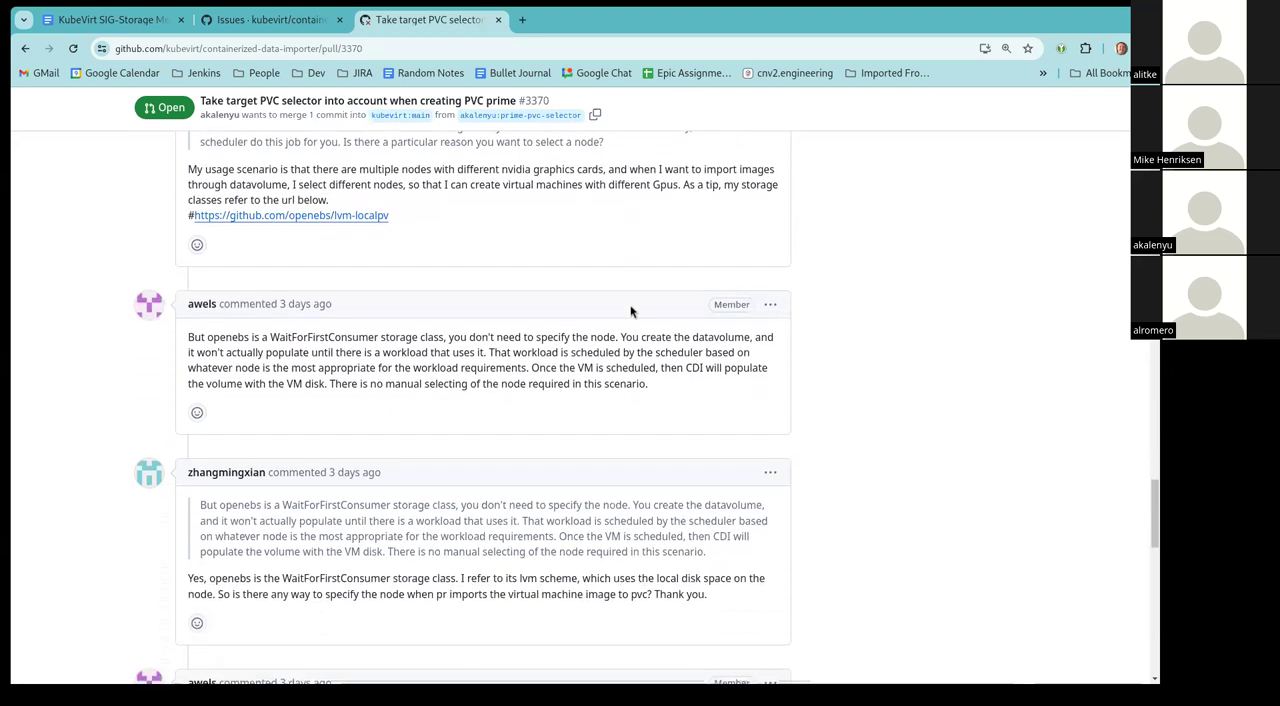
scroll(down, 3)
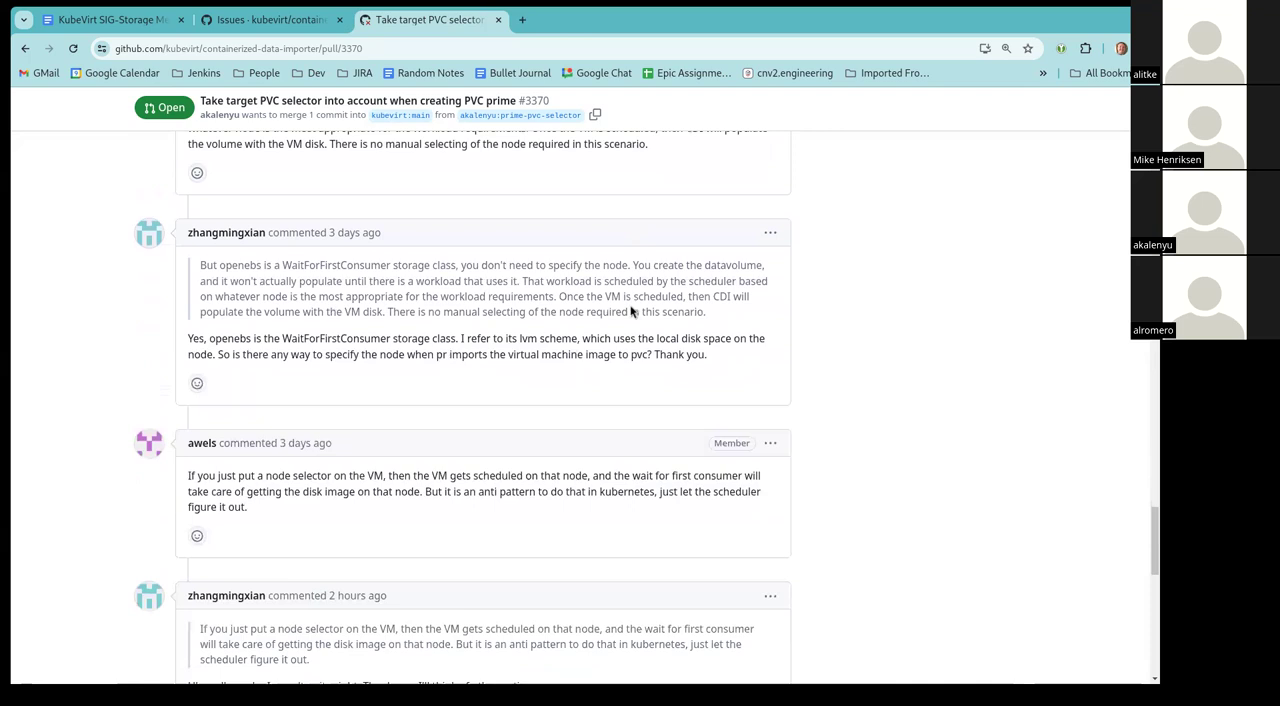
scroll(down, 3)
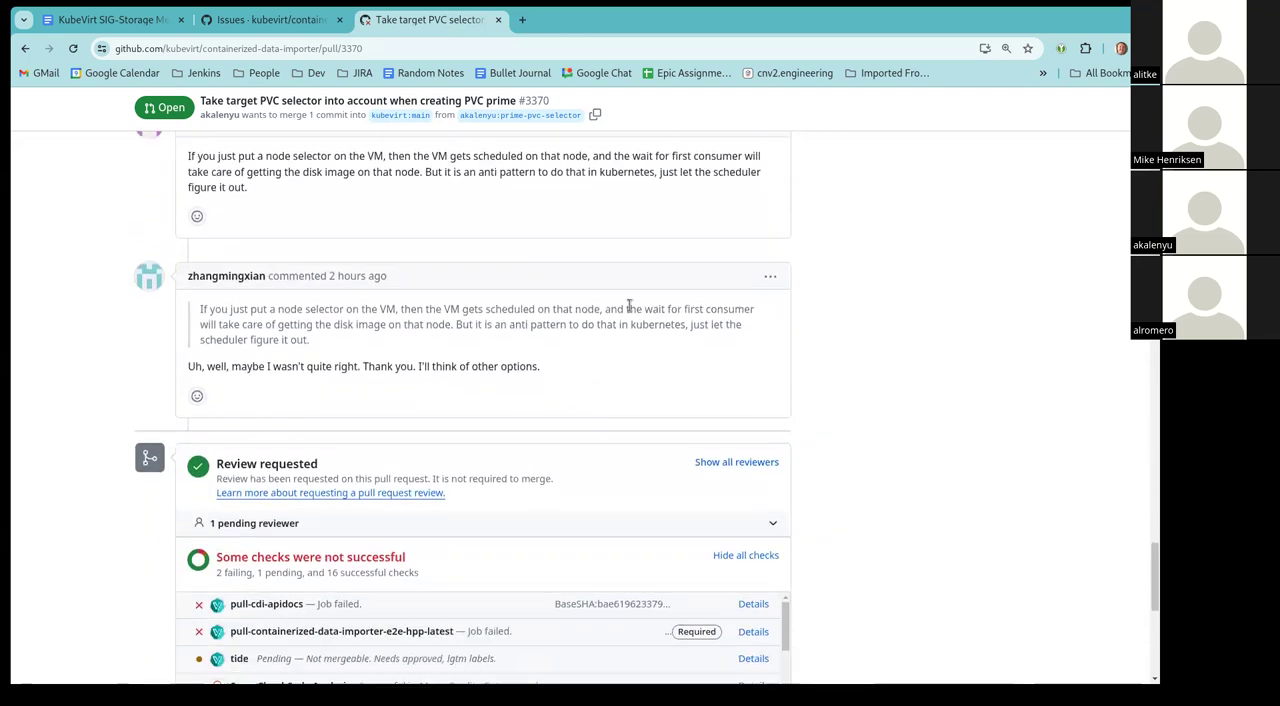
scroll(down, 3)
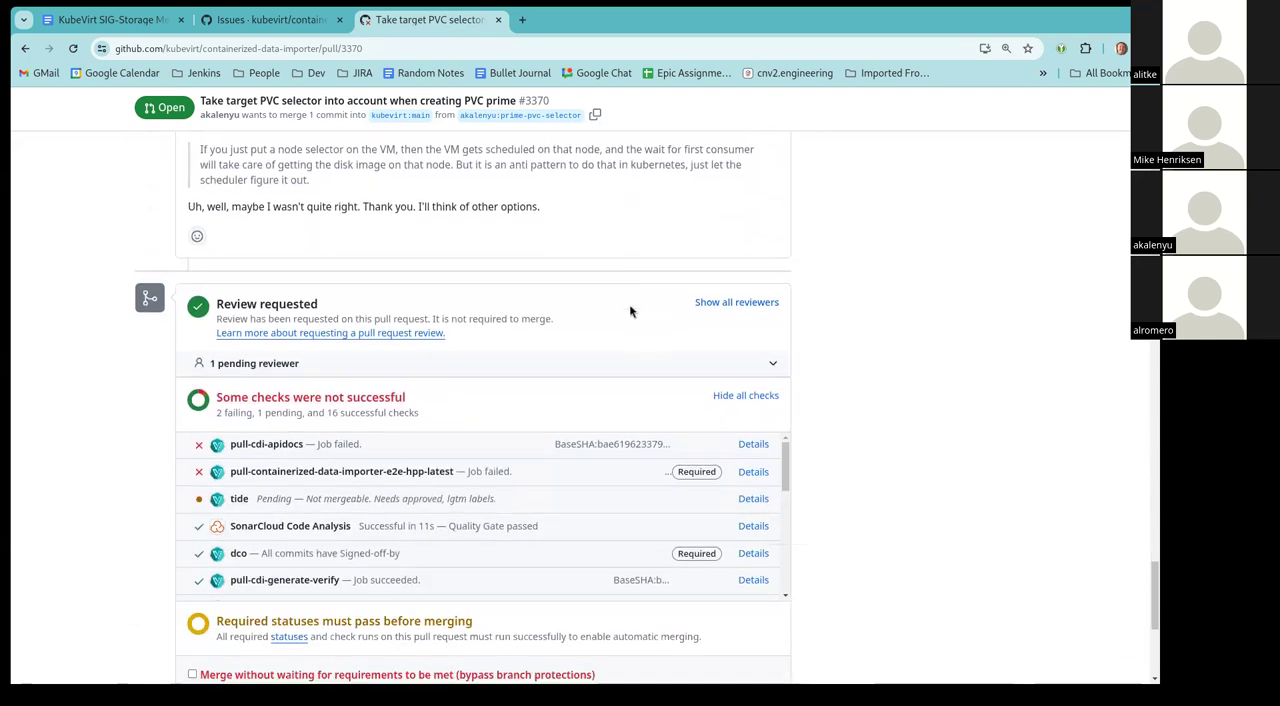
scroll(down, 3)
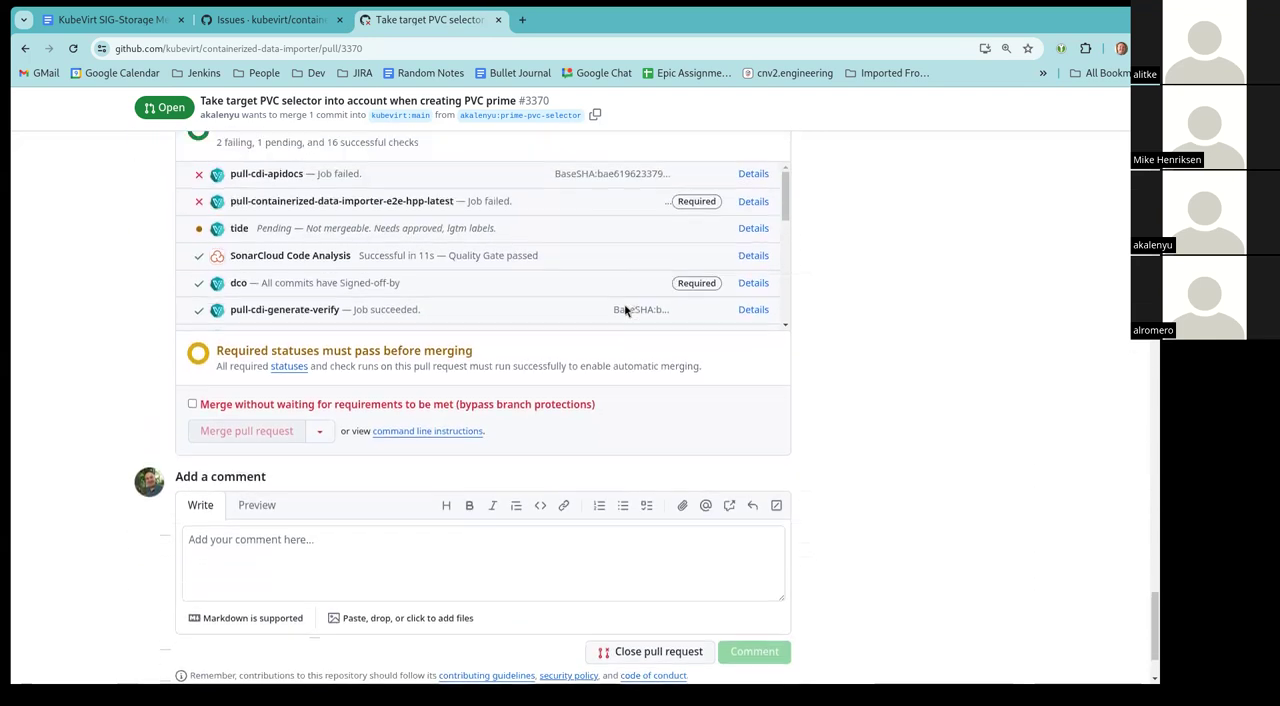
scroll(down, 3)
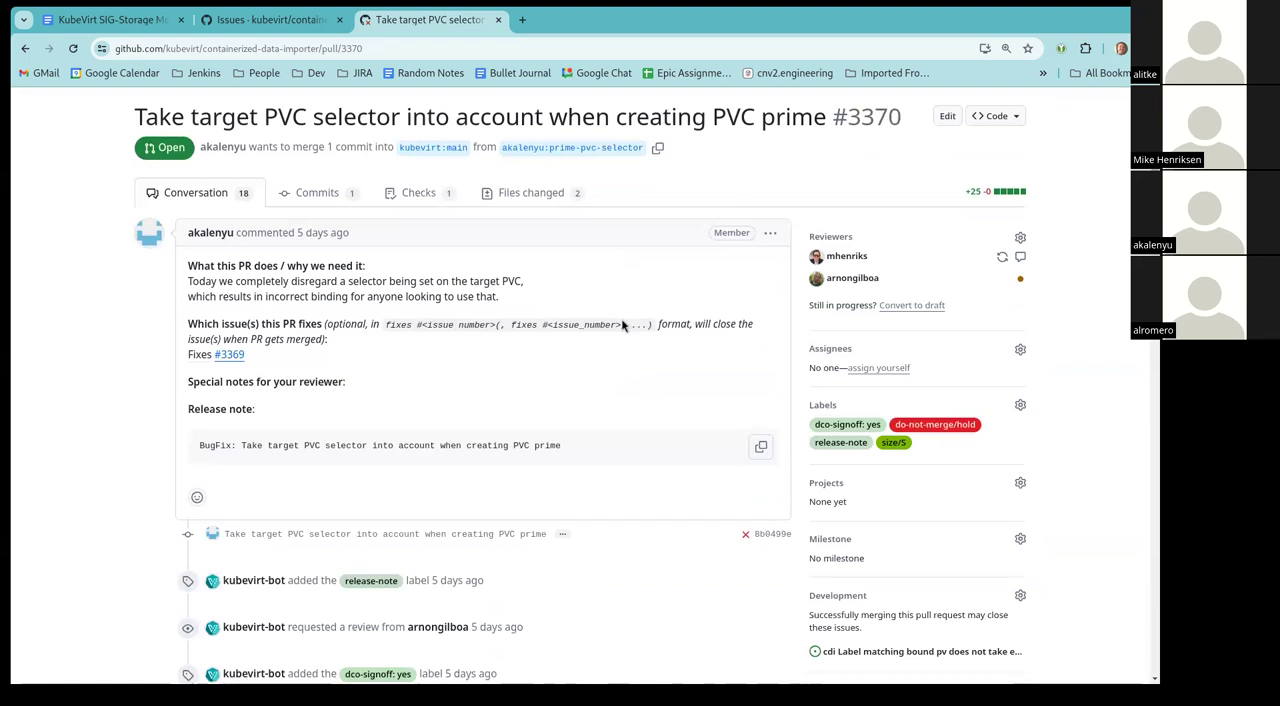
mouse_move(418, 240)
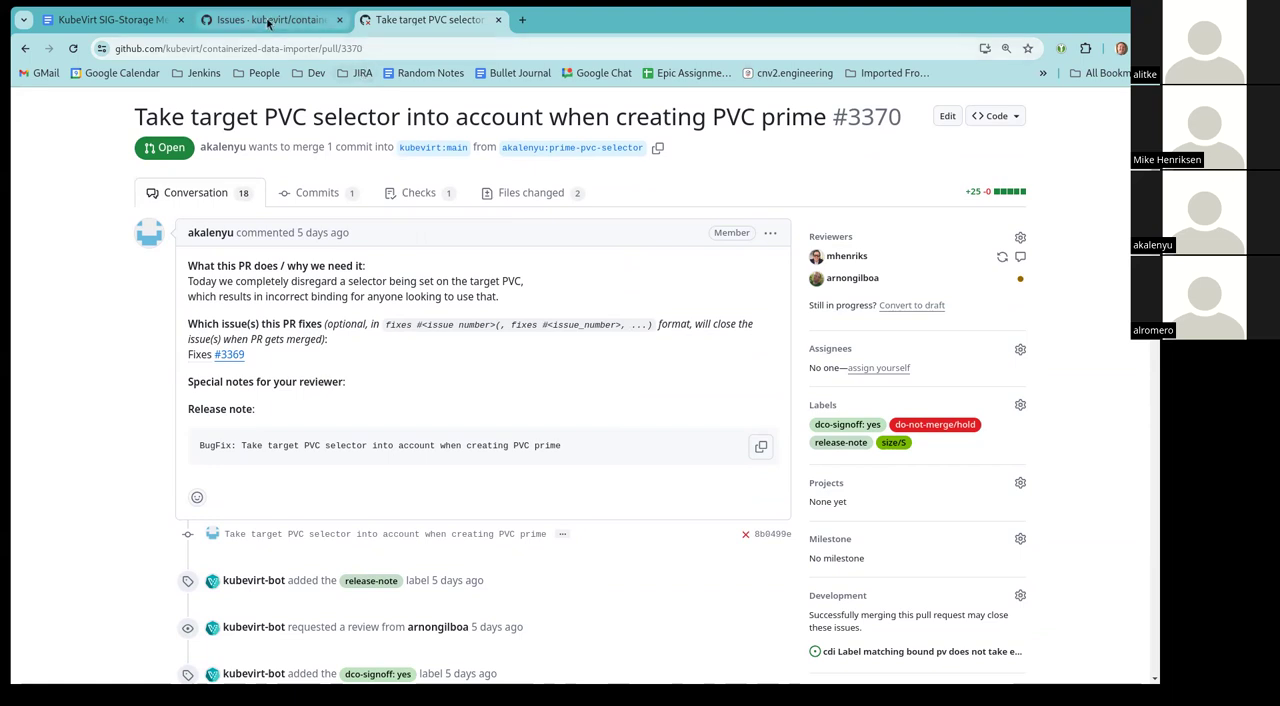
mouse_move(270, 19)
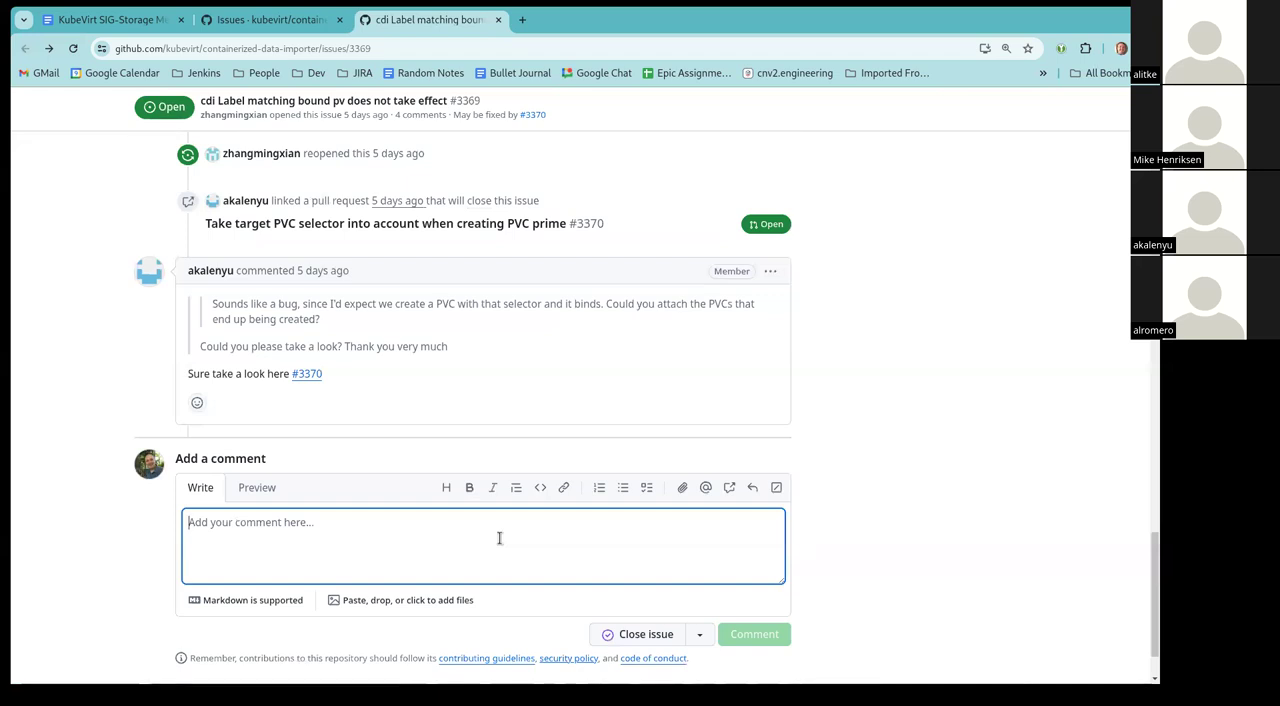
Step: Go back to issue #3369 from PR #3370 and re-read it down to the latest comment
text(l)
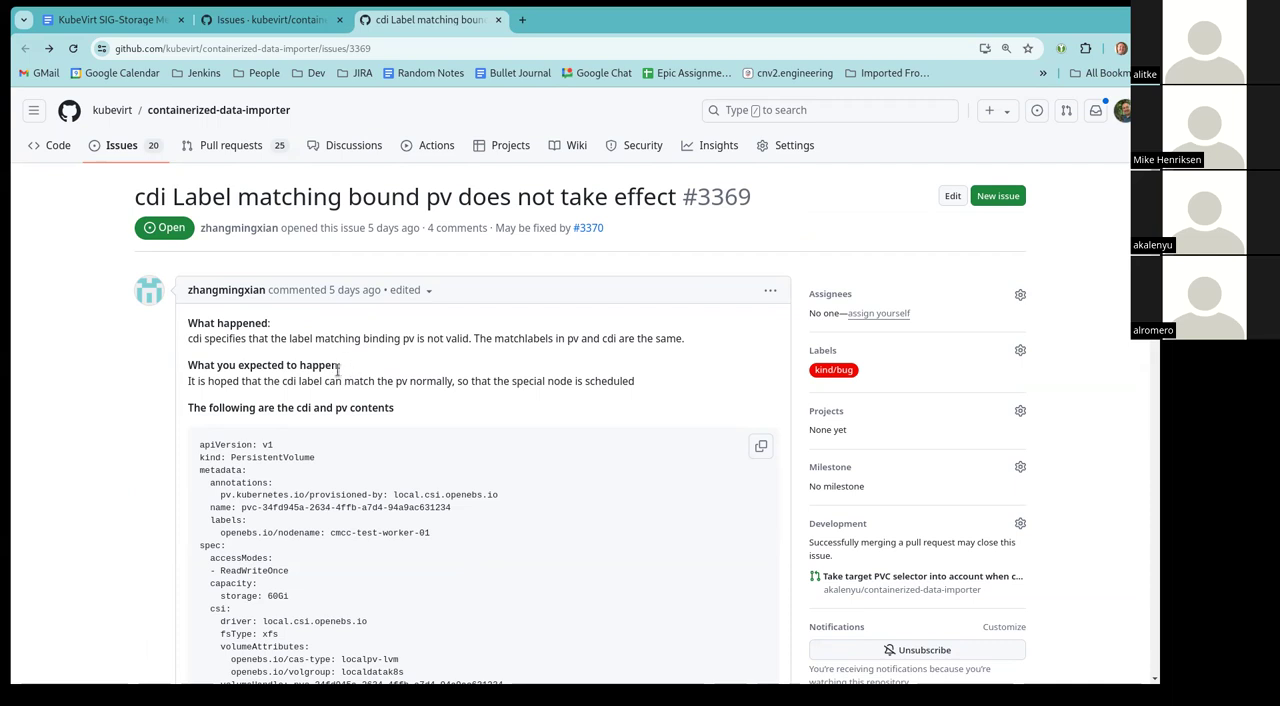
mouse_move(335, 362)
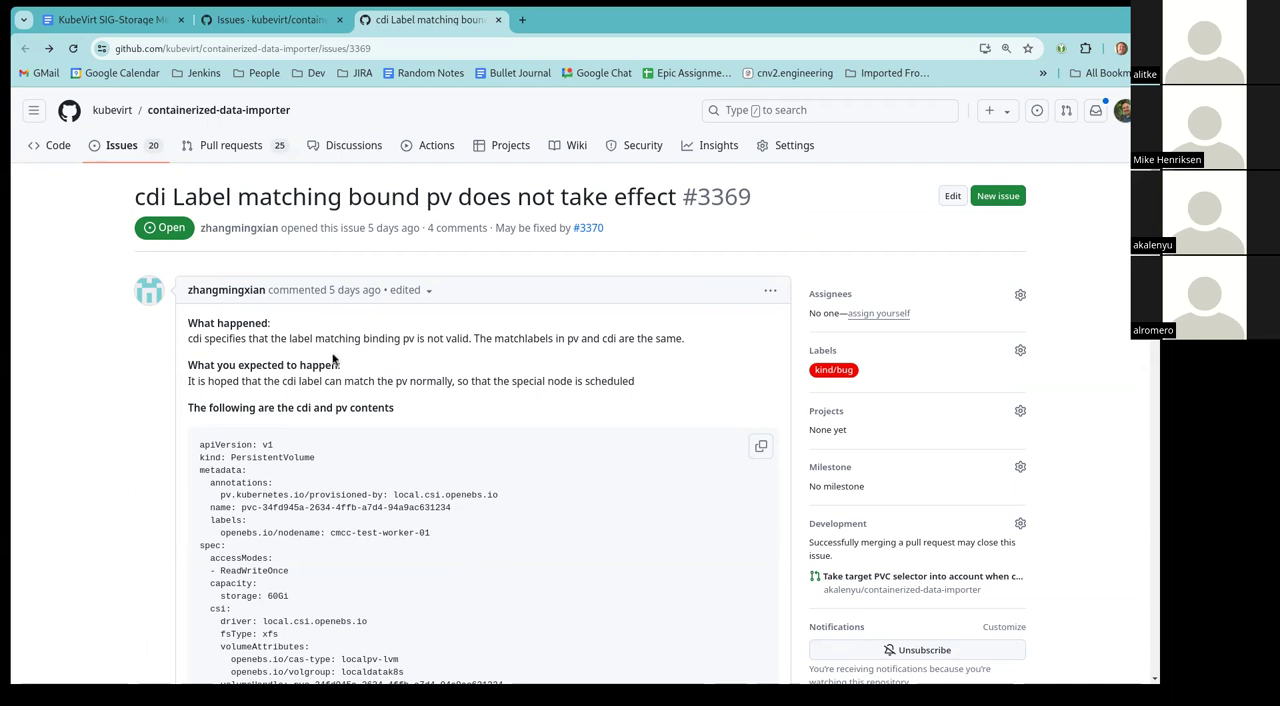
mouse_move(258, 275)
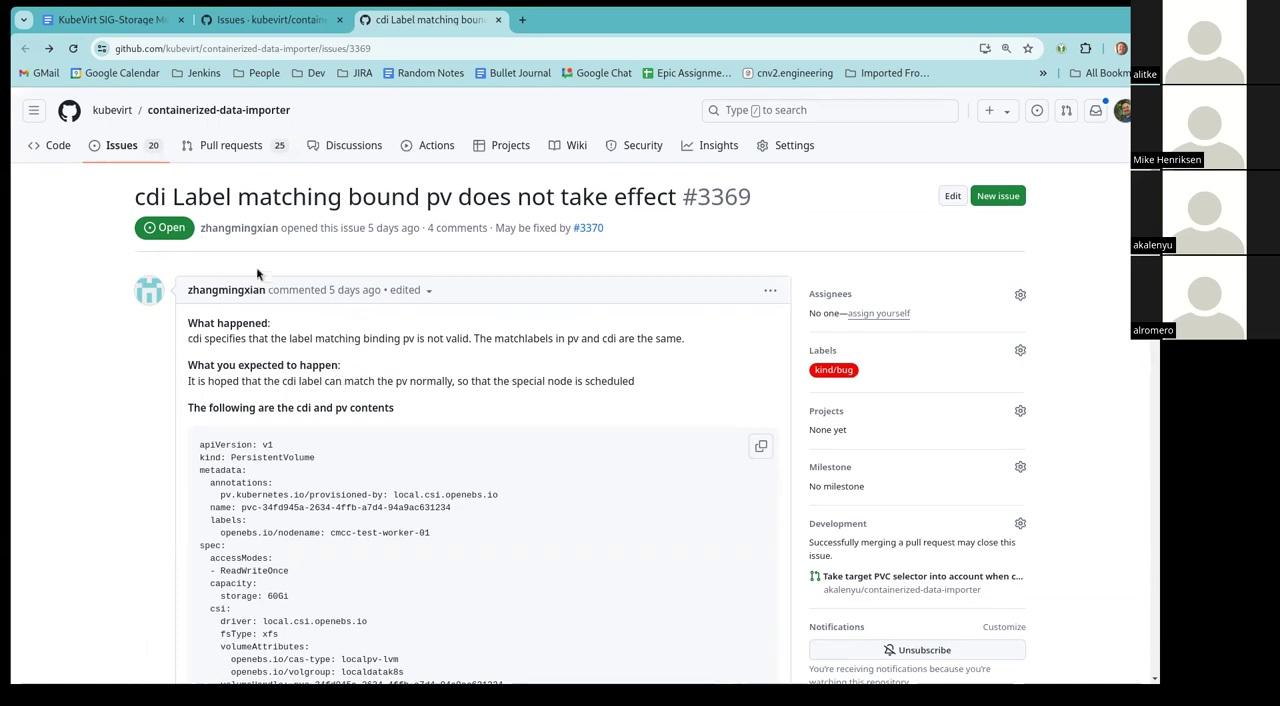
mouse_move(238, 227)
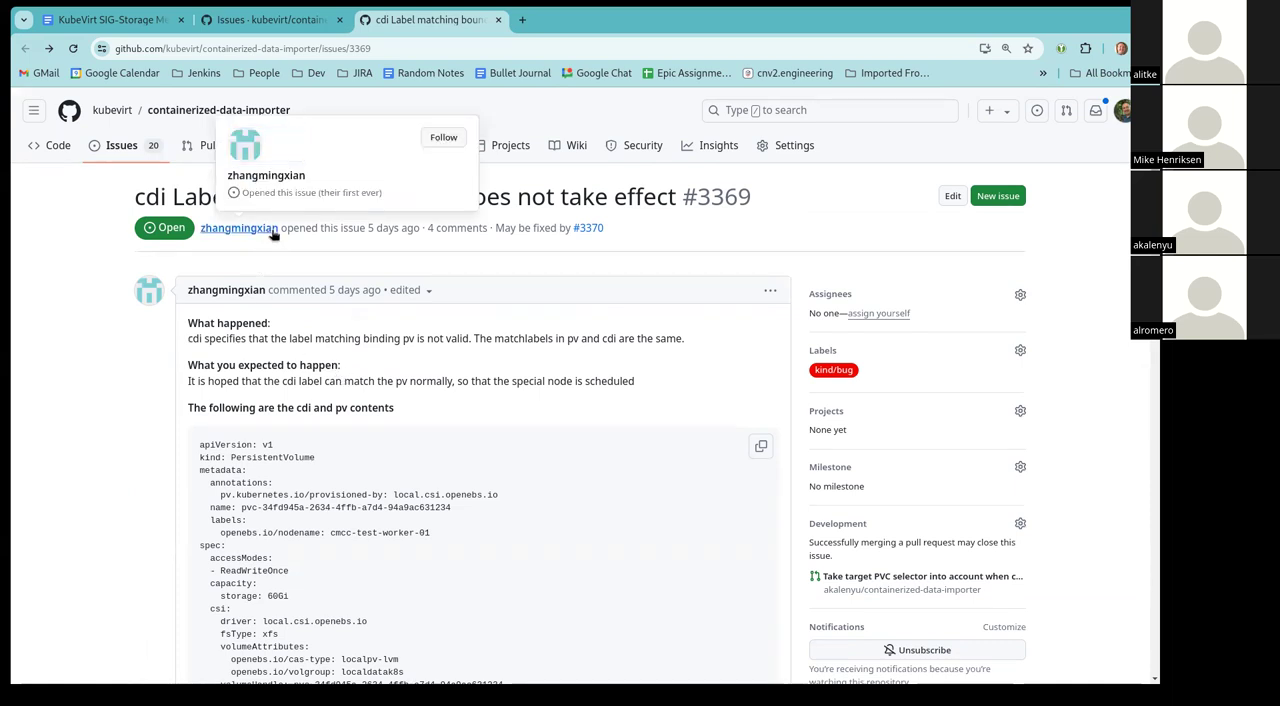
mouse_move(291, 263)
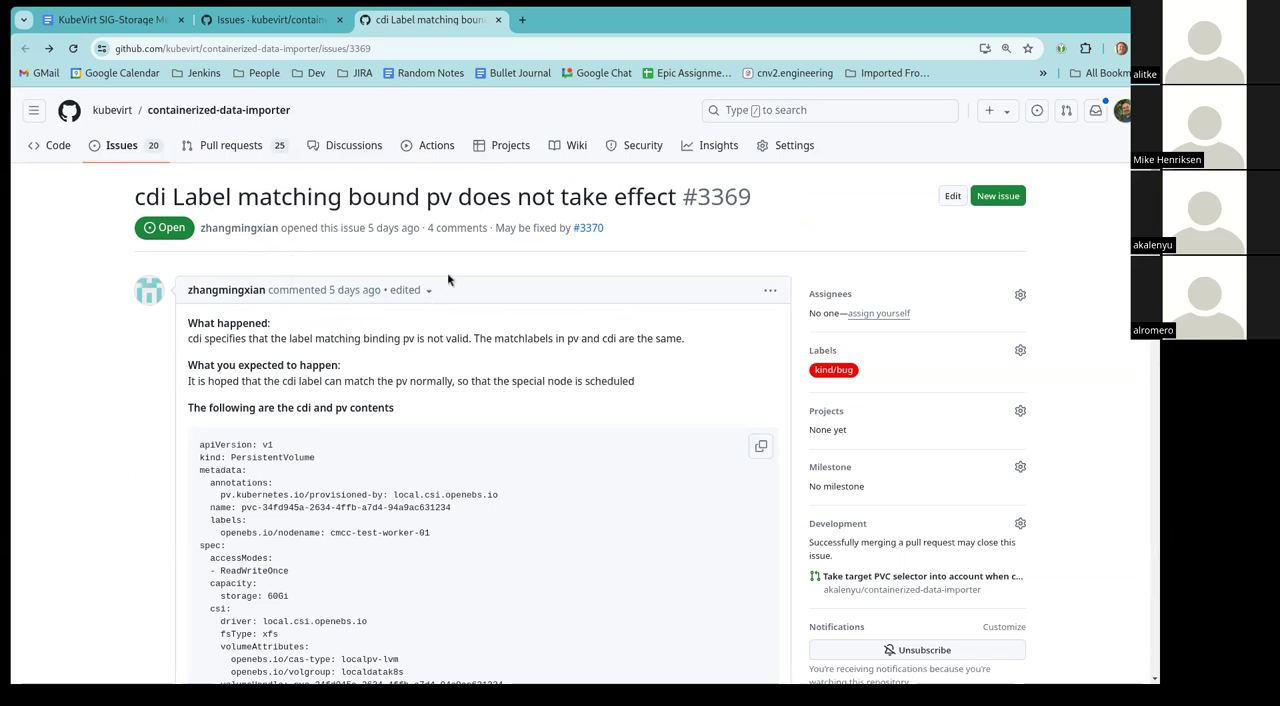
scroll(down, 3)
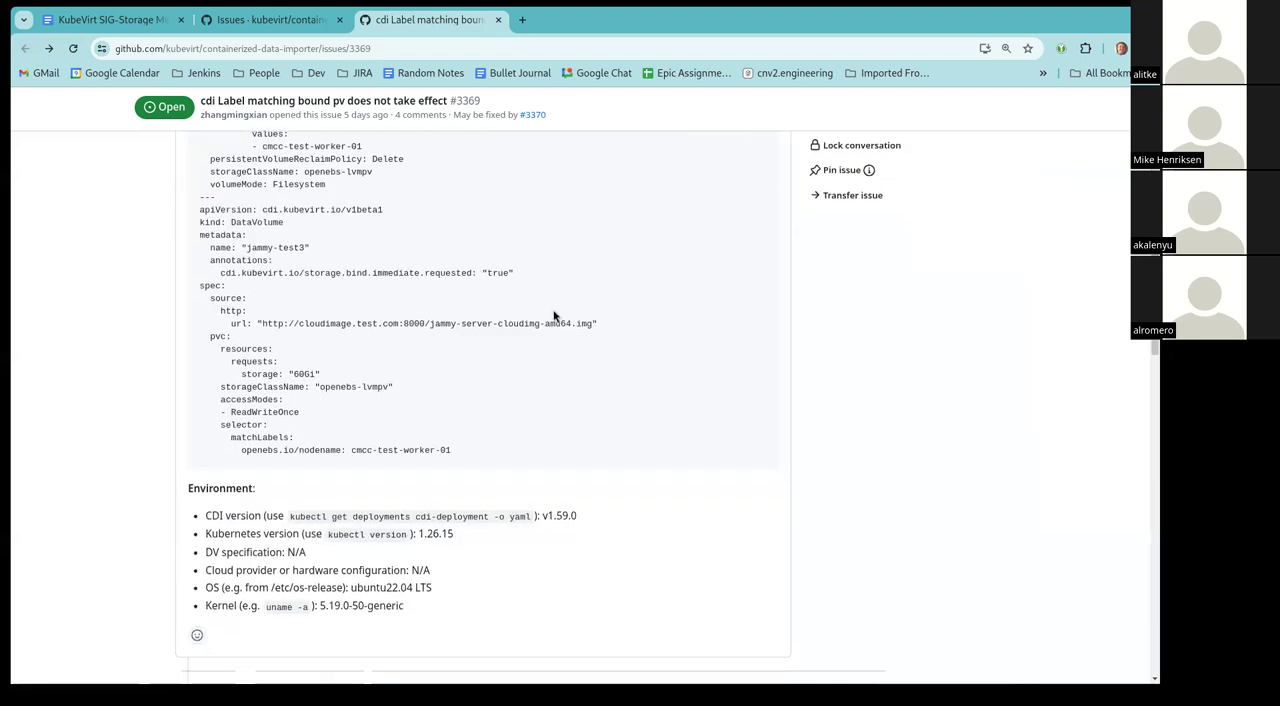
scroll(down, 3)
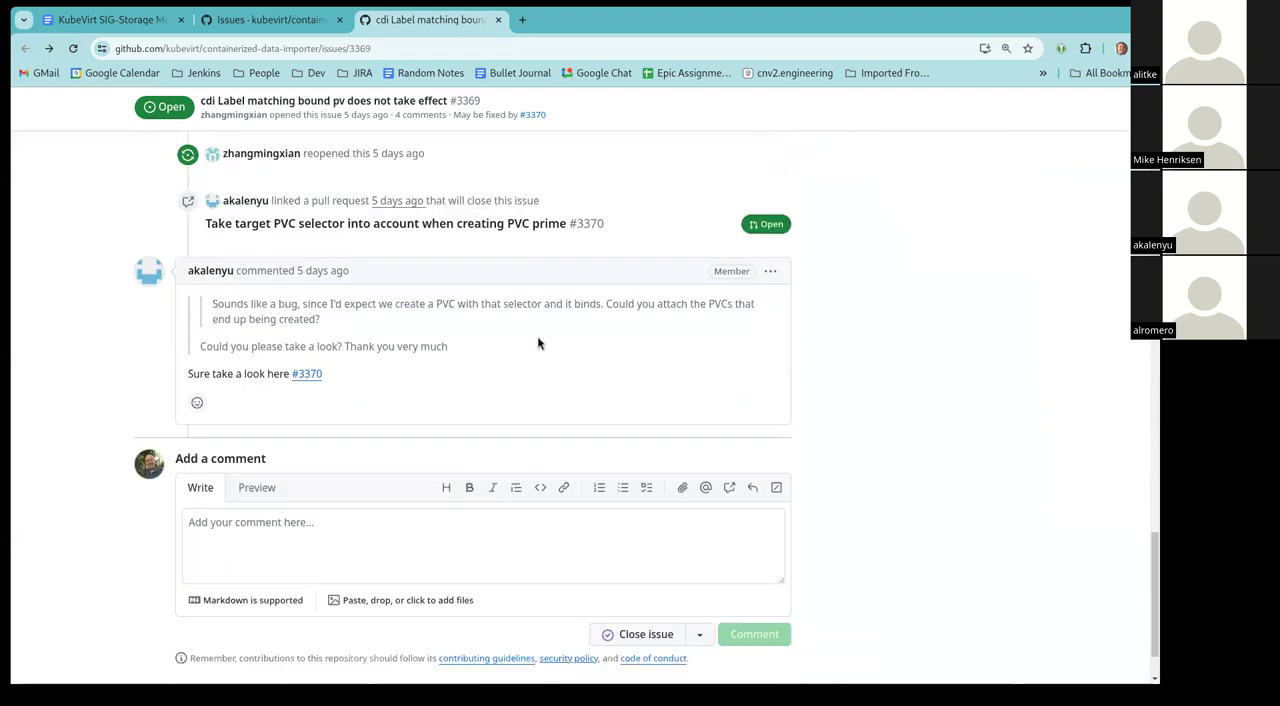
mouse_move(420, 344)
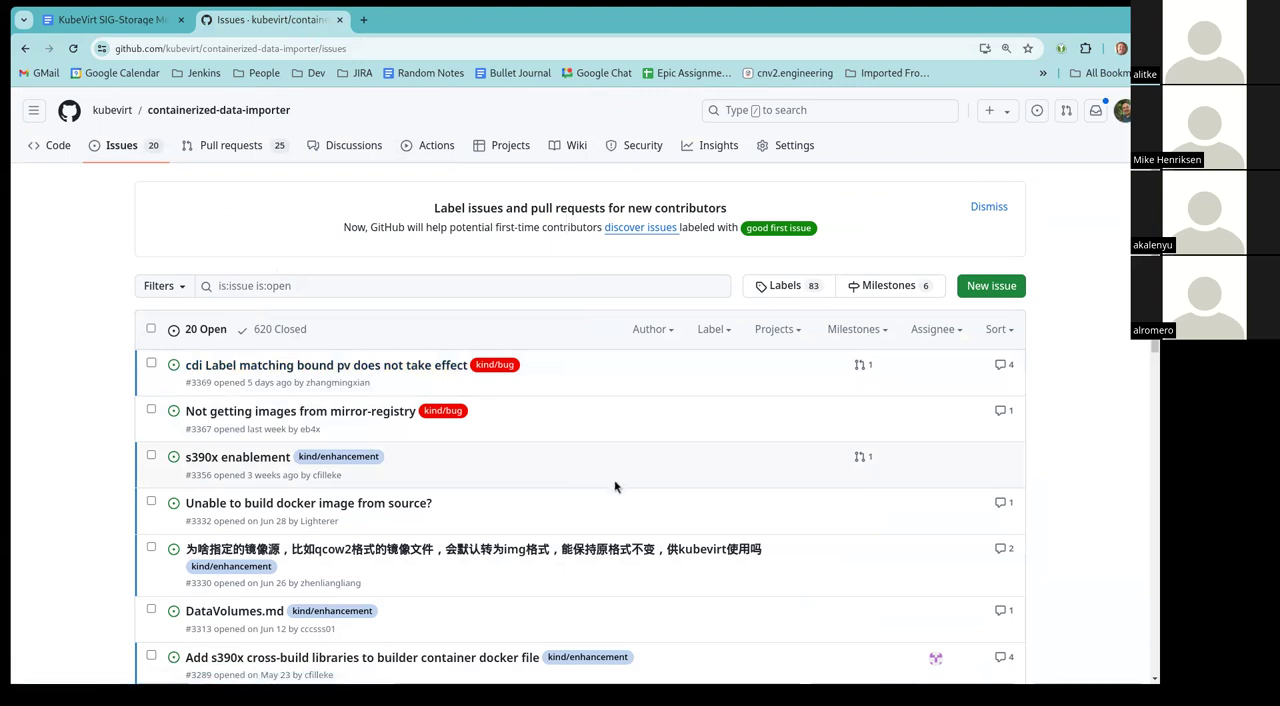
Step: Scroll the list of 20 open issues, then return to the meeting notes document
scroll(down, 3)
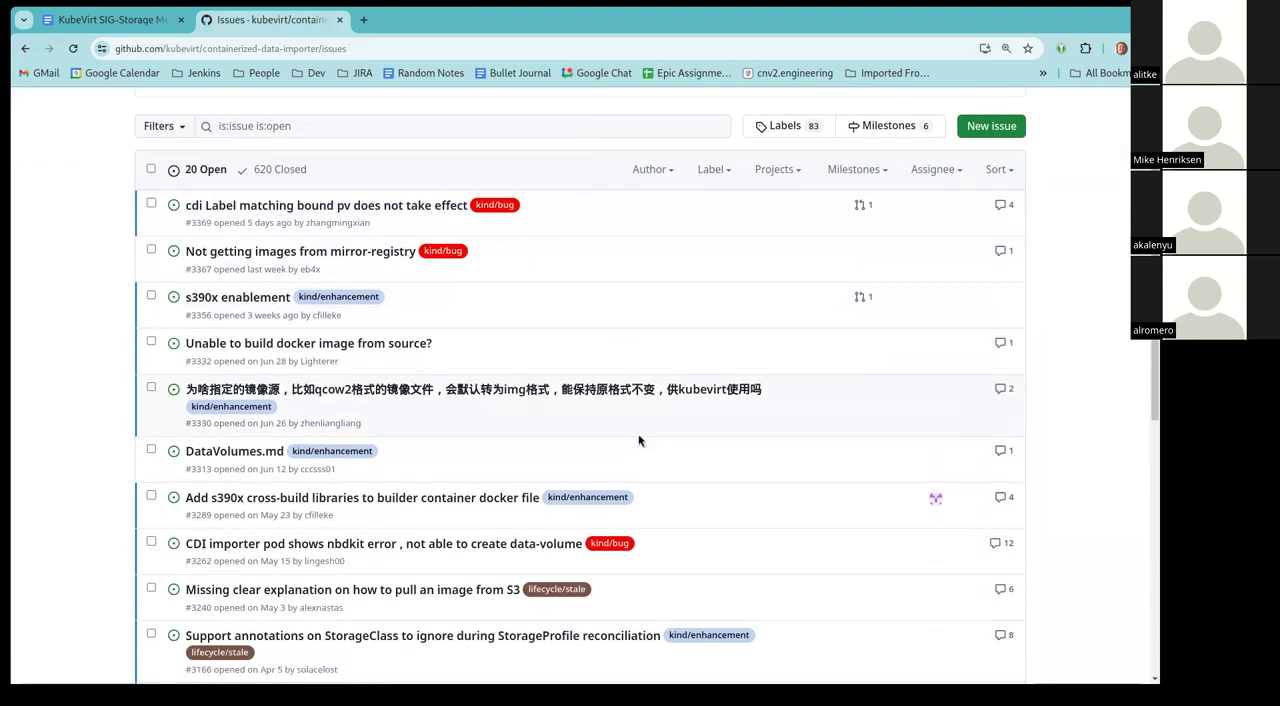
scroll(down, 3)
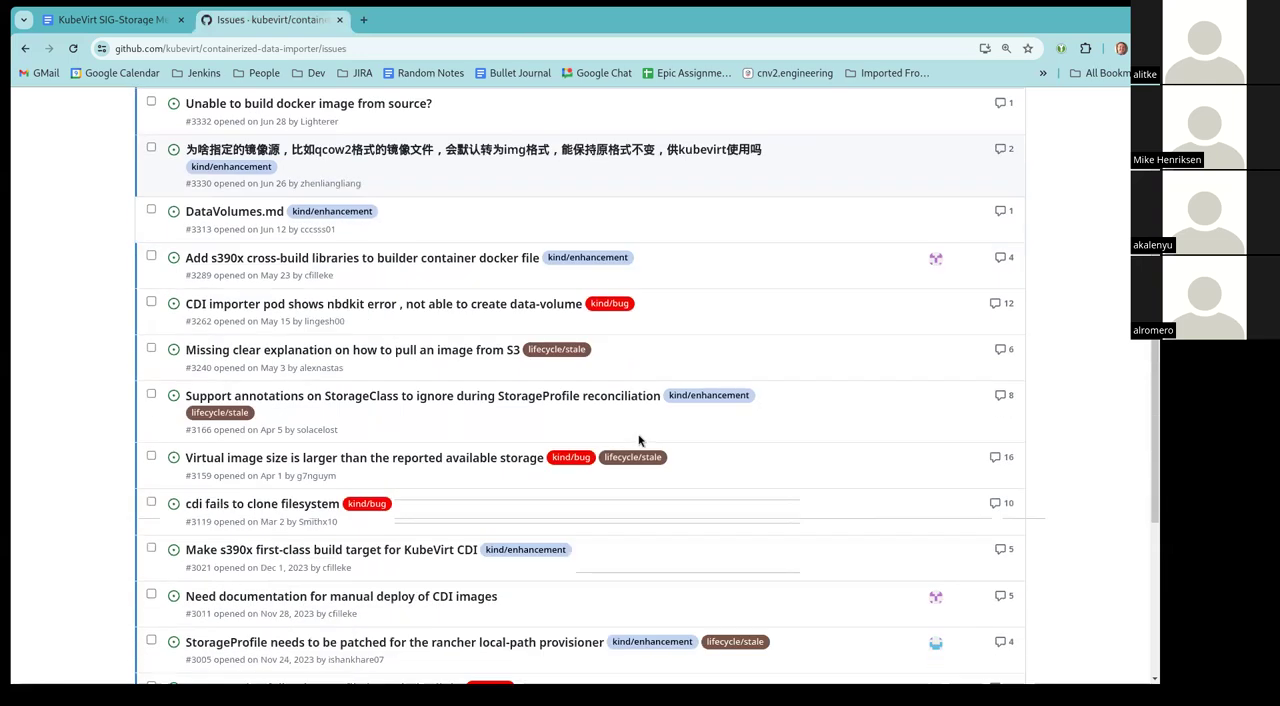
scroll(down, 3)
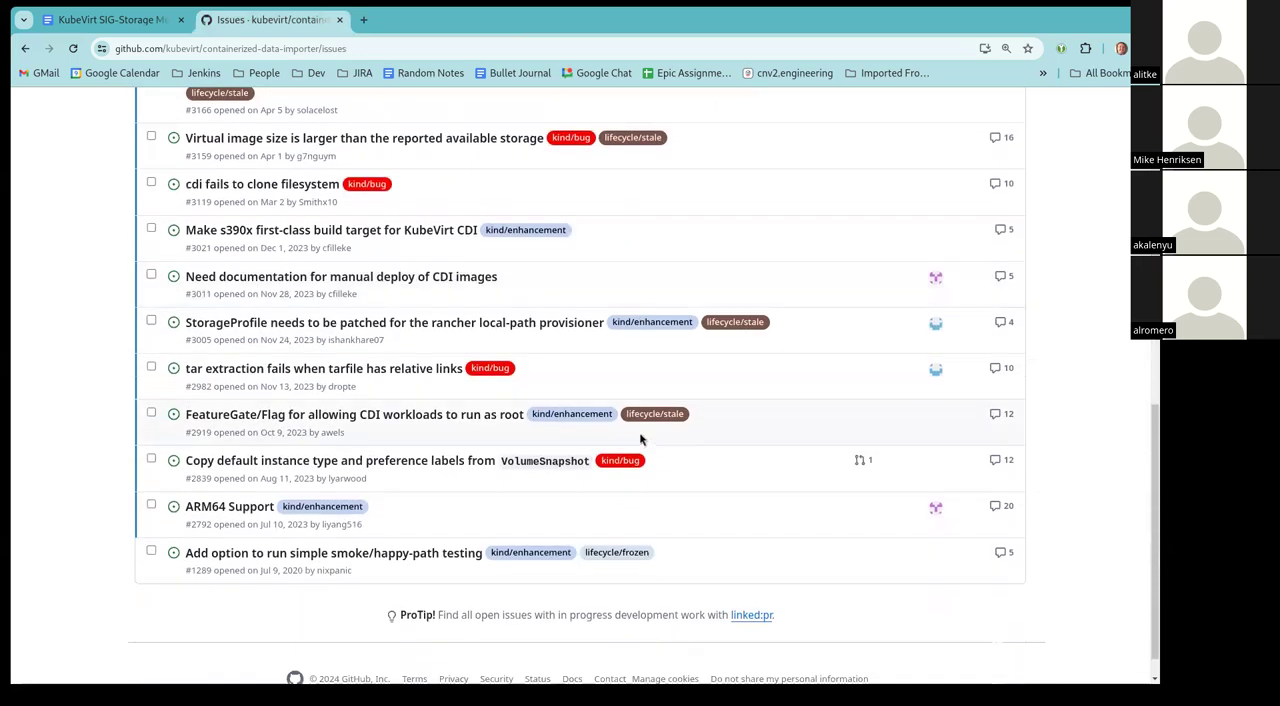
mouse_move(655, 413)
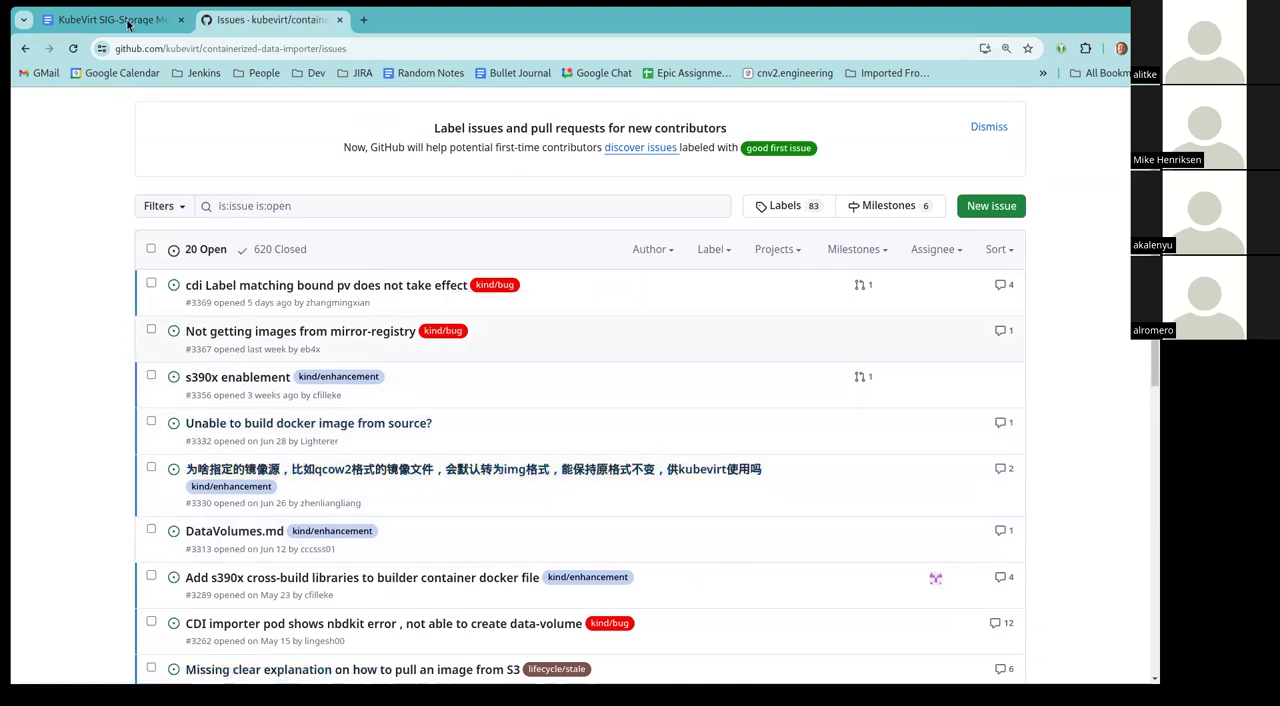
click(110, 19)
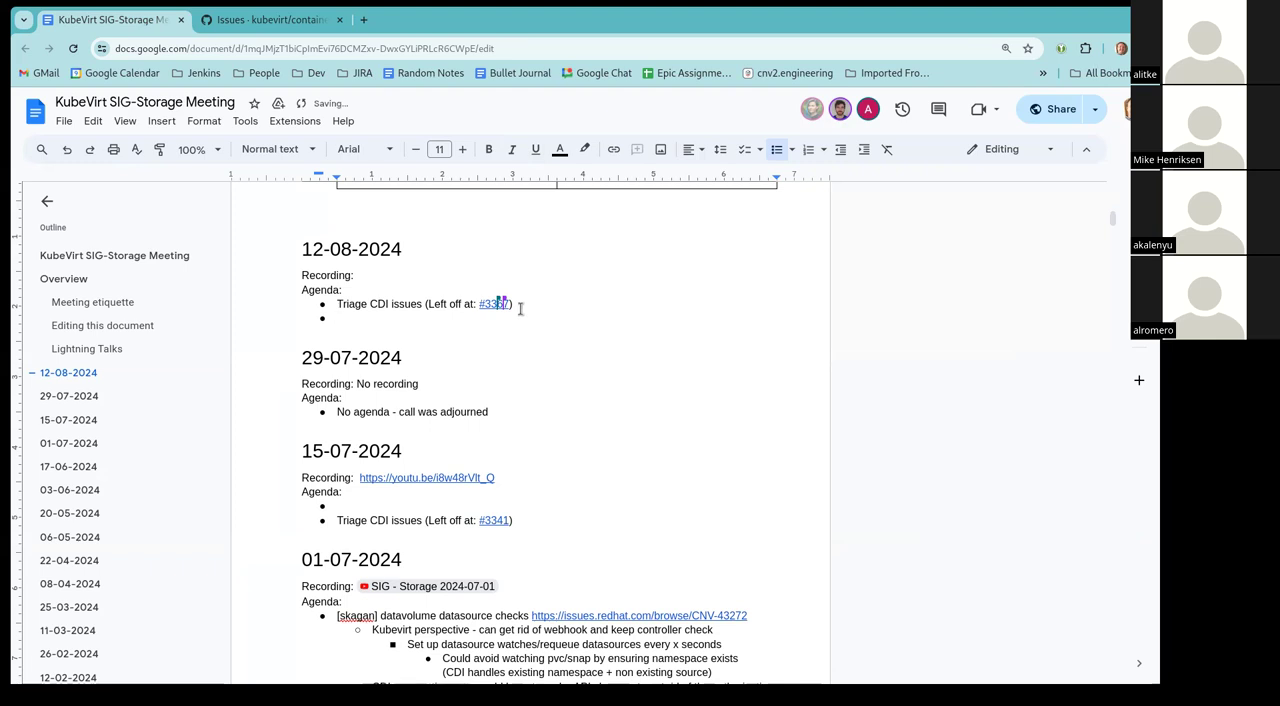
Step: Add a meeting-cadence agenda bullet asking whether to consider a different cadence, then begin a sub-bullet
text(Awels: M)
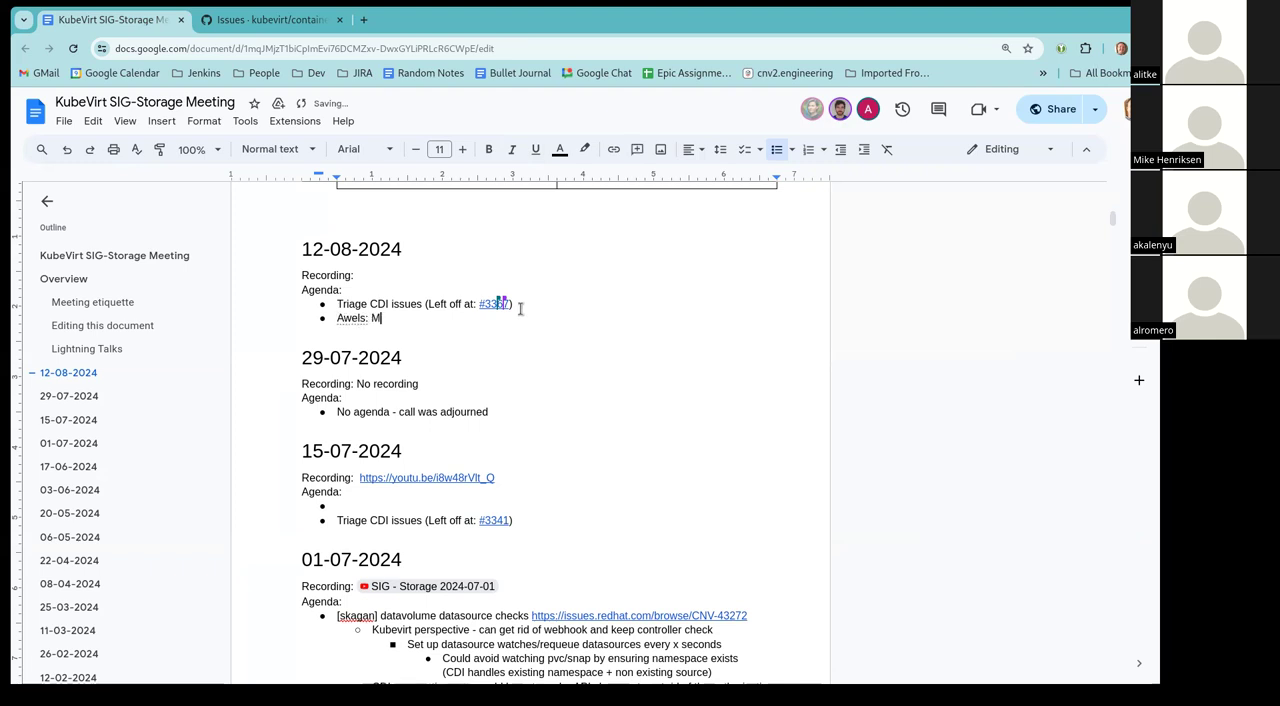
text(eeting cadence.)
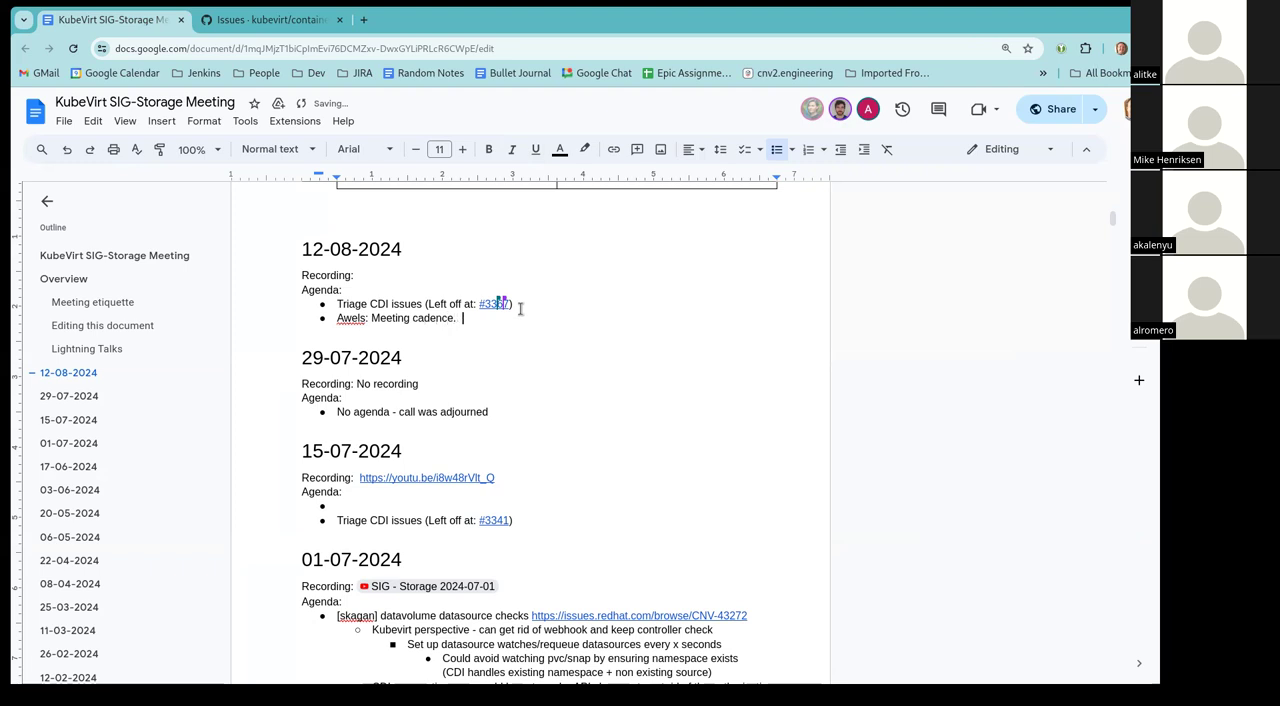
text(There)
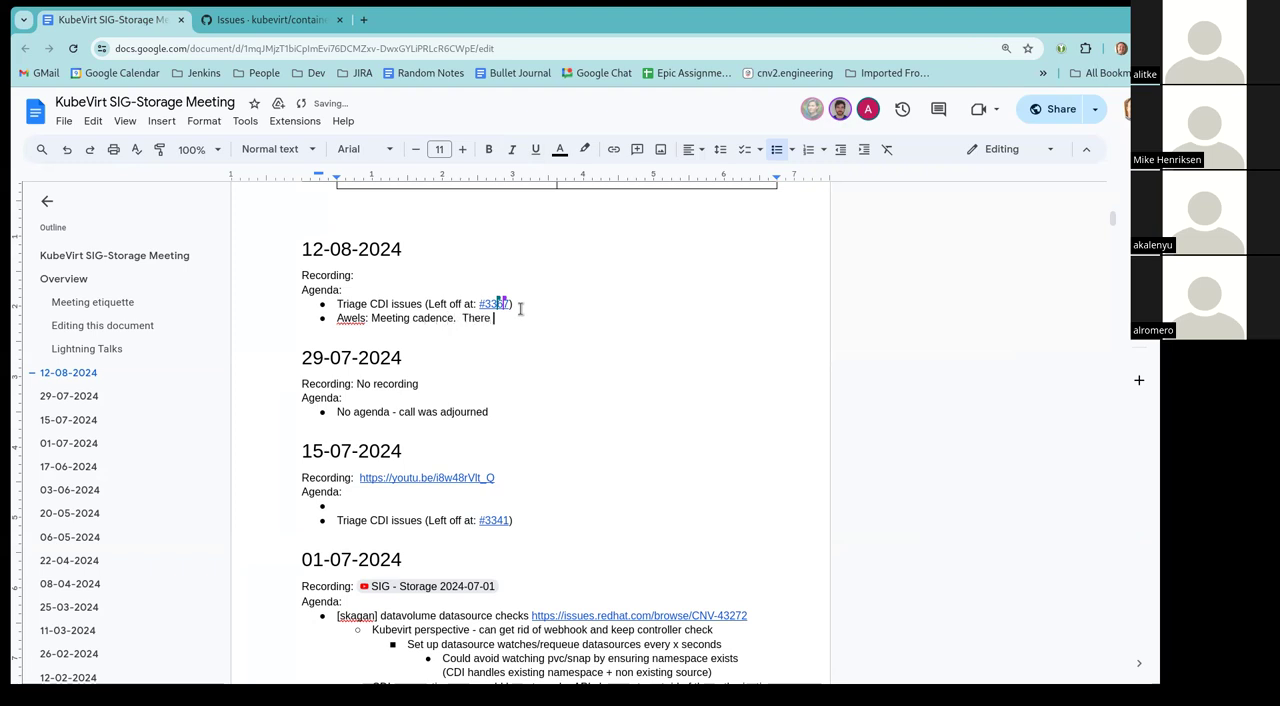
text(don't seem to be)
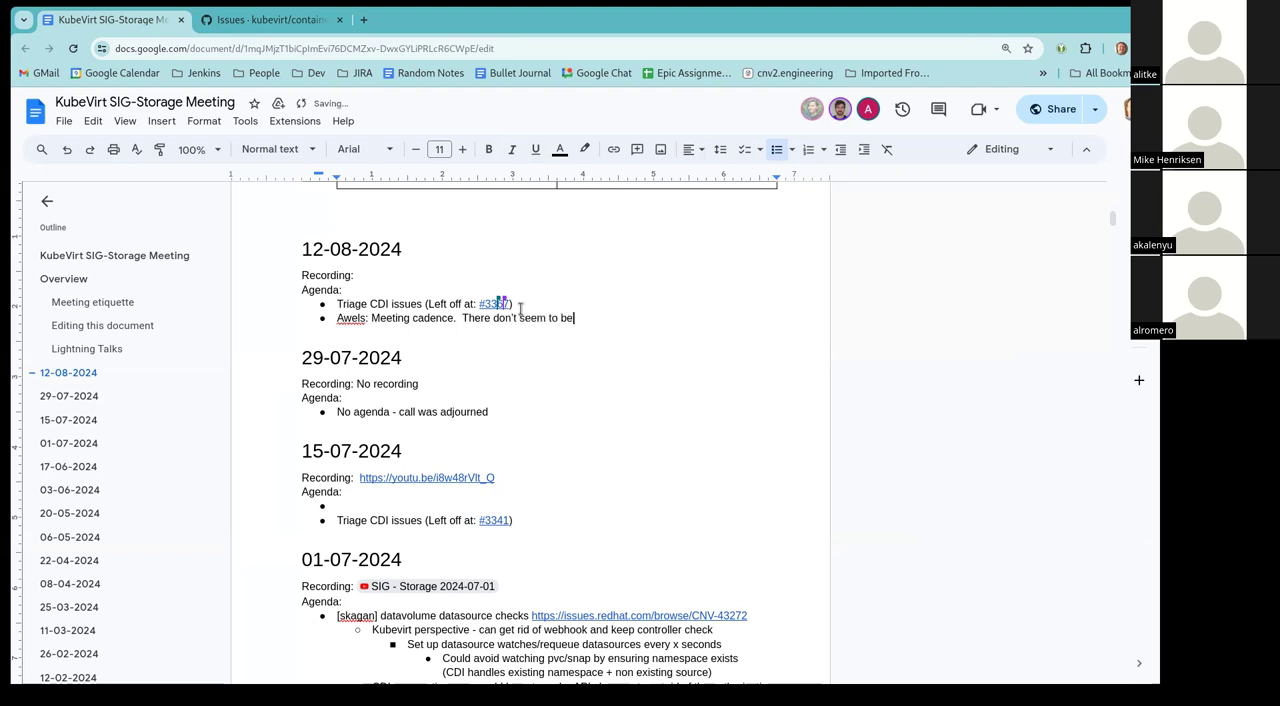
text(as many)
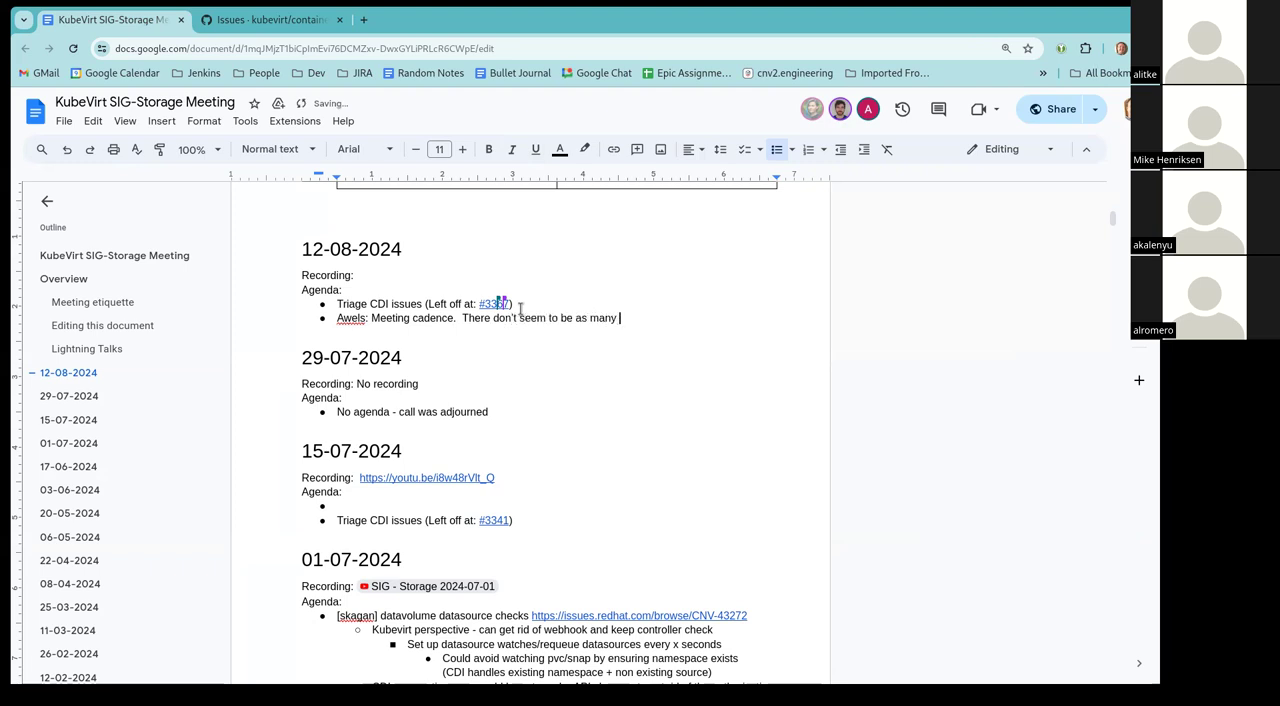
text(topic lately.  Should we)
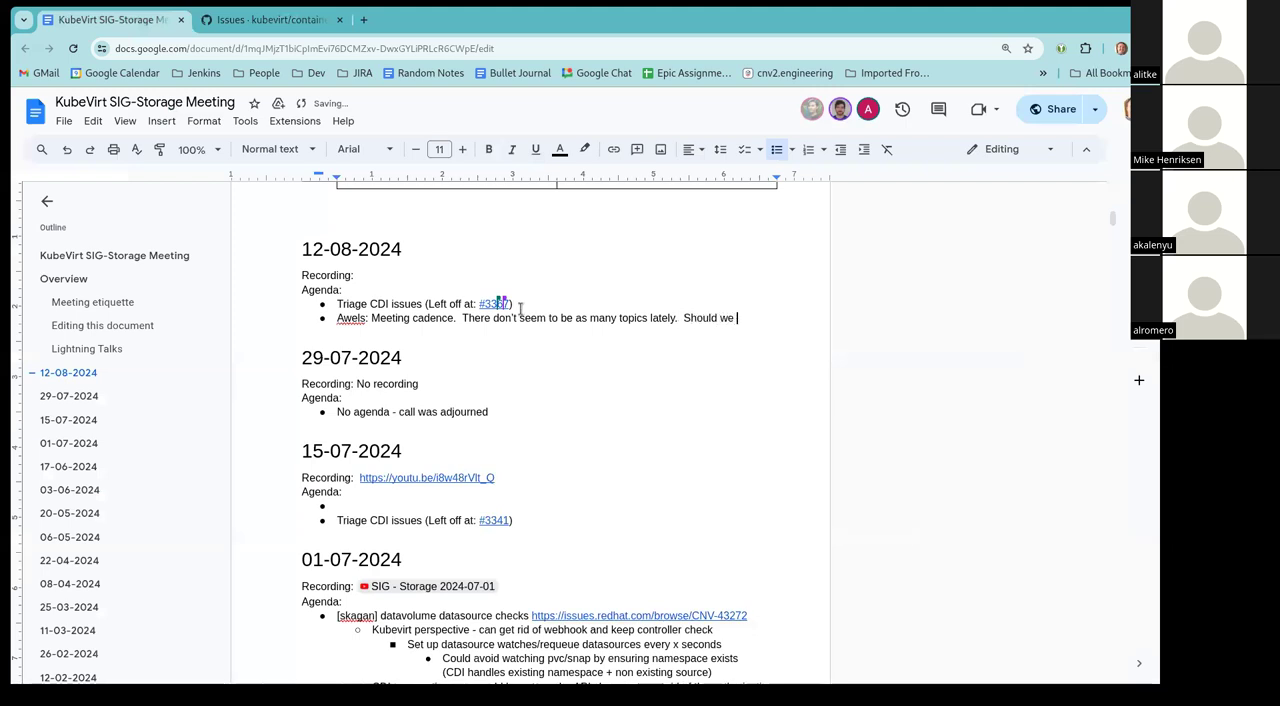
text(consider)
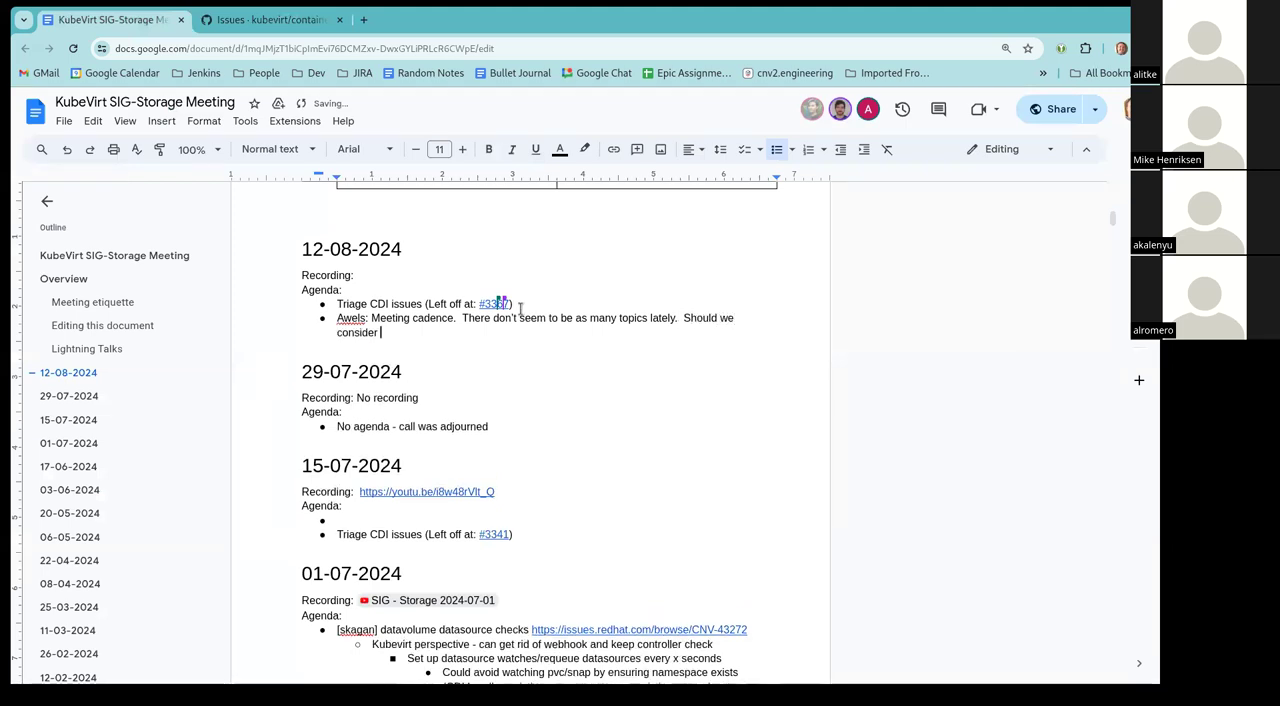
text(a difference)
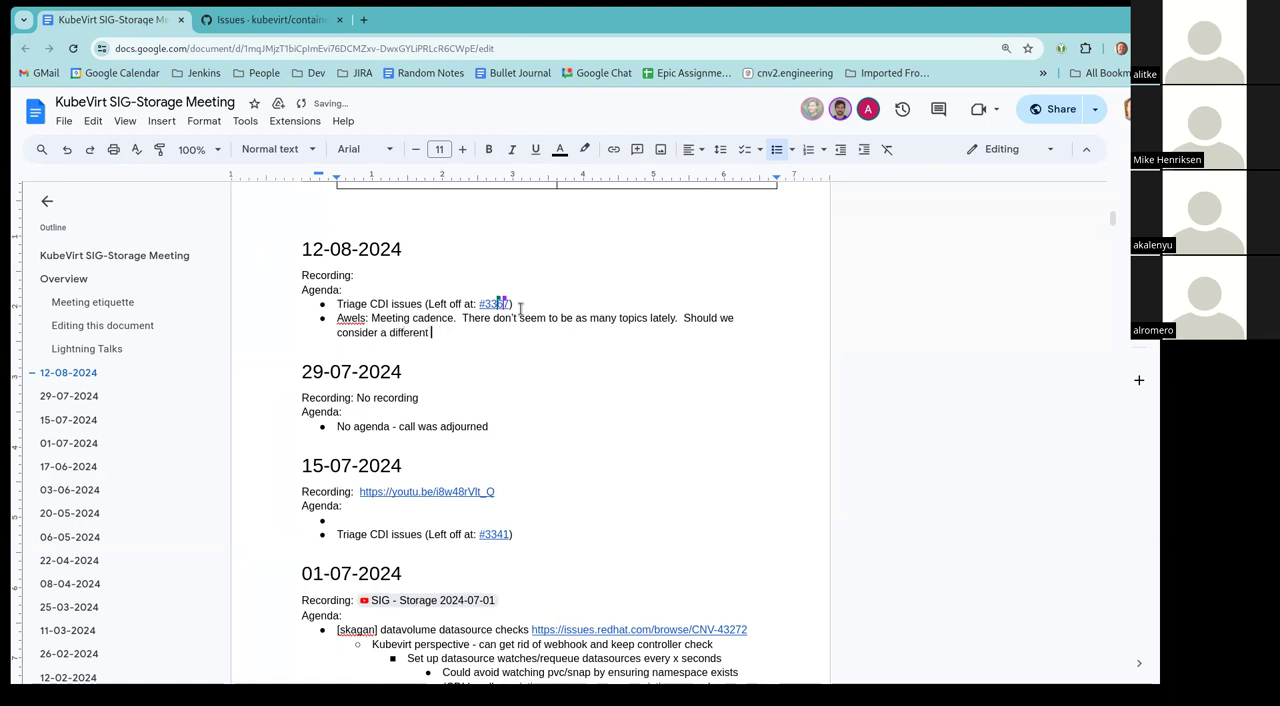
text(cadence)
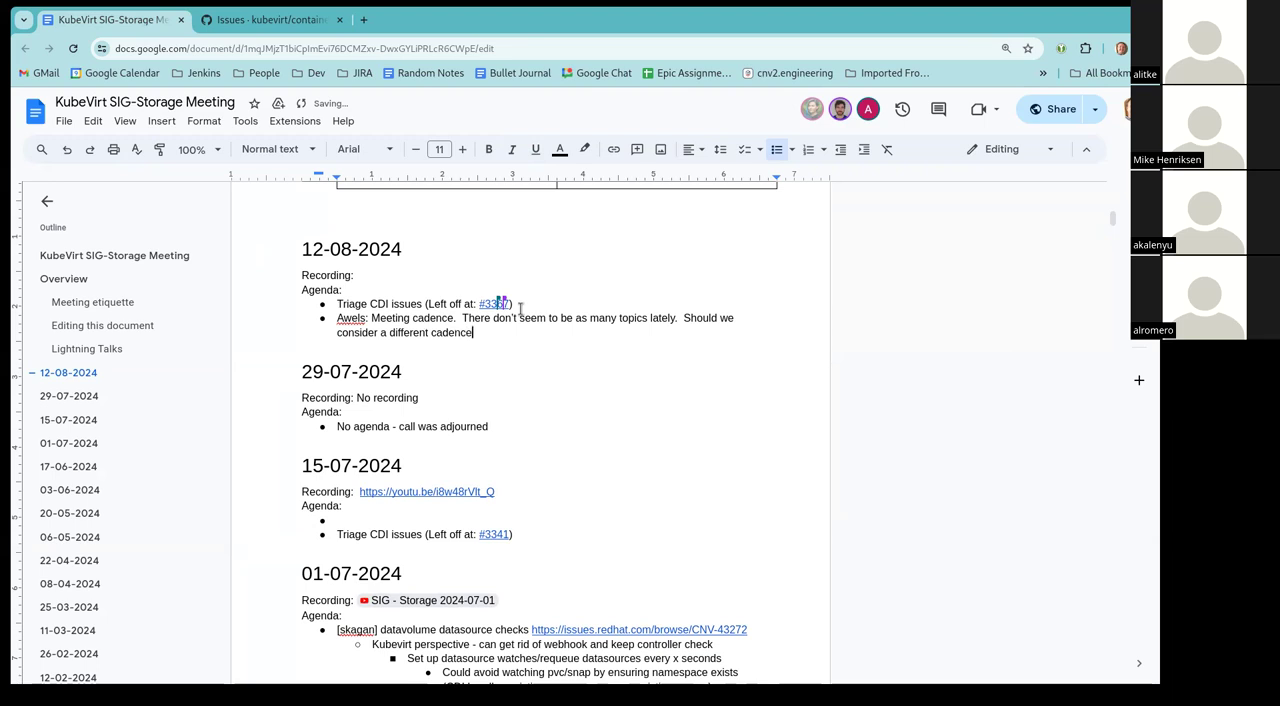
key(Enter)
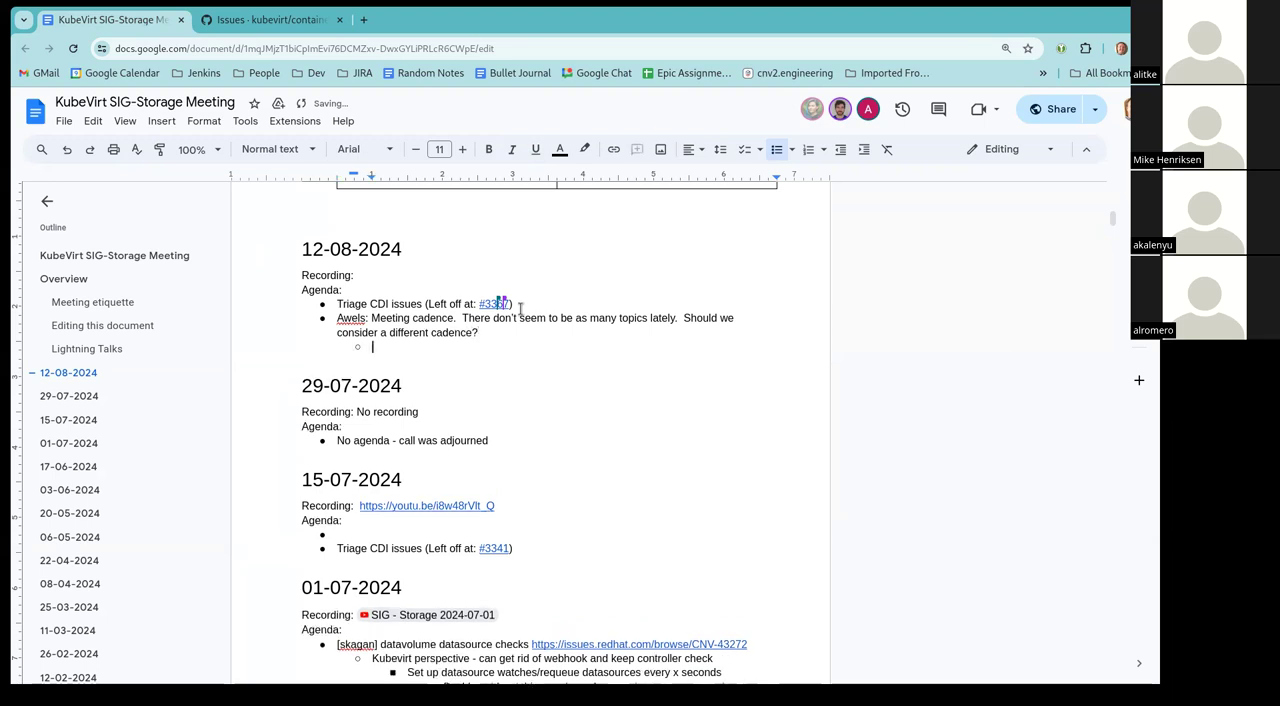
Step: Note 'Maybe this is a summer thing?' under the cadence item and begin another sub-bullet
text(Maybe this)
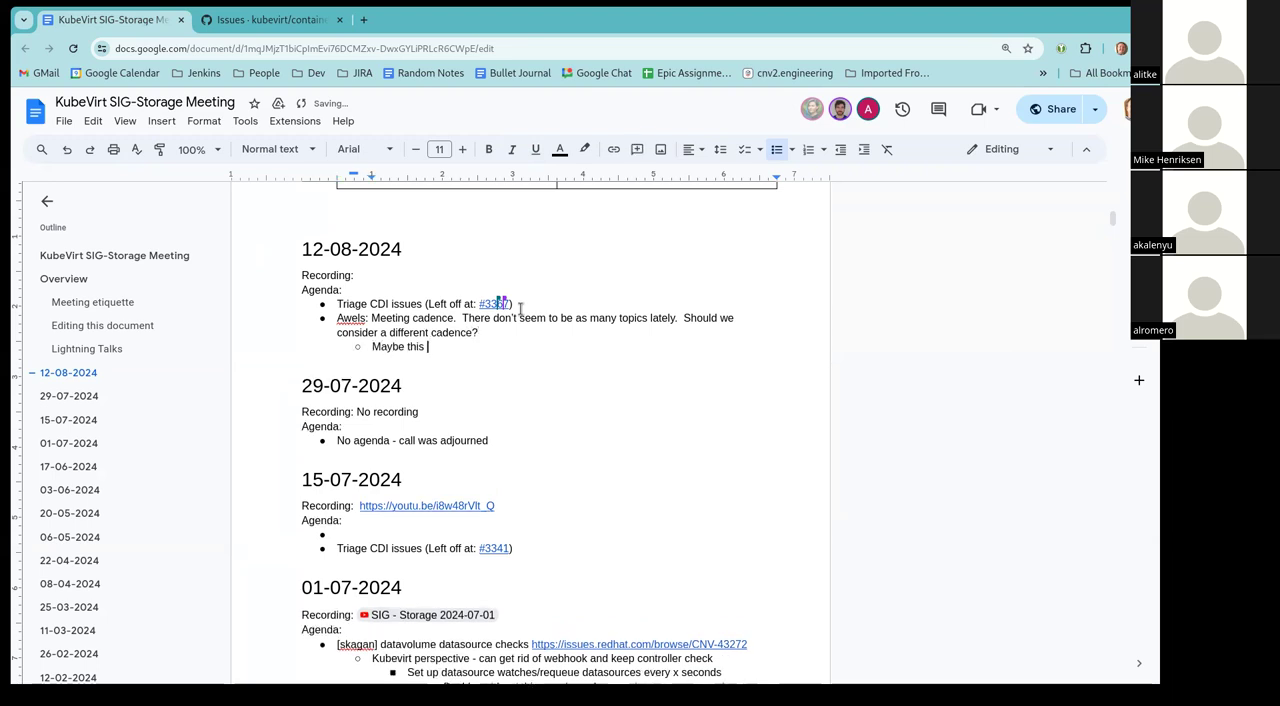
text(is a summer thing)
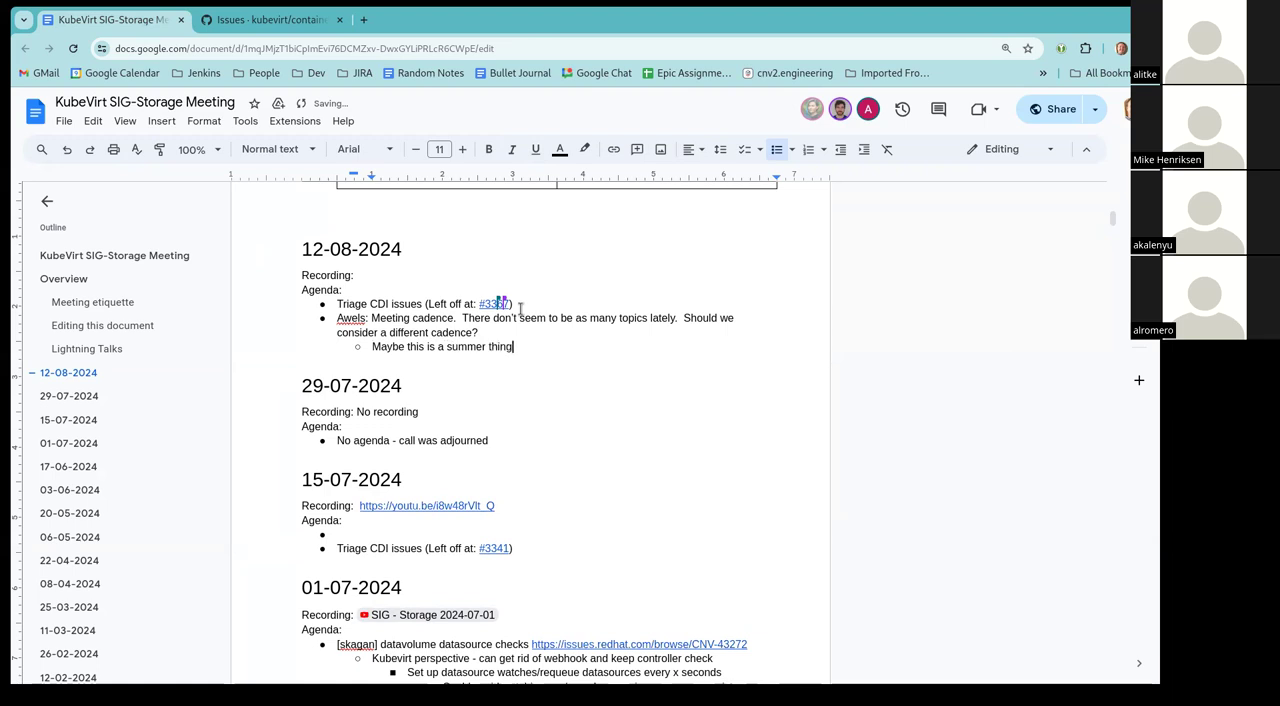
key(enter)
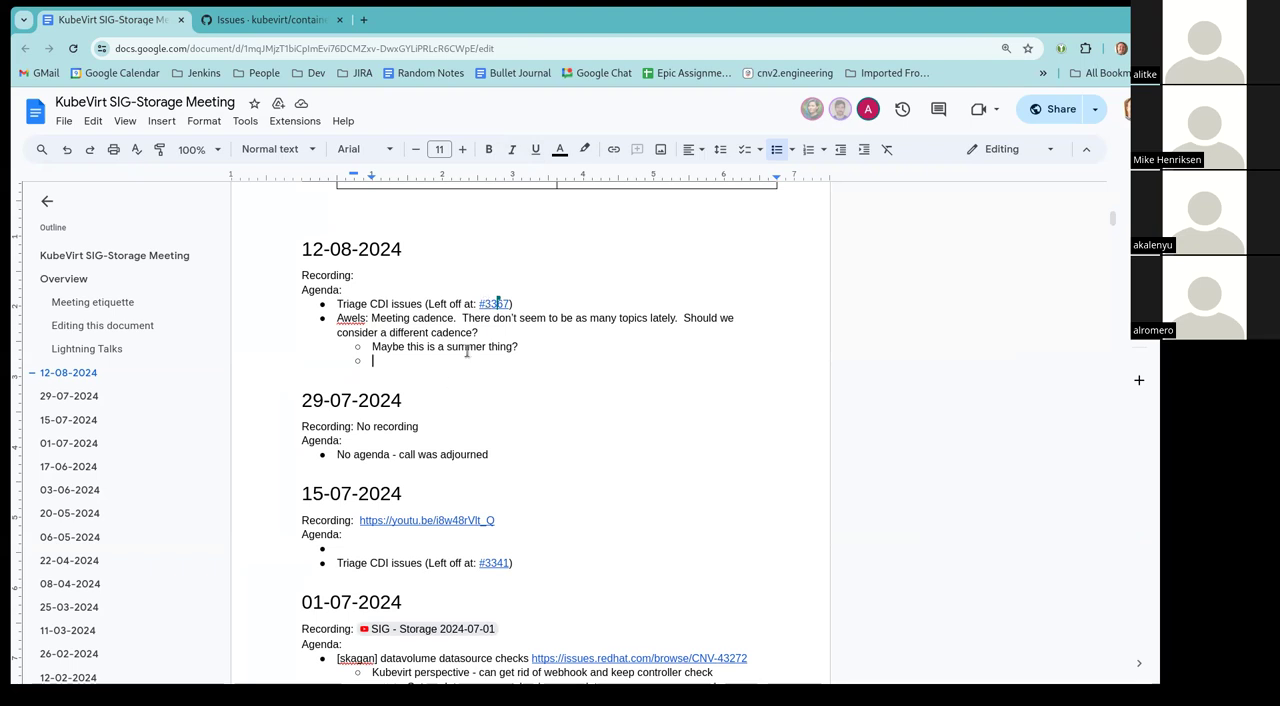
Step: Note that few deep storage discussions happen in the KubeVirt community meeting, though some come up
text(Not too)
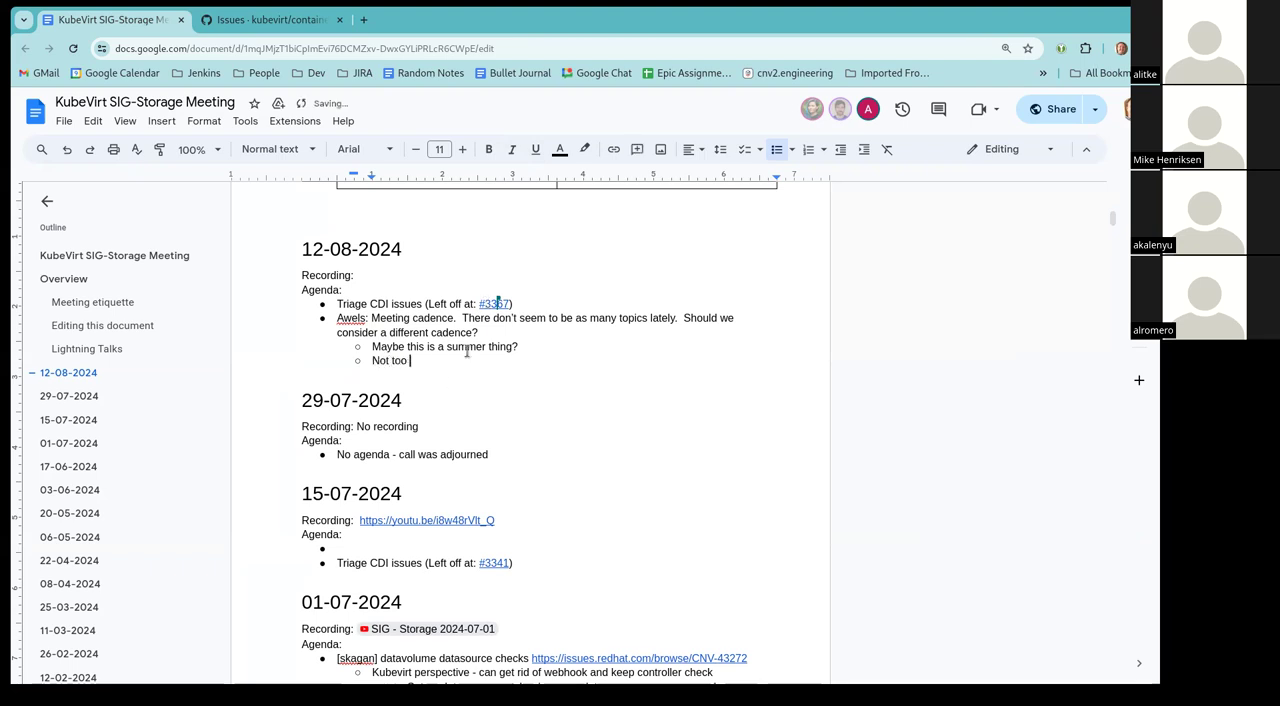
text(many dep)
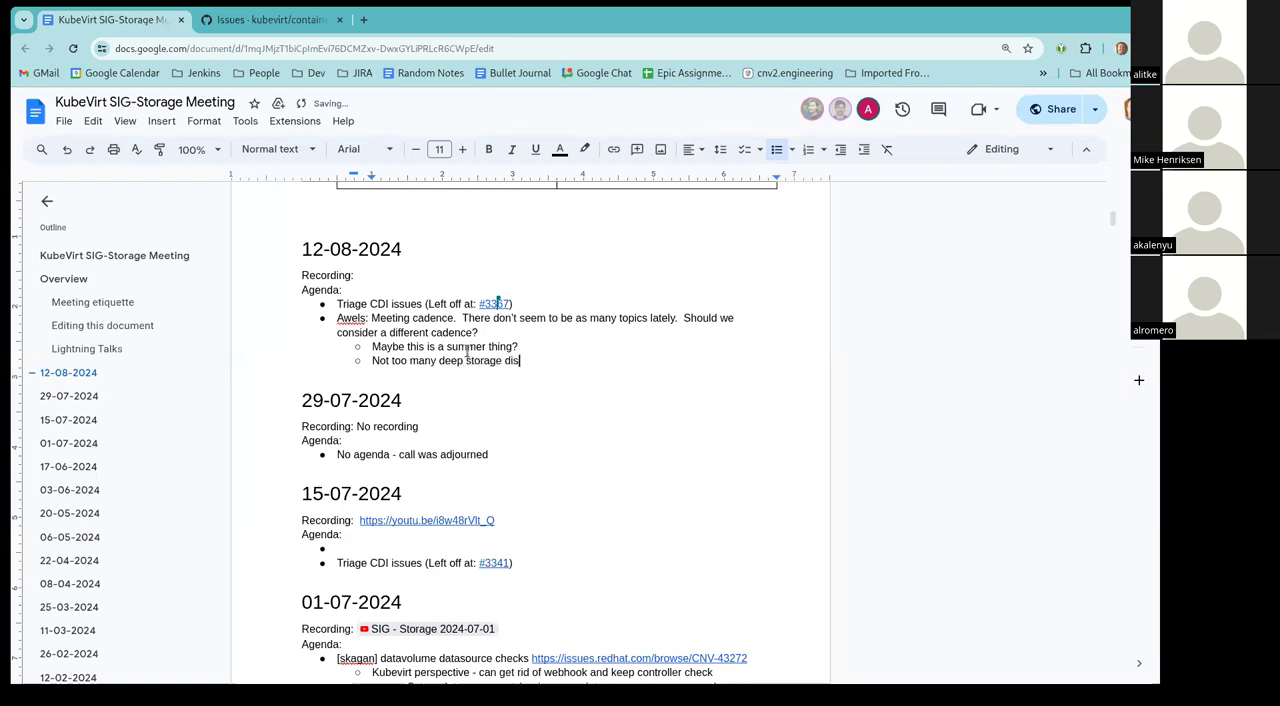
text(cussions in the main Kube)
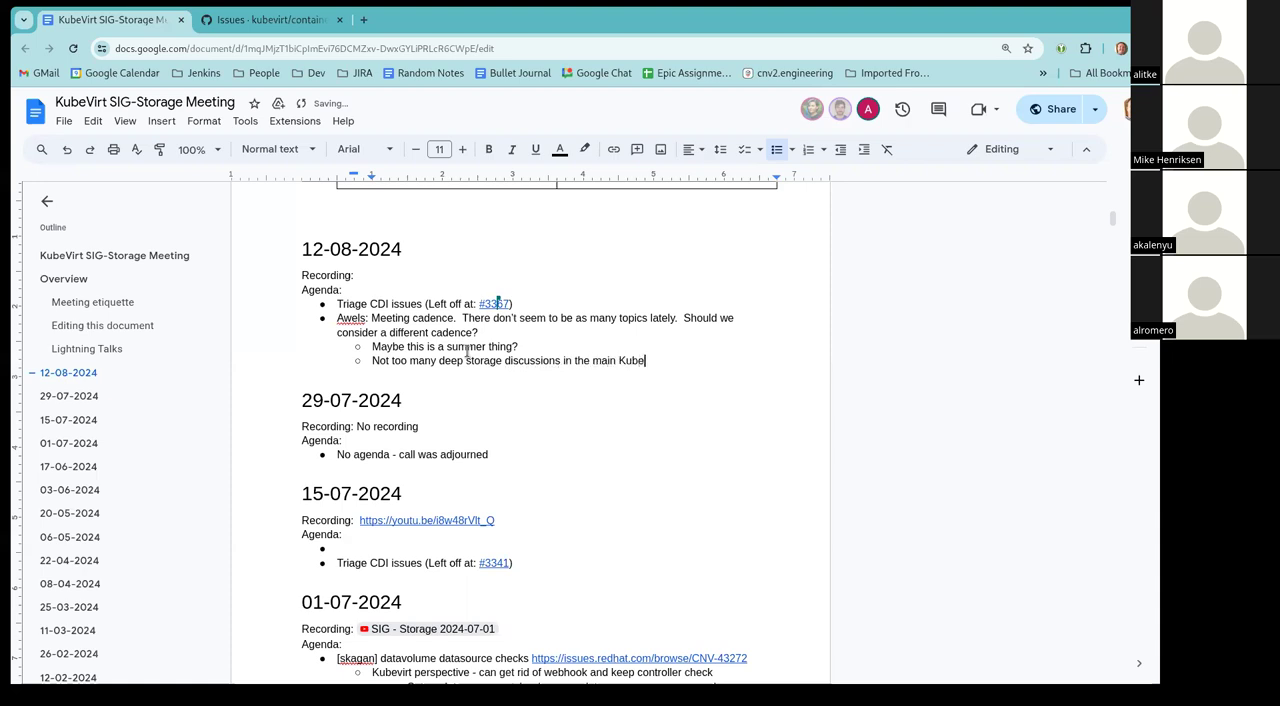
text(bomm)
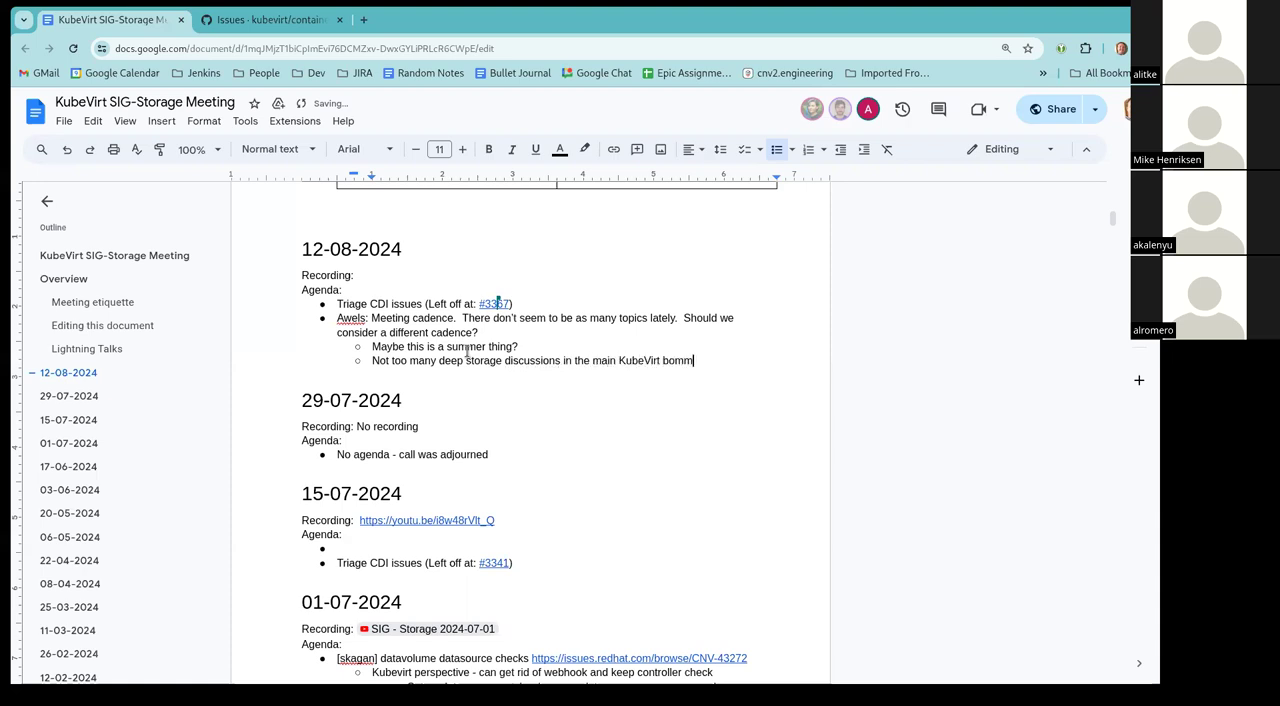
text(community meeting)
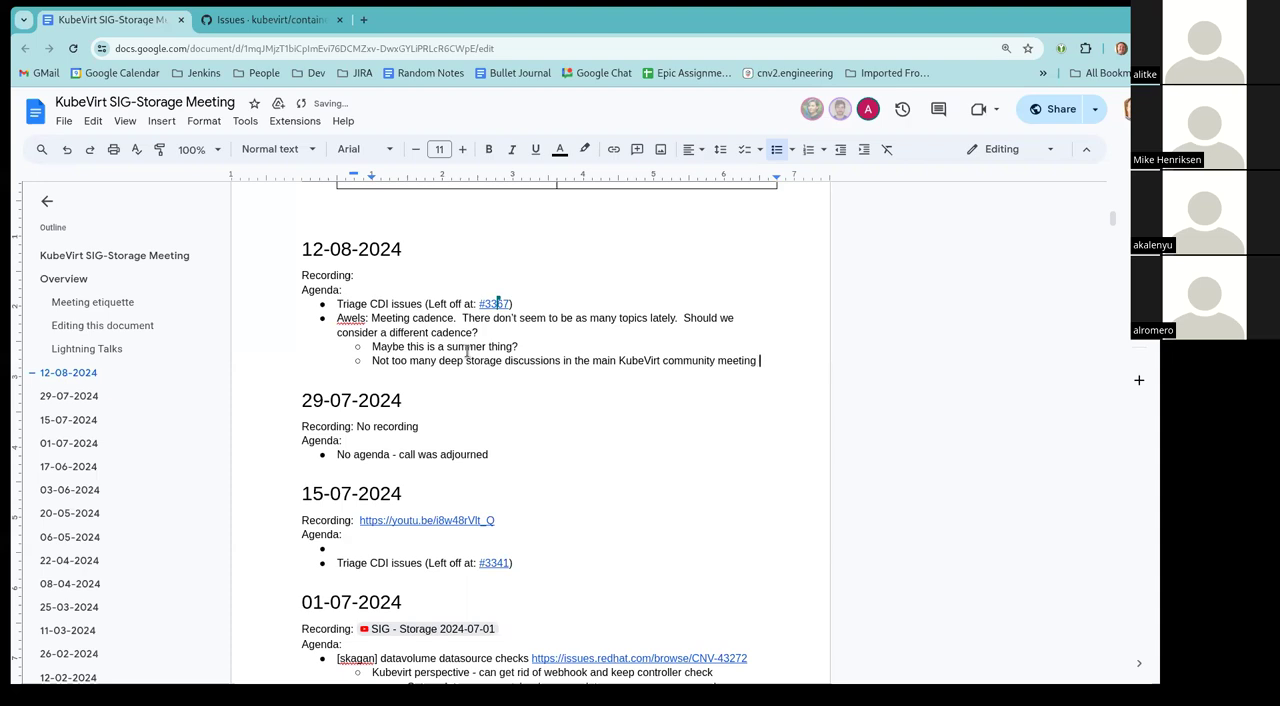
text(but some topics)
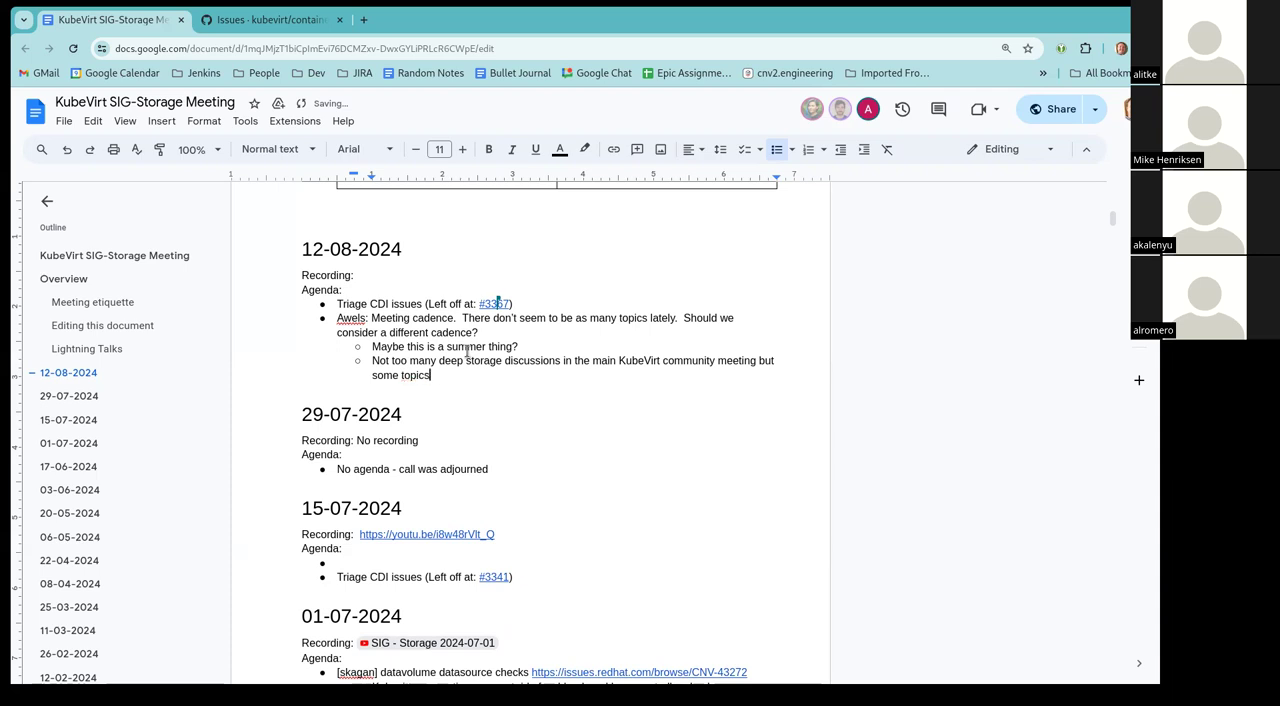
text(do come up t)
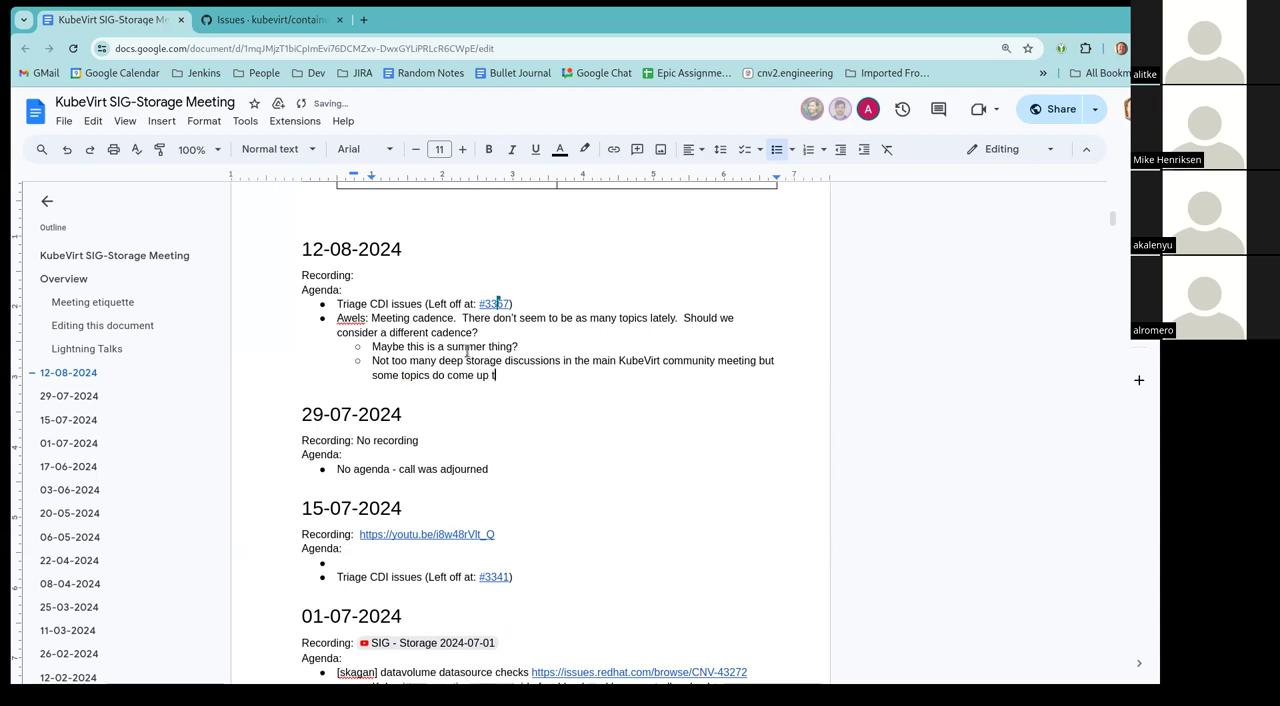
text(here.)
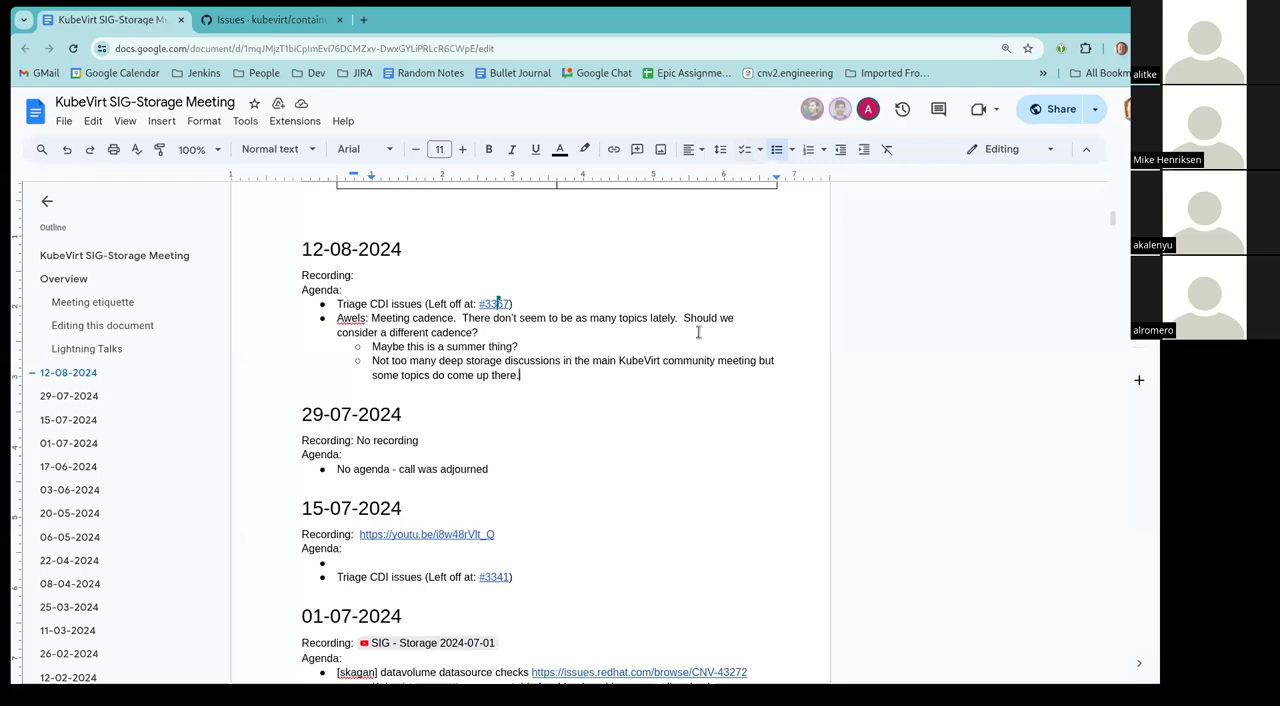
mouse_move(612, 282)
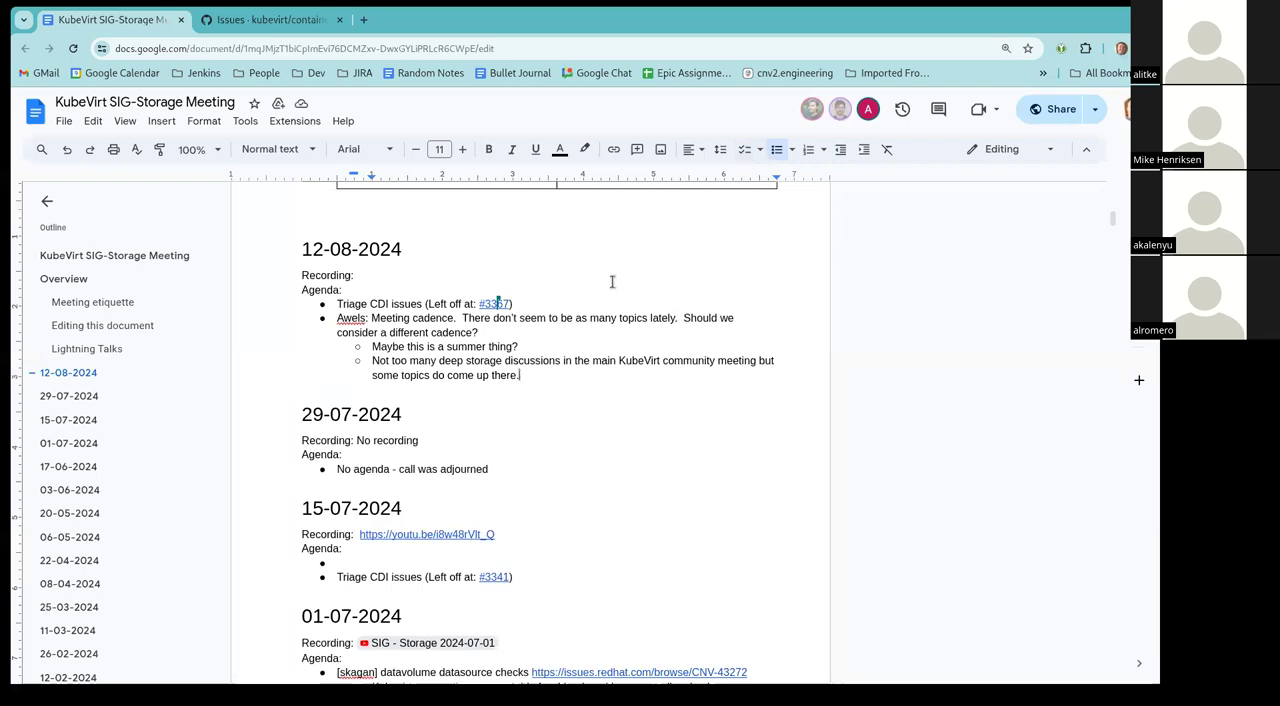
mouse_move(413, 220)
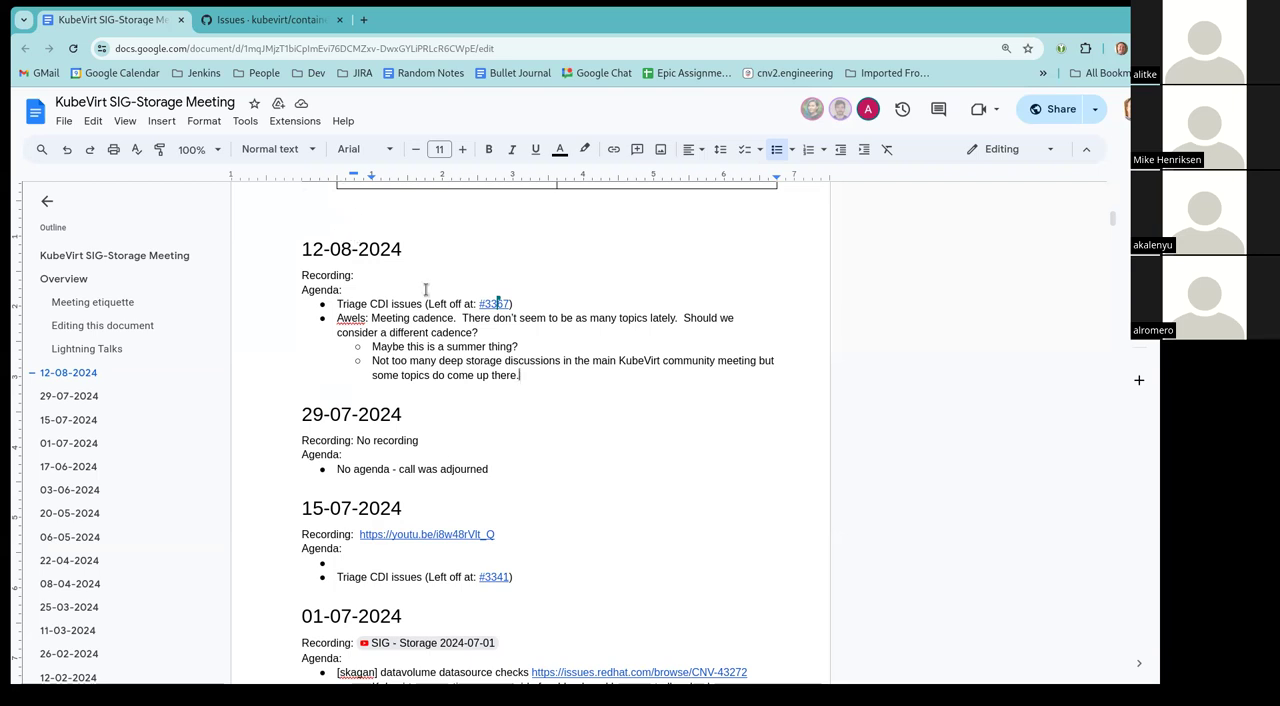
mouse_move(479, 265)
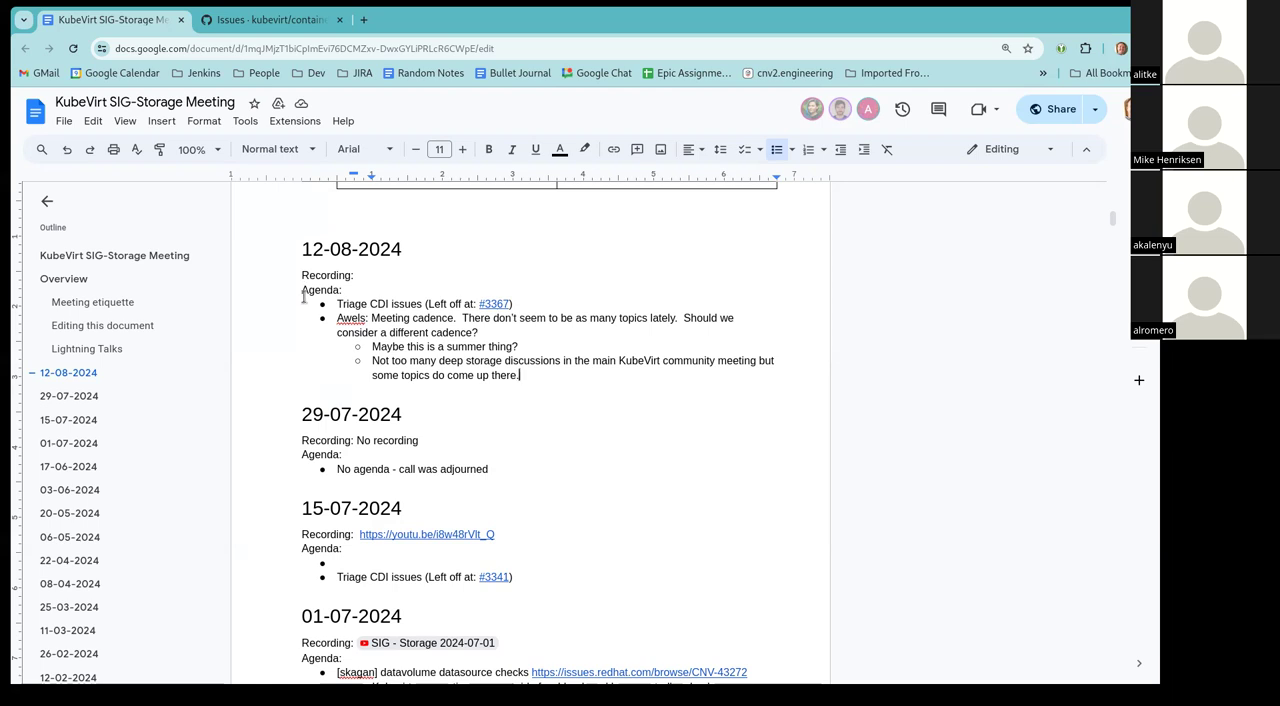
mouse_move(295, 303)
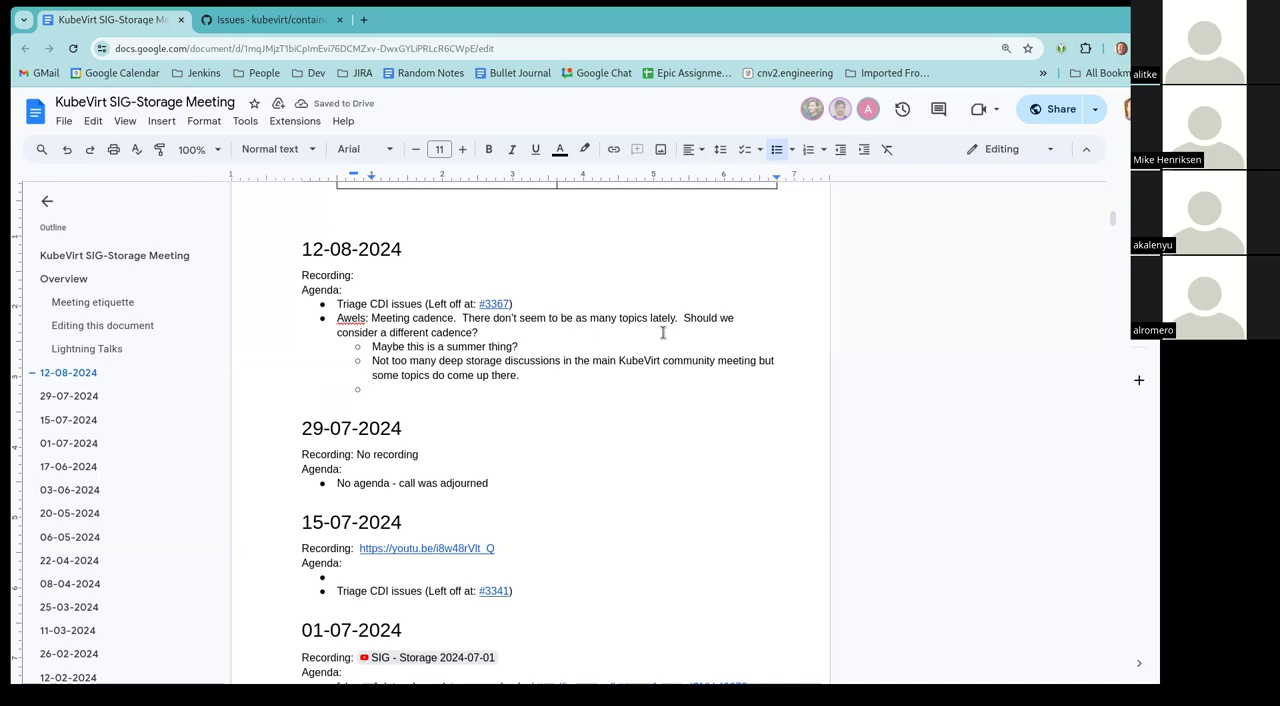
Step: Write 'We will keep the schedule as it is for now and revisit this again if the trend continues.'
text(We will keep the schedule as it is for now and revisit this a)
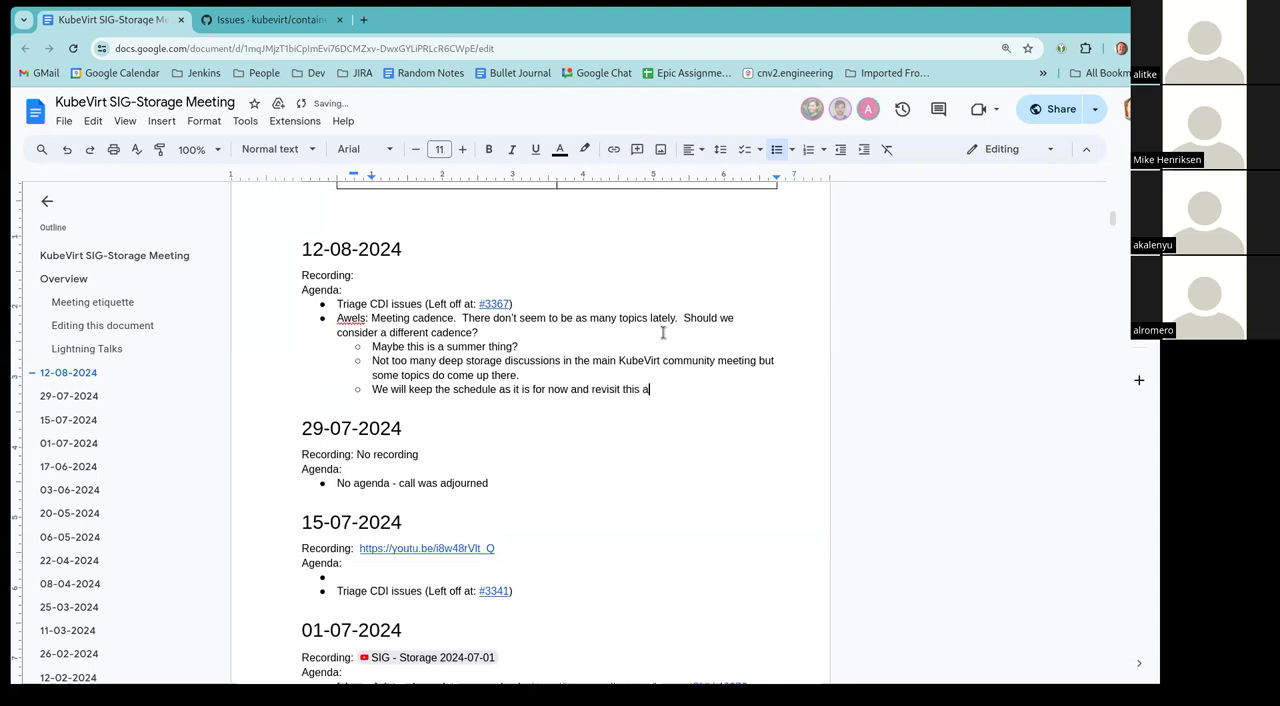
text(gain if the tre)
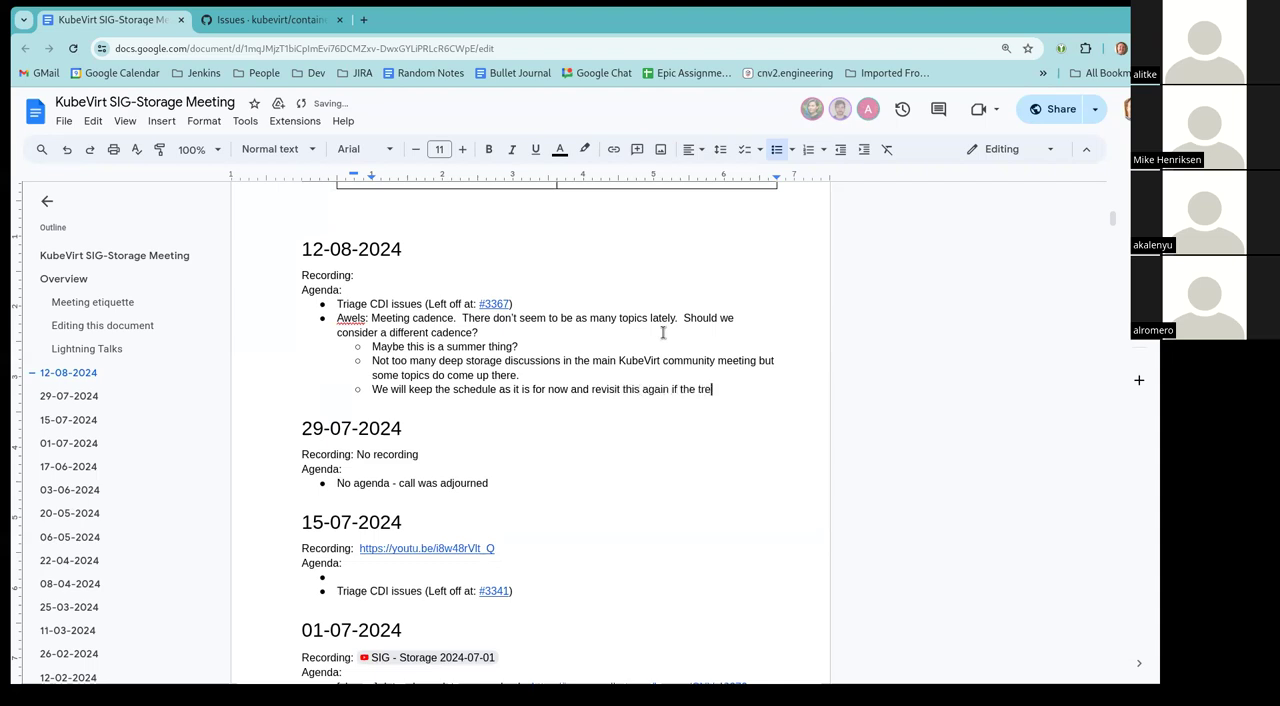
text(nd co)
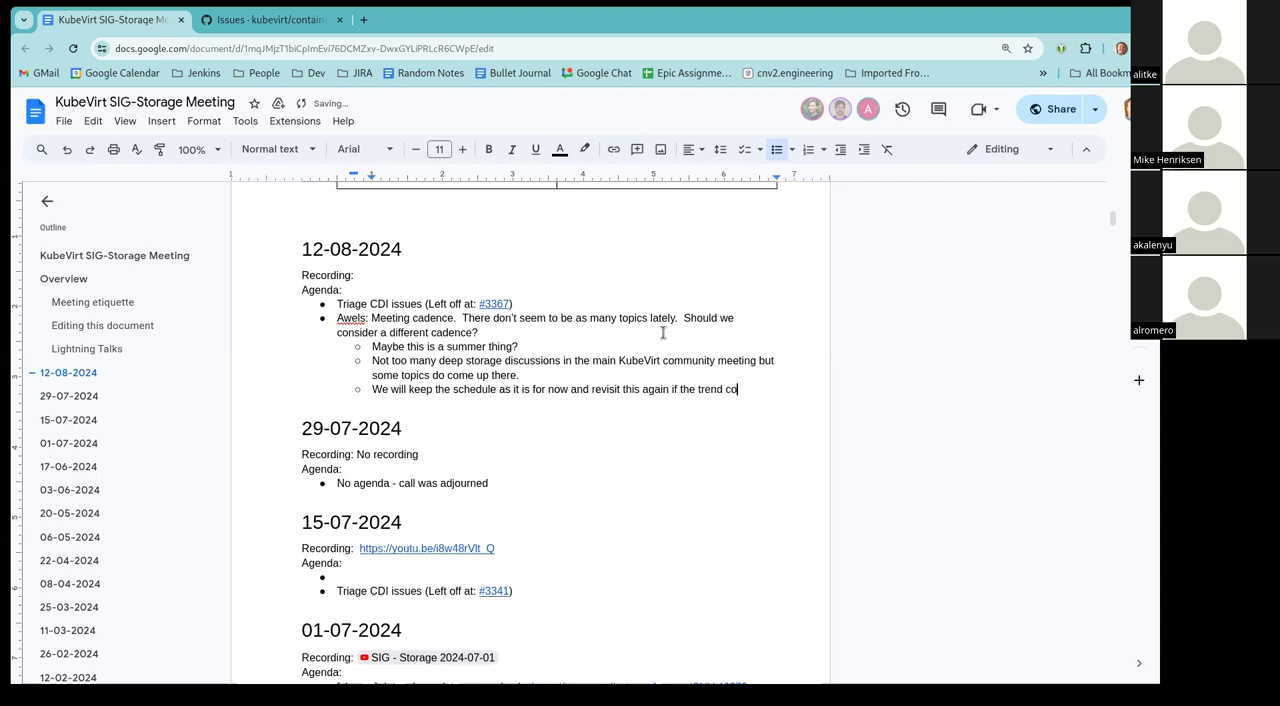
text(ntinues.)
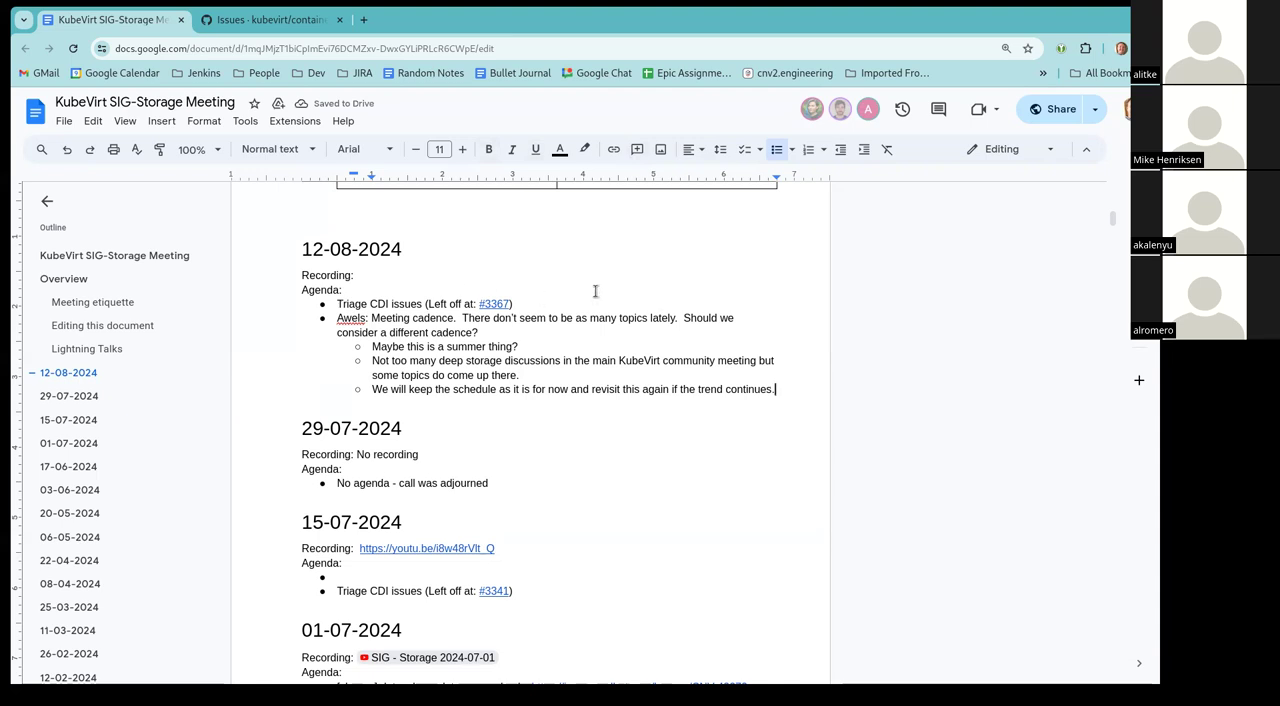
mouse_move(637, 263)
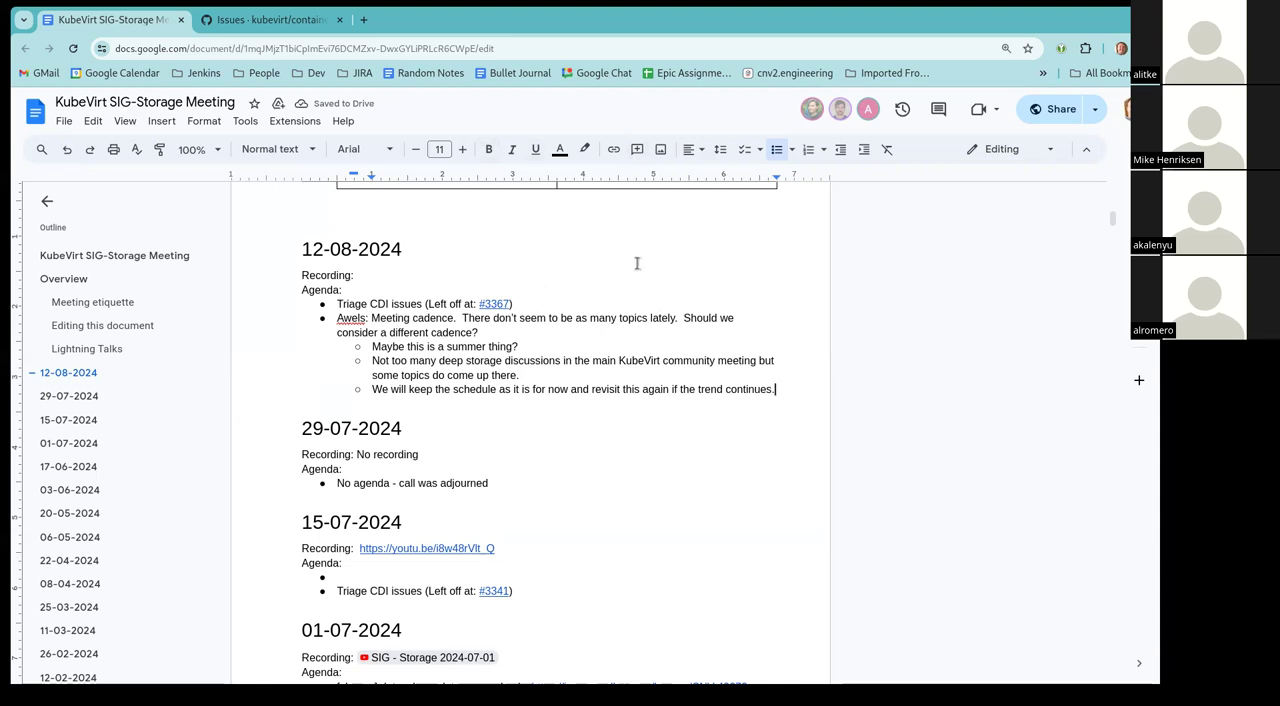
mouse_move(298, 438)
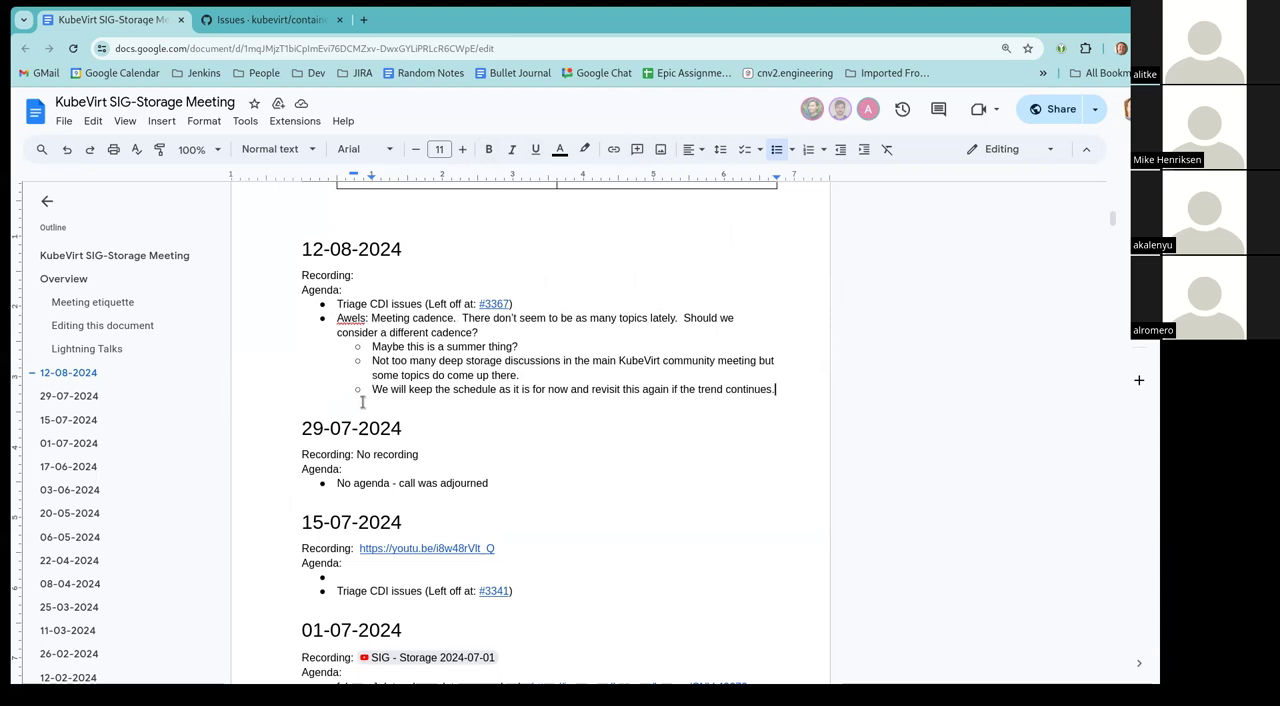
mouse_move(324, 411)
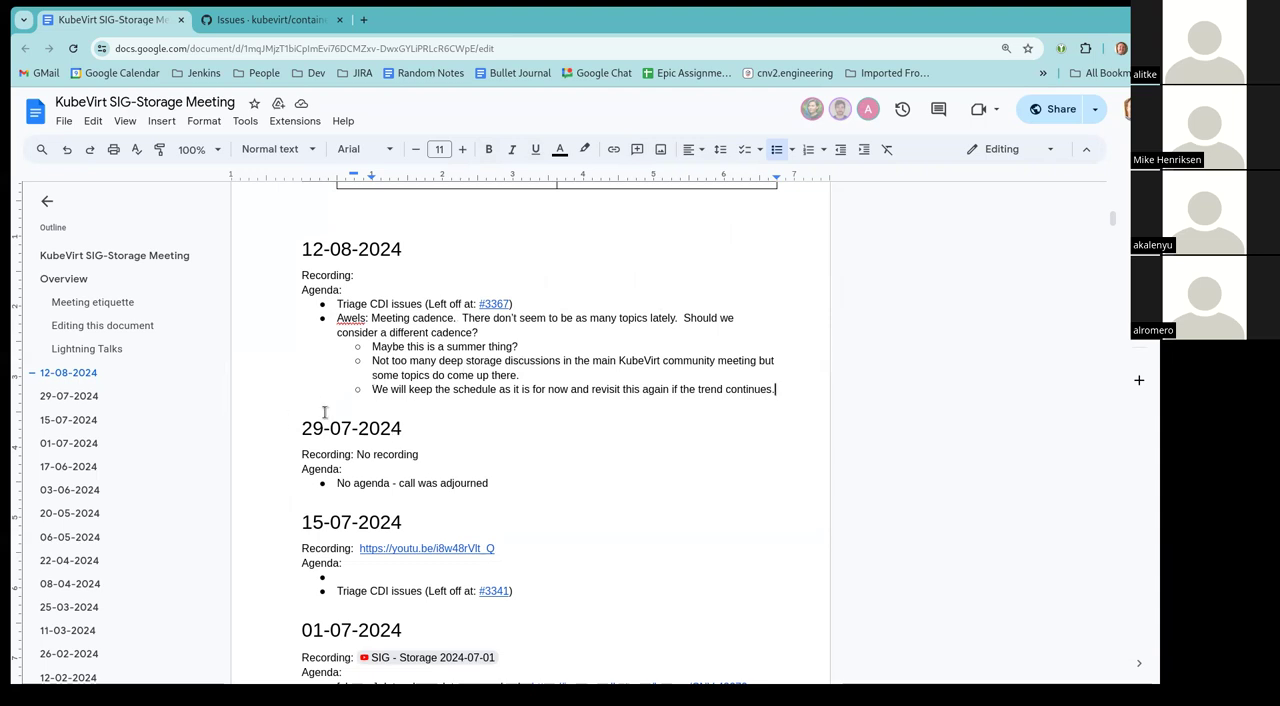